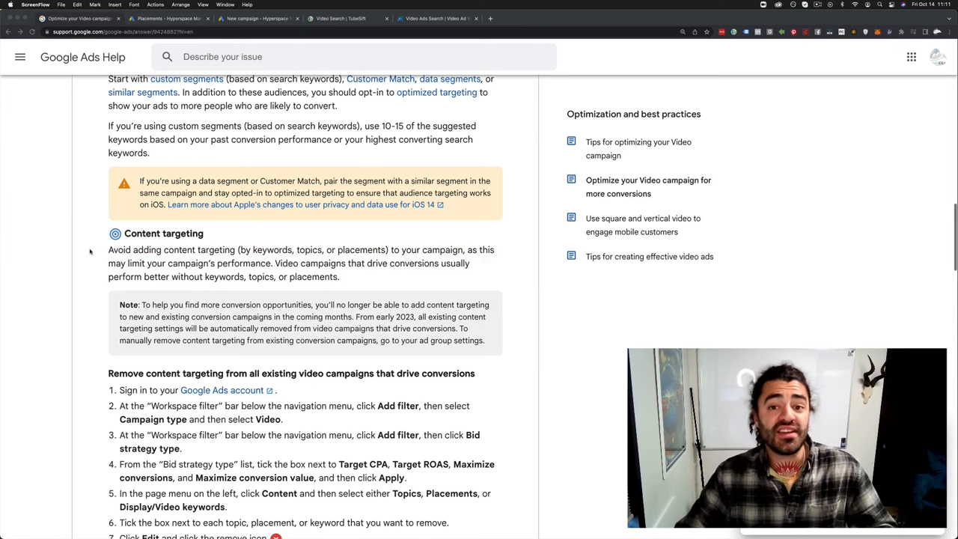
- Review the help article and highlight the note about losing content targeting
scroll(down, 3)
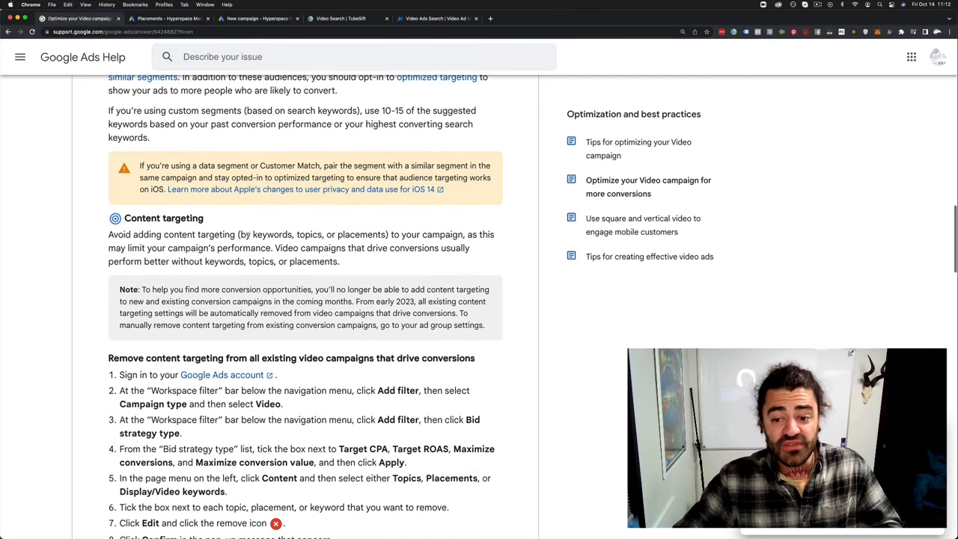
drag(251, 234, 386, 233)
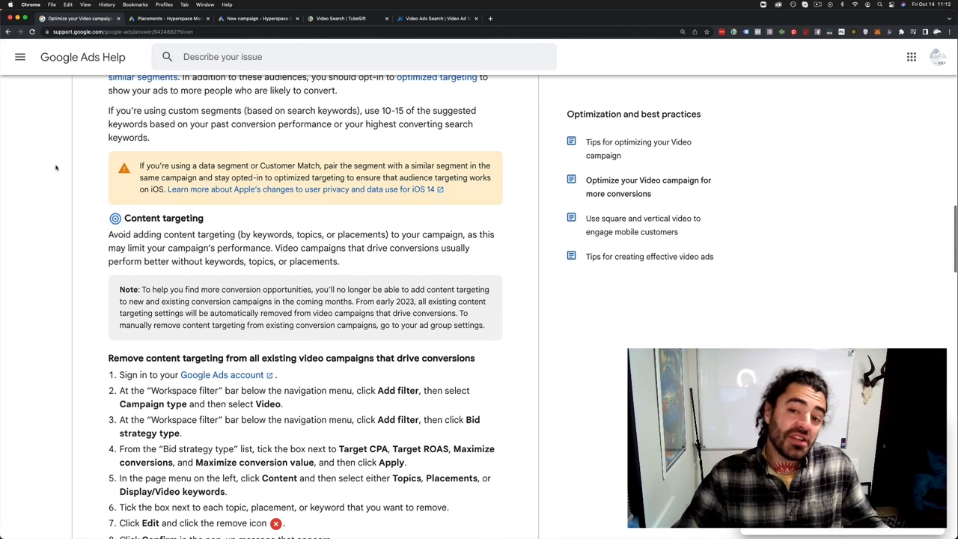
mouse_move(69, 222)
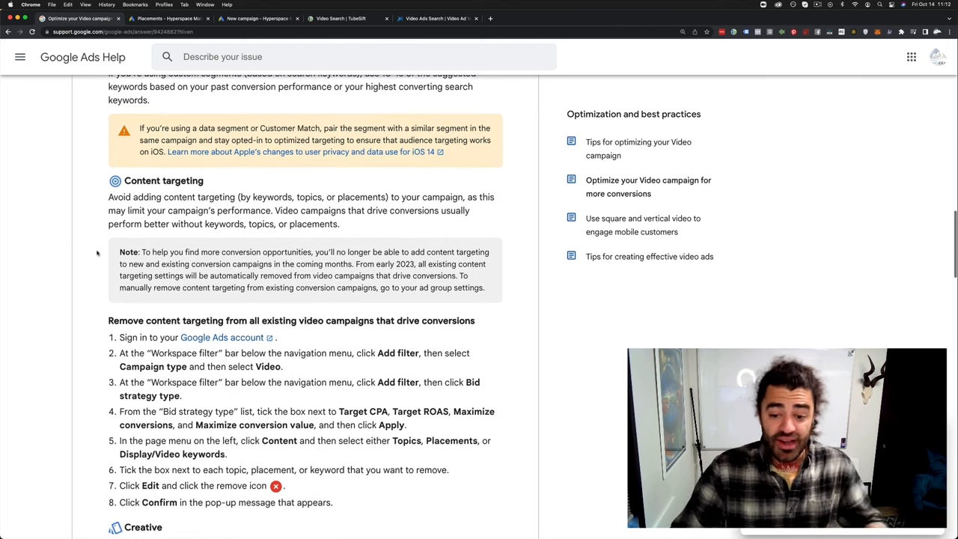
scroll(down, 3)
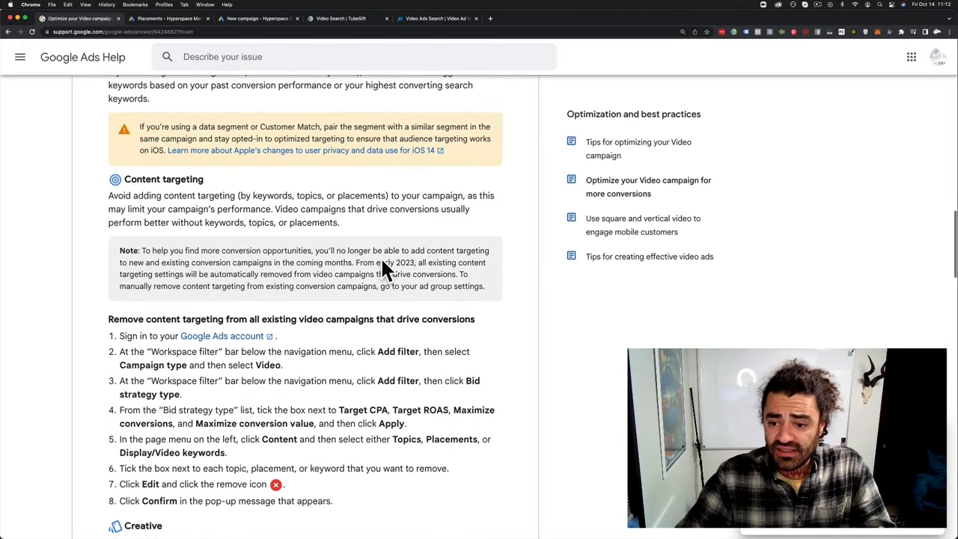
drag(316, 250, 490, 261)
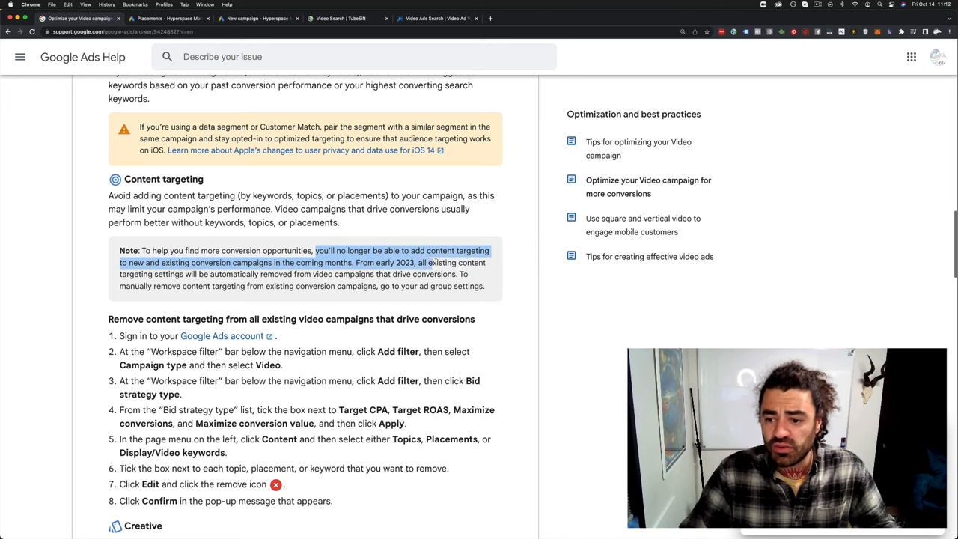
drag(428, 262, 260, 274)
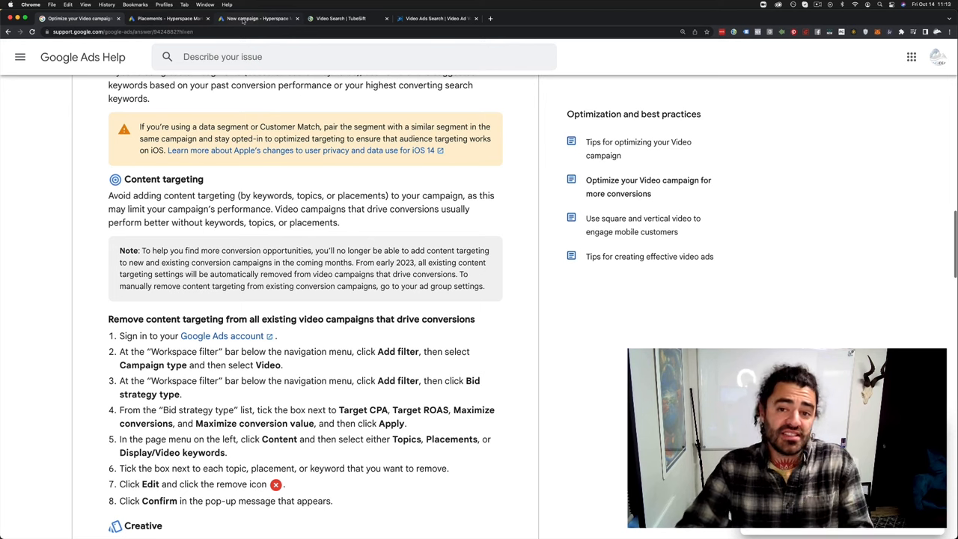
mouse_move(258, 9)
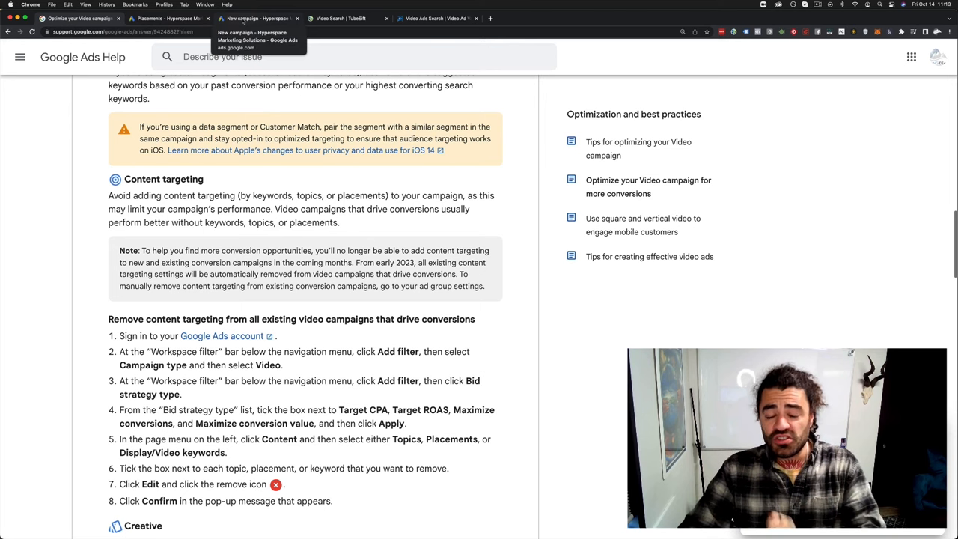
- Return to the new campaign and choose its objective so conversion goals and campaign types appear
click(257, 18)
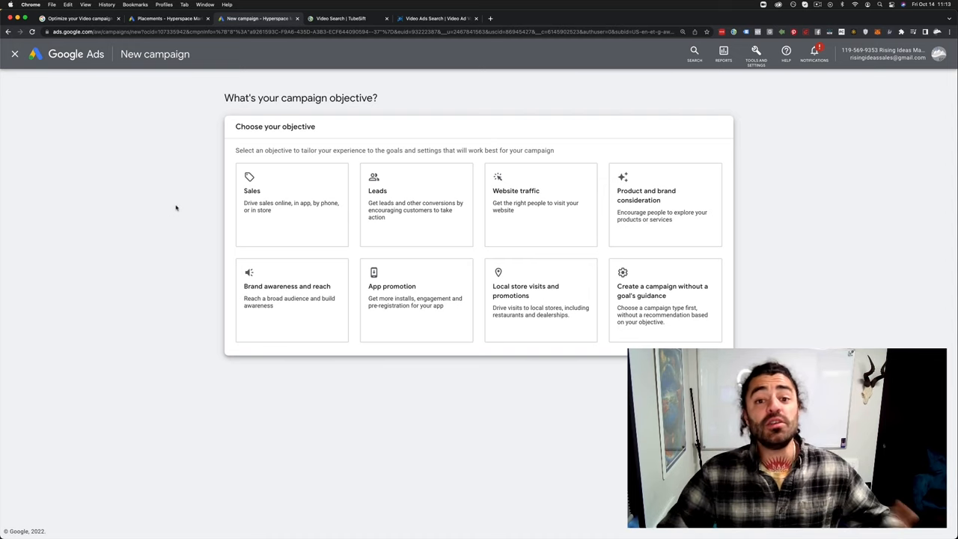
mouse_move(107, 209)
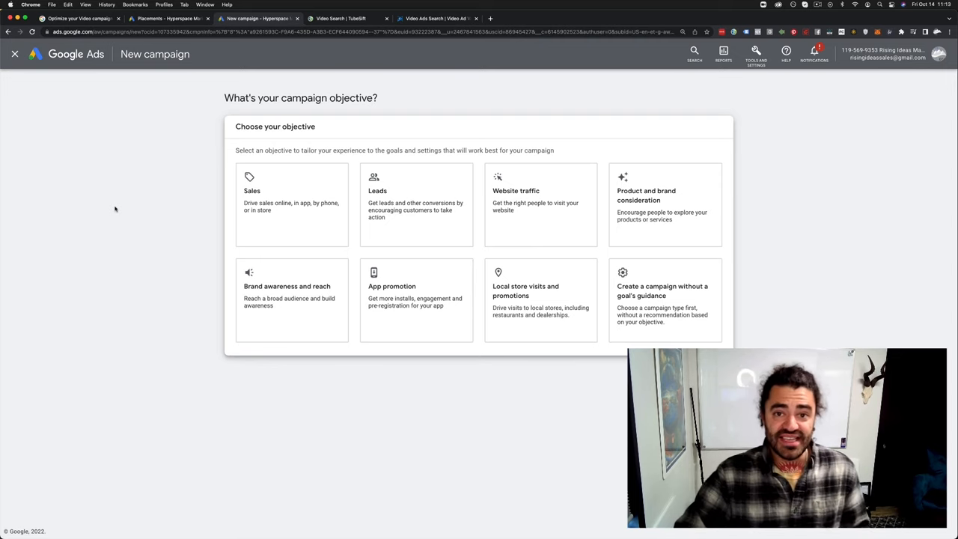
mouse_move(781, 230)
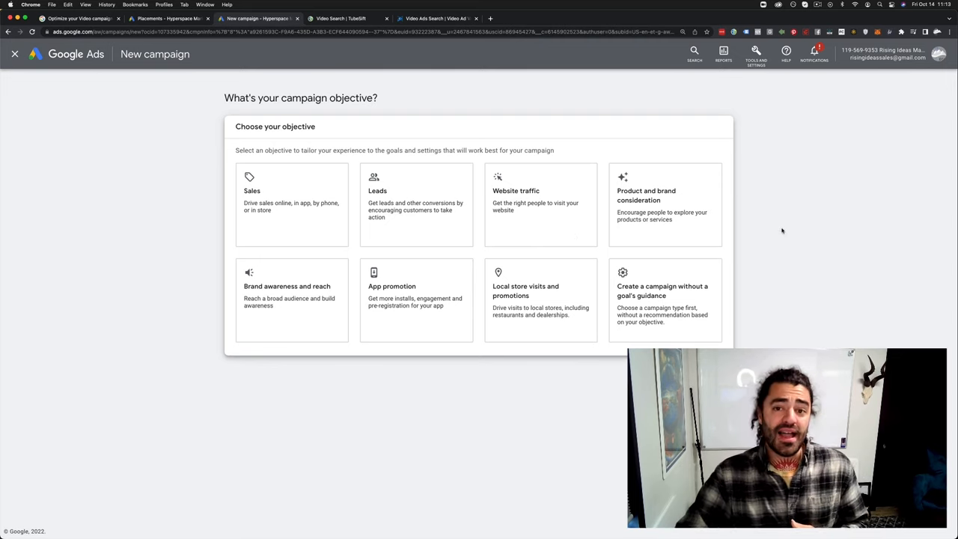
mouse_move(776, 233)
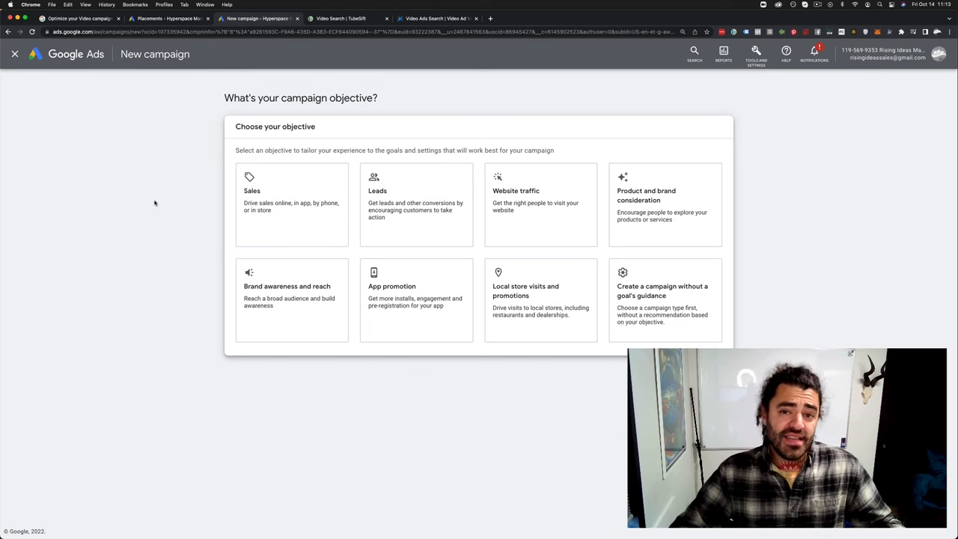
click(279, 212)
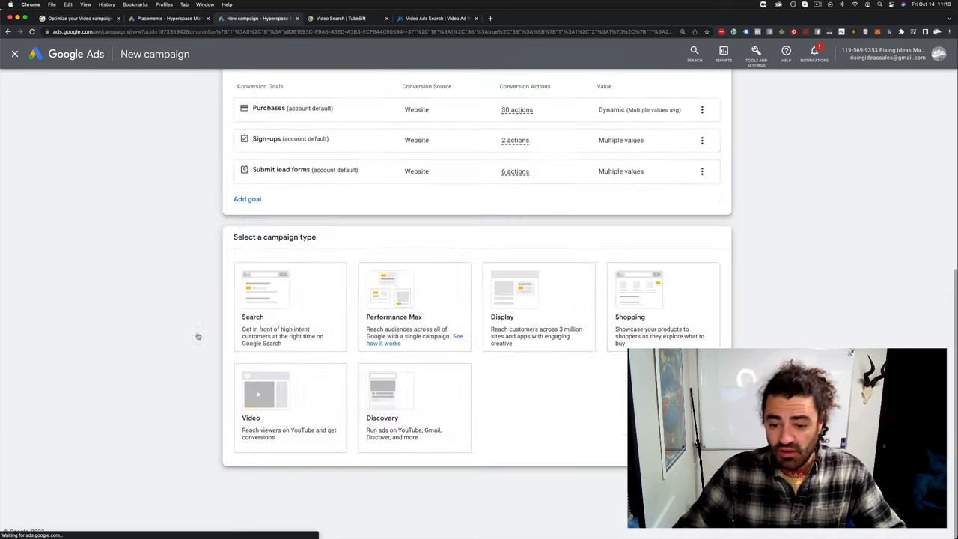
- Make the campaign a Video campaign and expand Placements targeting under Content
click(290, 321)
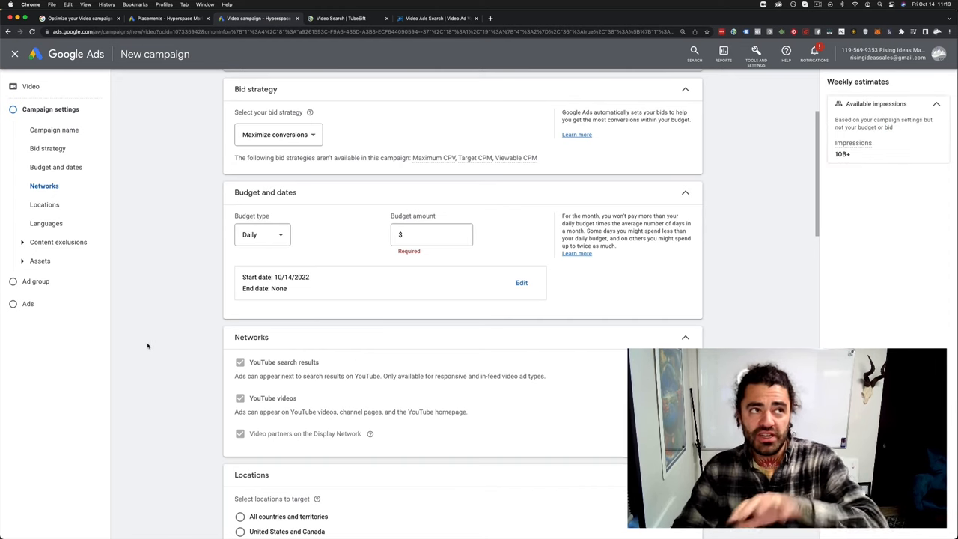
mouse_move(147, 335)
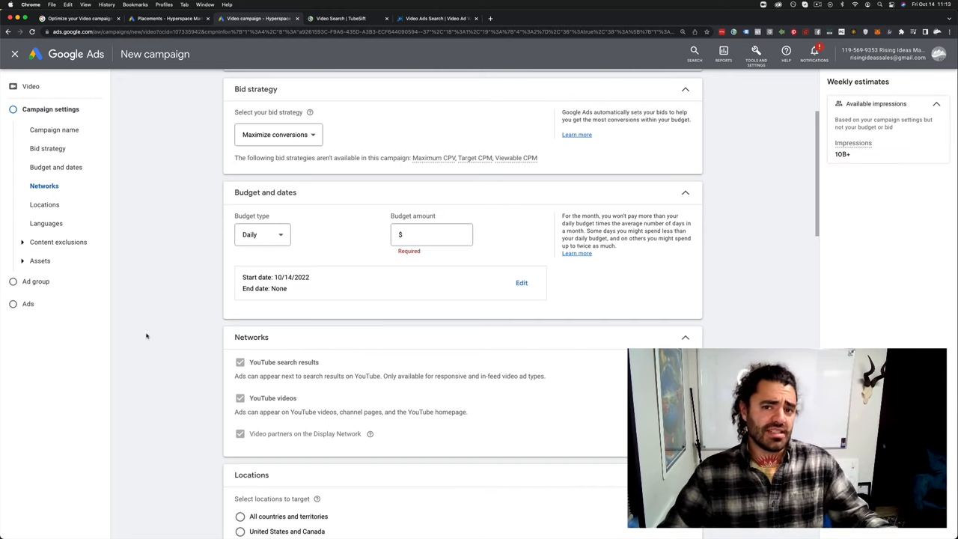
scroll(down, 3)
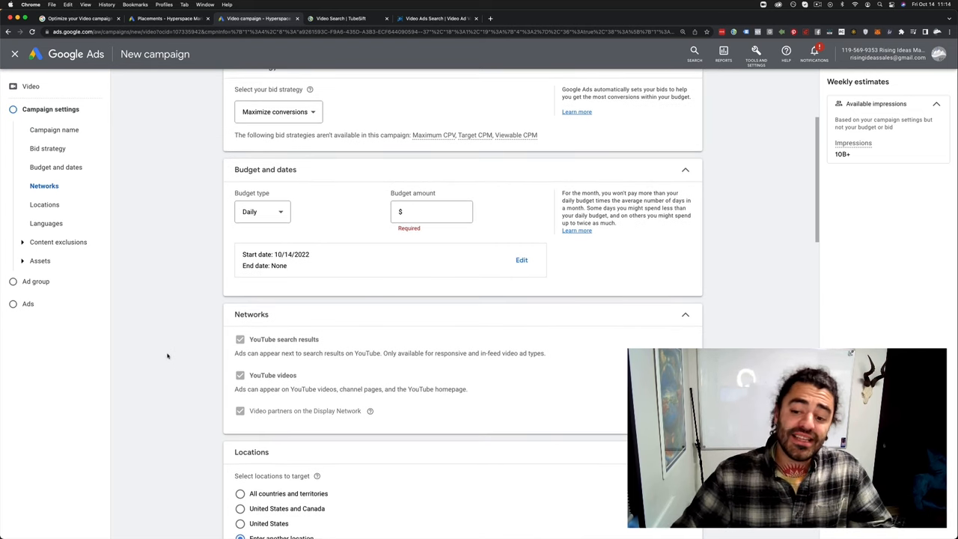
scroll(down, 3)
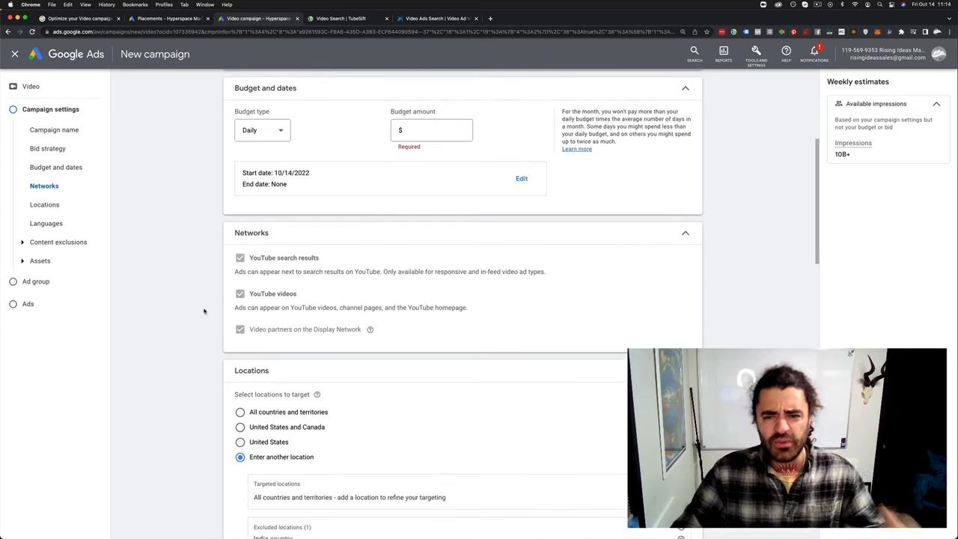
scroll(down, 3)
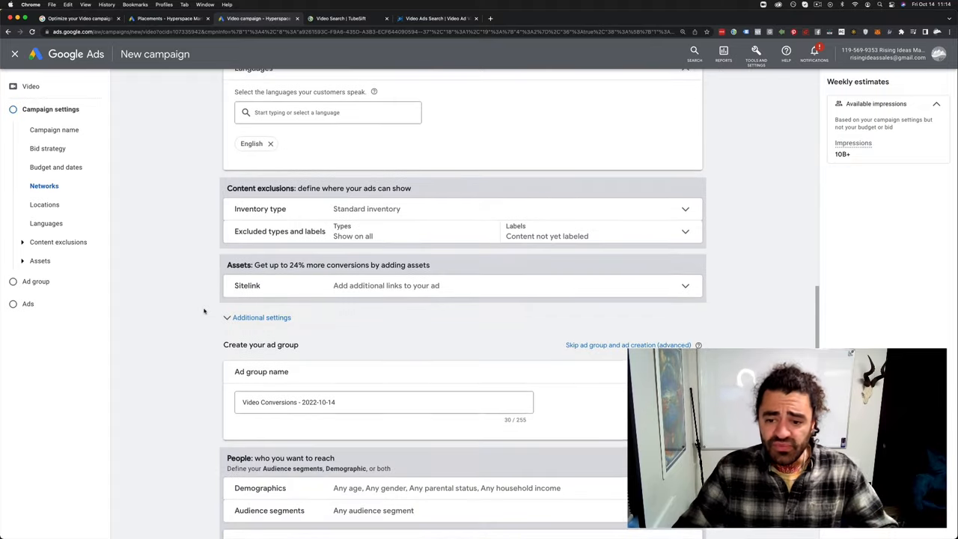
scroll(down, 3)
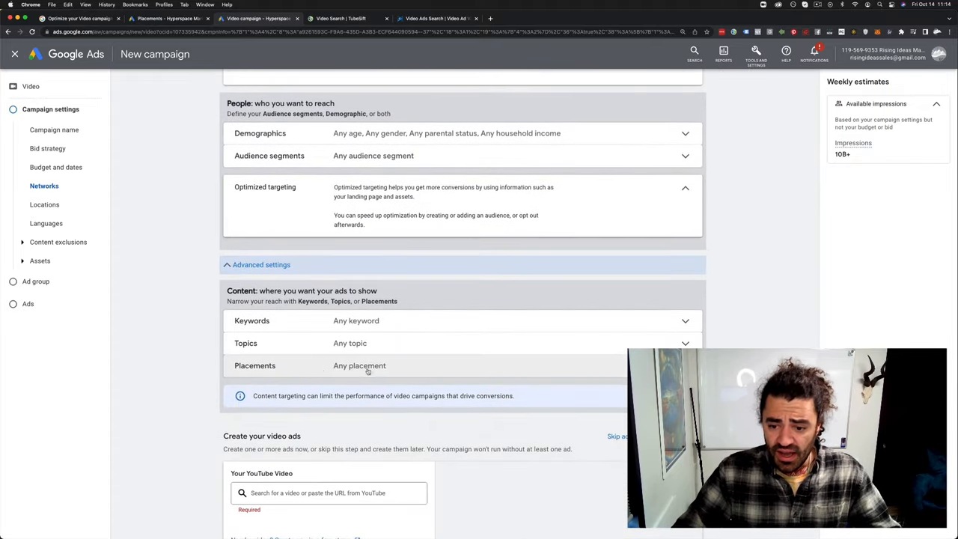
click(359, 365)
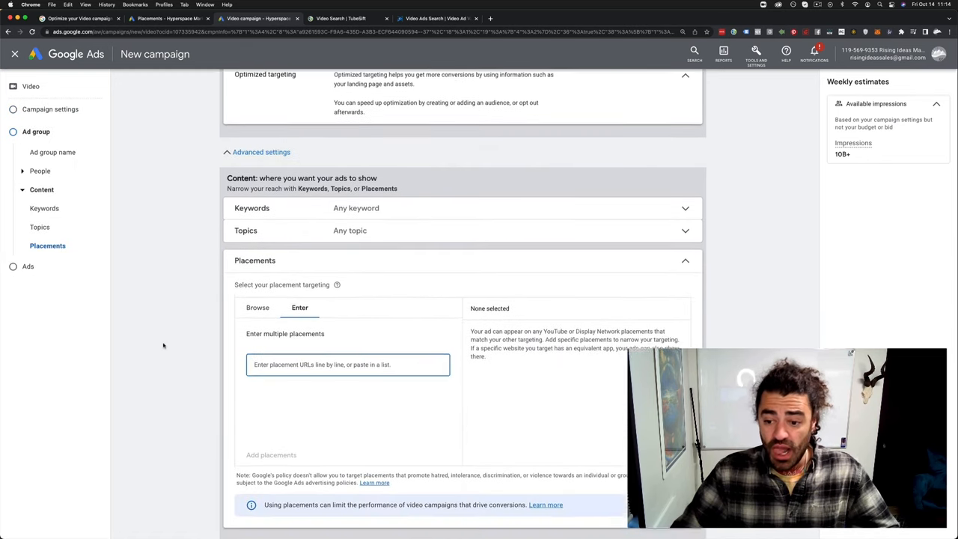
scroll(down, 3)
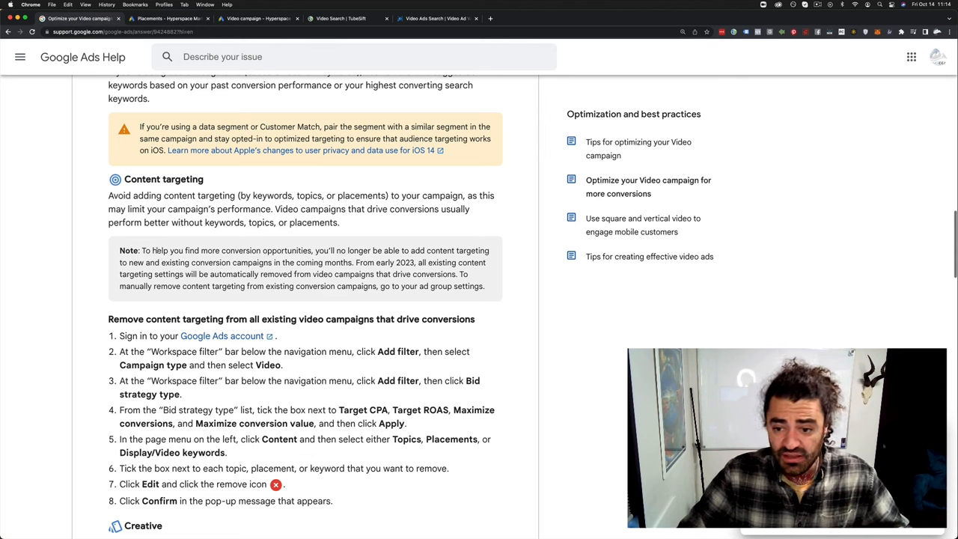
- Highlight the content targeting passage in the Google Ads Help article
drag(142, 249, 484, 286)
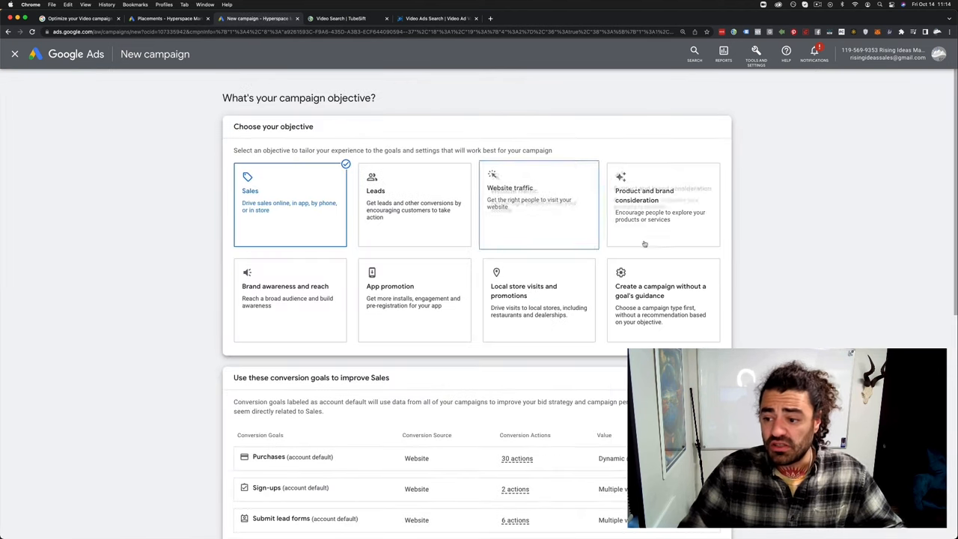
- Choose Video as the campaign type so the general settings with Maximum CPV bidding appear
scroll(down, 3)
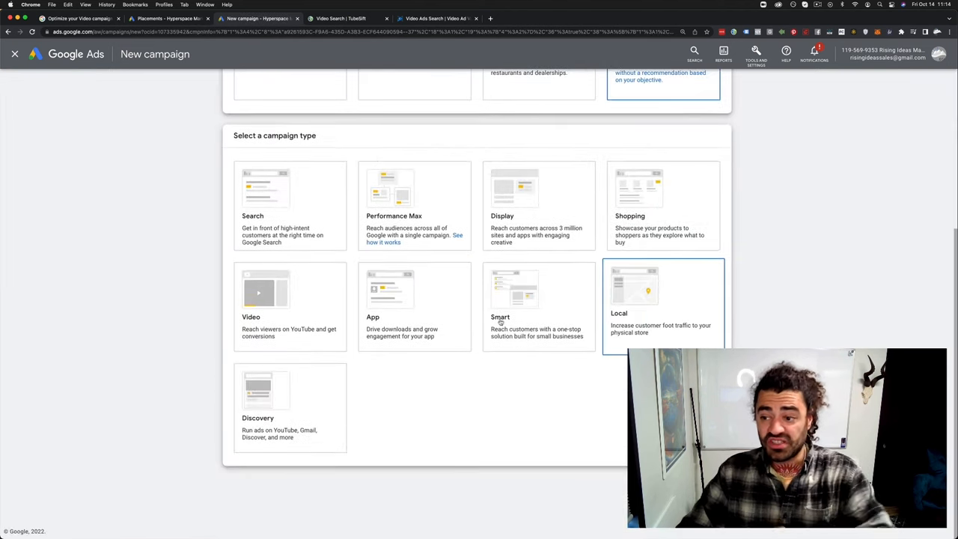
click(265, 292)
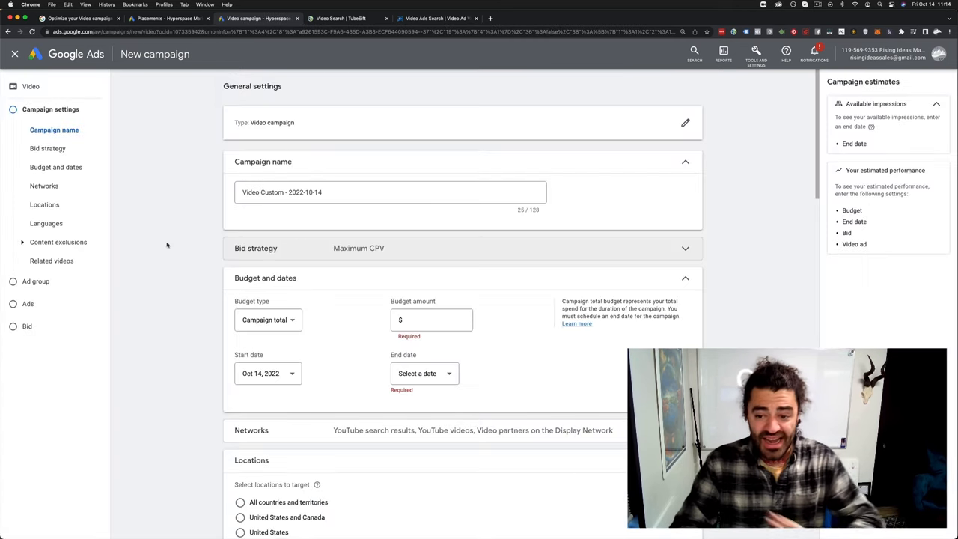
mouse_move(268, 321)
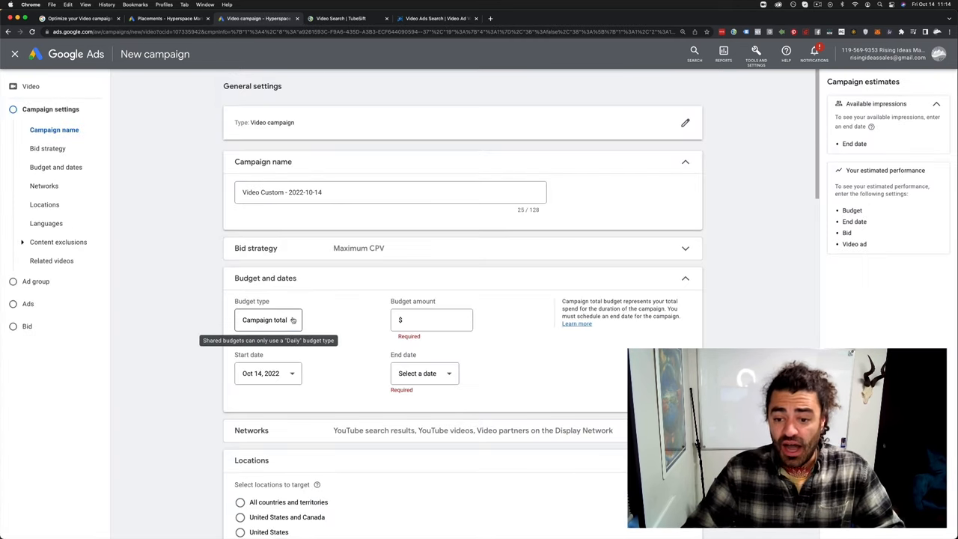
- Switch the budget to a daily amount of $50.00
click(266, 320)
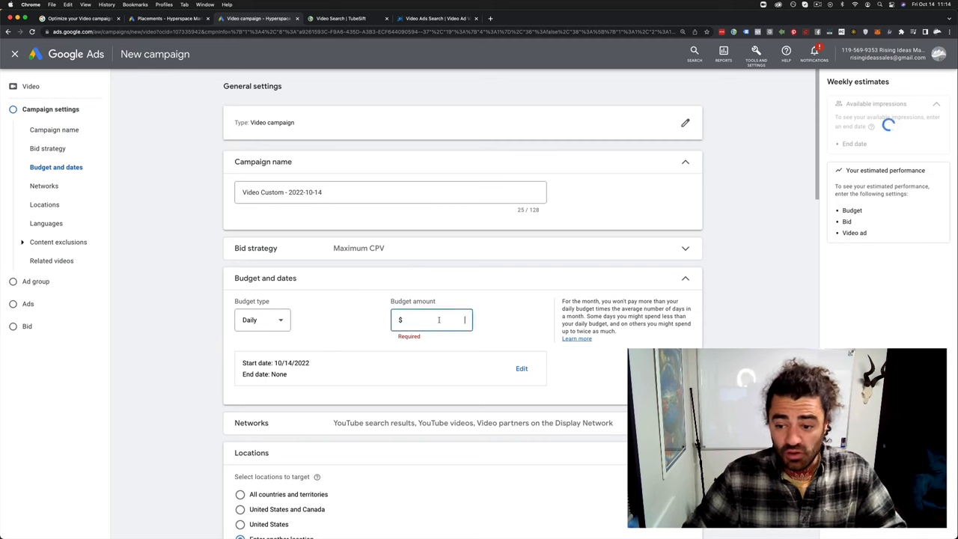
text(5.00)
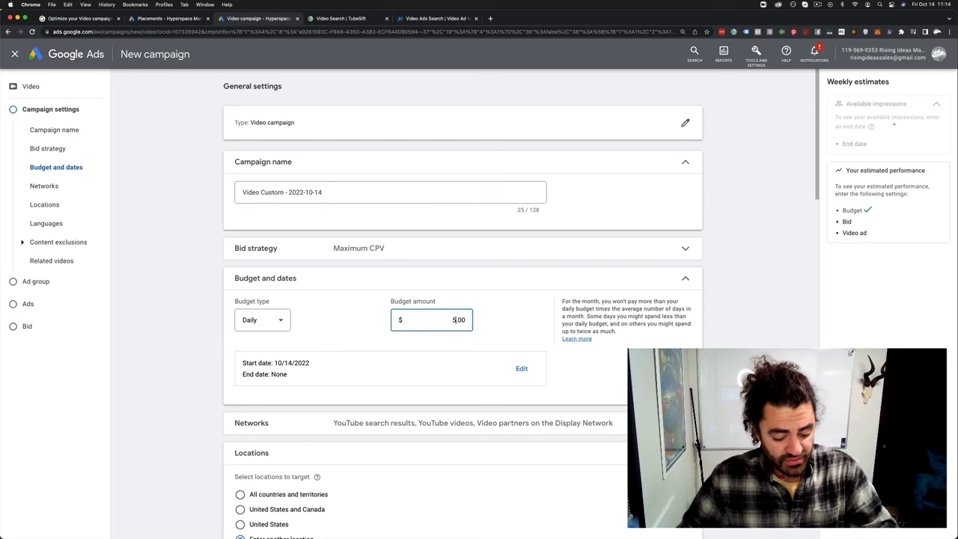
text(50.00)
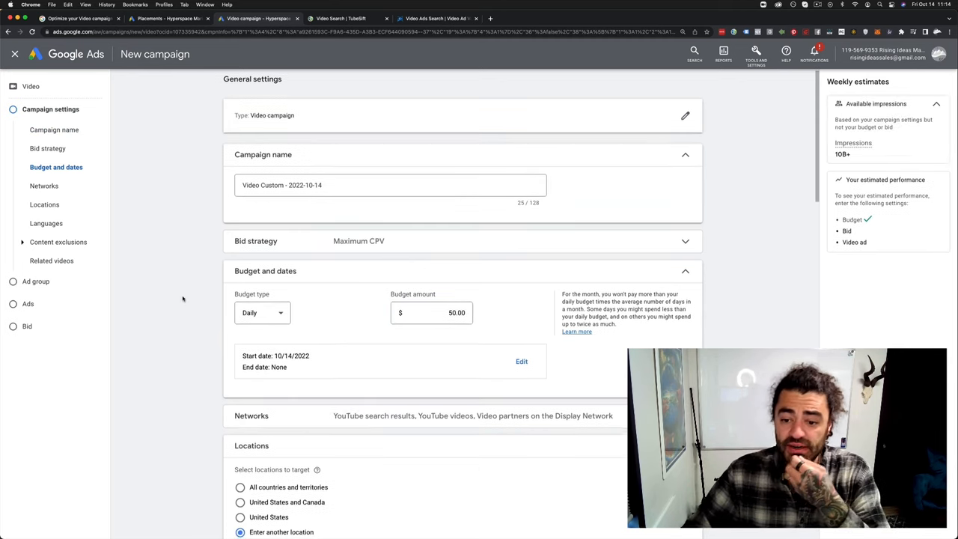
- Expand Additional settings past Languages and Content exclusions for devices, frequency capping and schedule
scroll(down, 3)
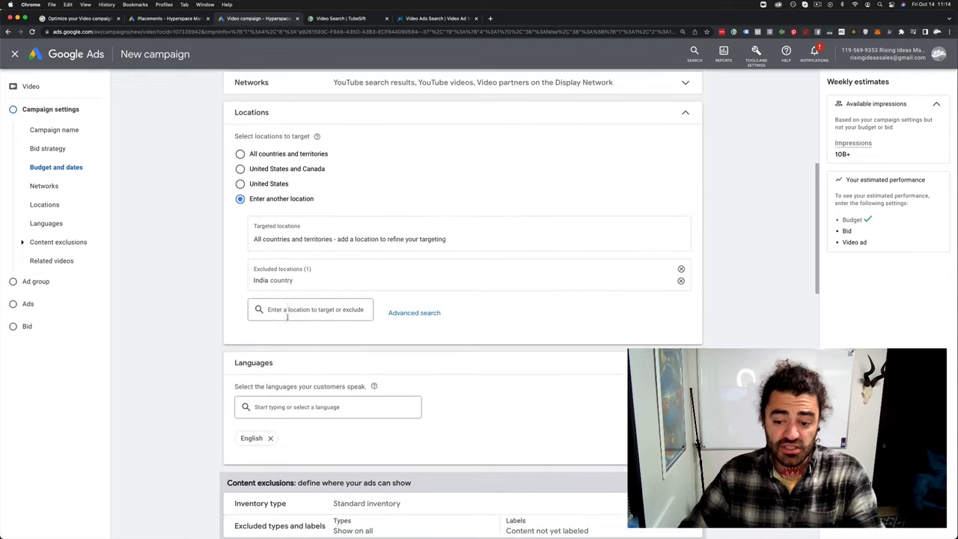
scroll(down, 3)
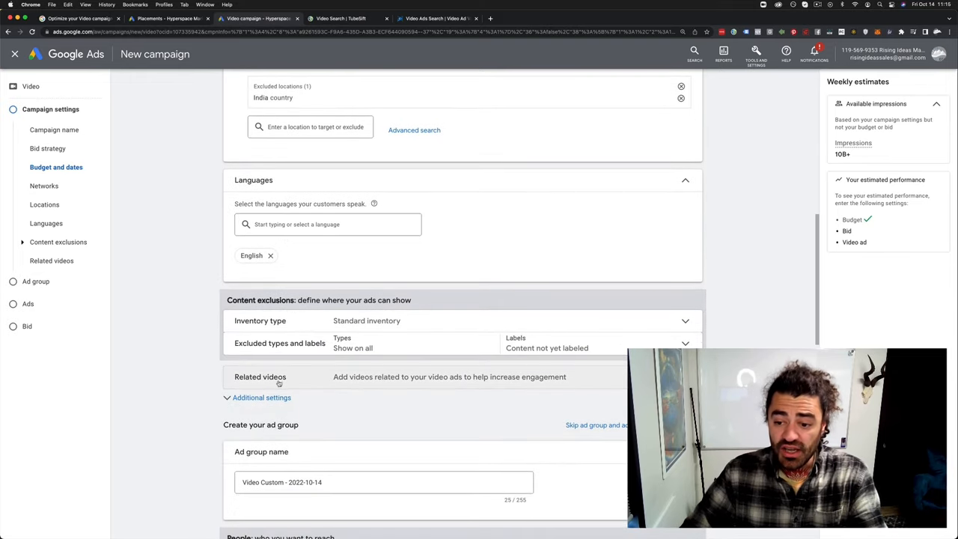
scroll(down, 3)
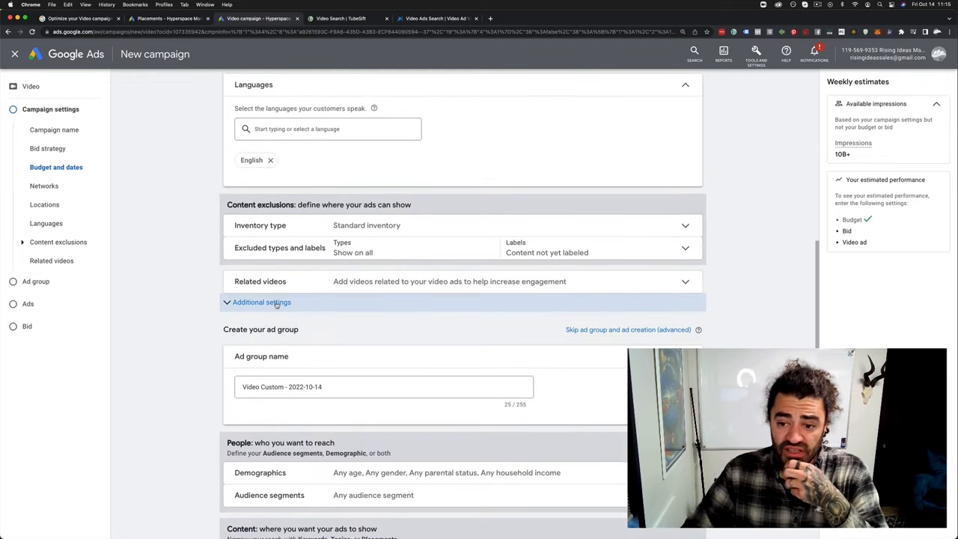
click(260, 303)
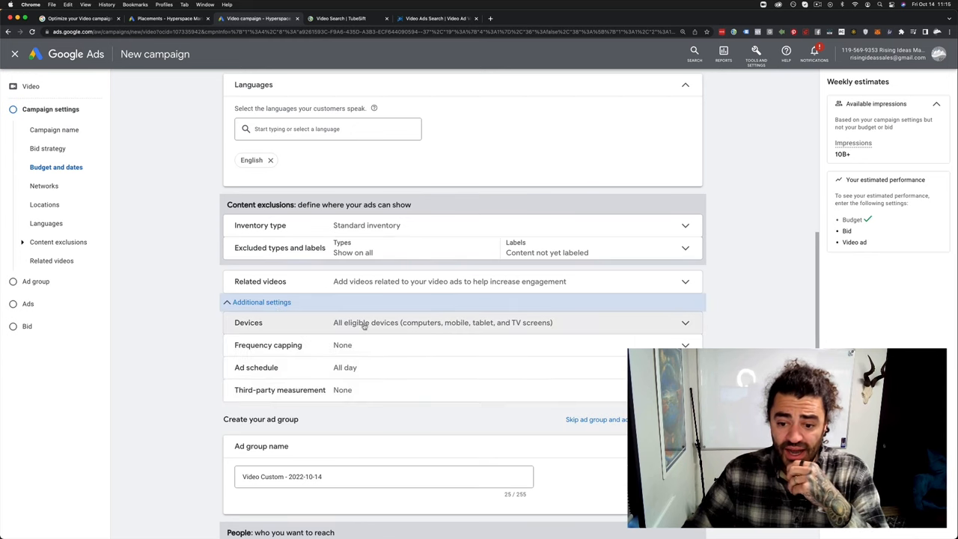
scroll(down, 3)
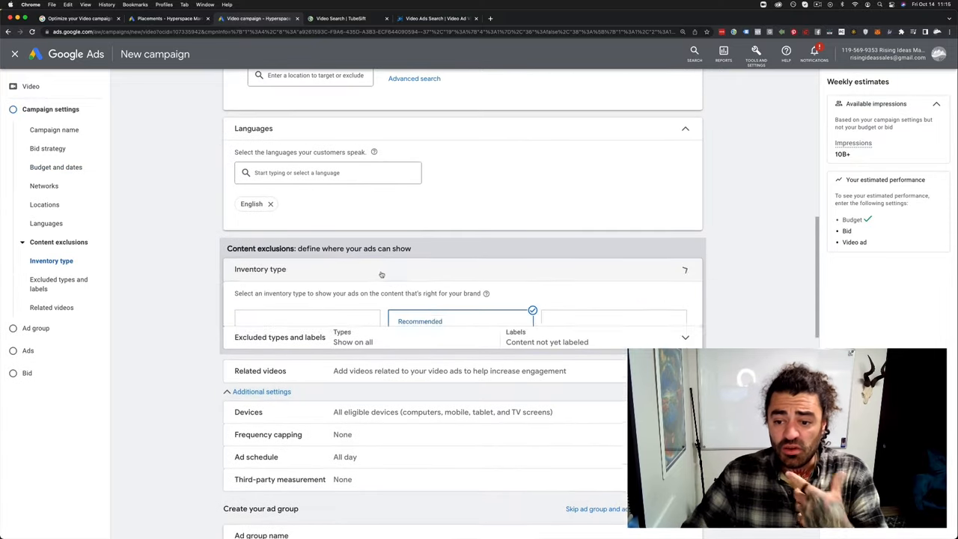
- Set the Content exclusions inventory type to Expanded inventory
click(260, 269)
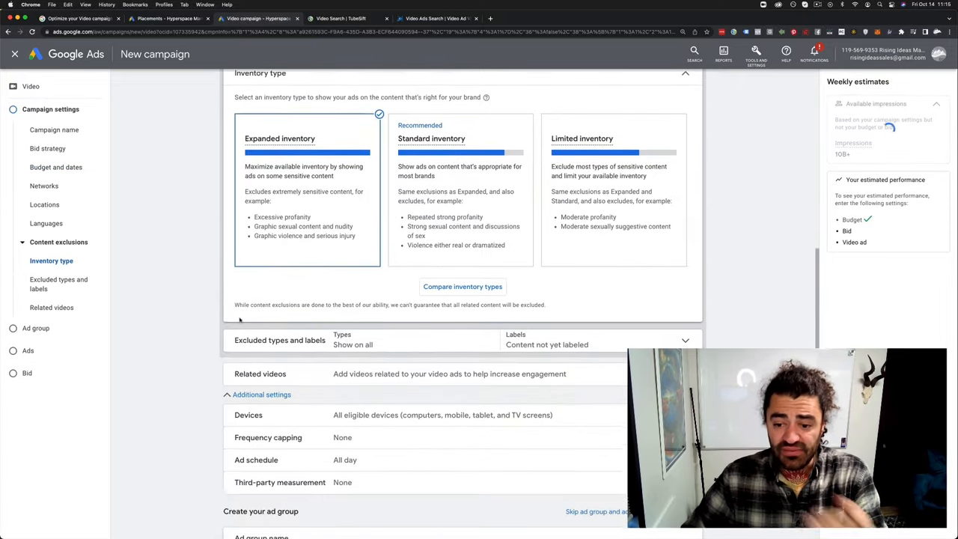
click(278, 340)
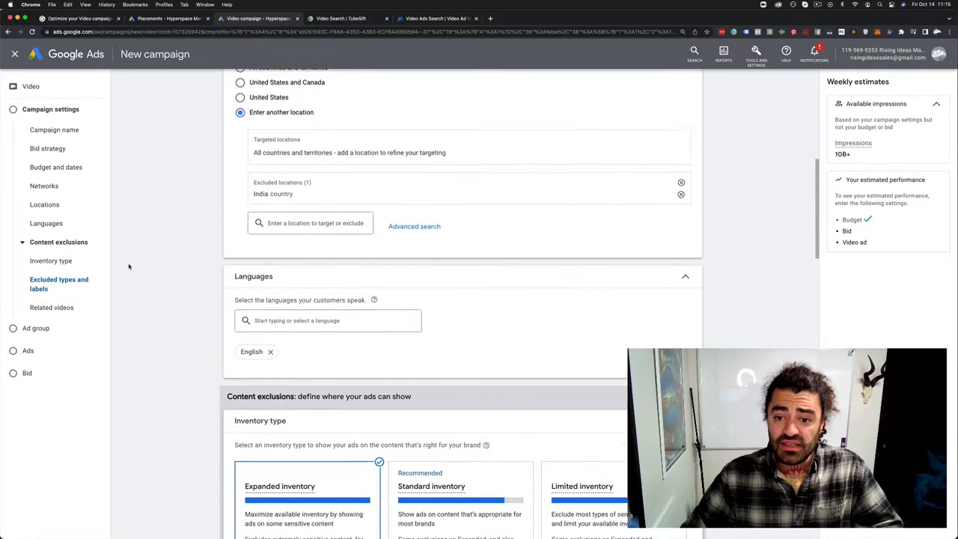
scroll(up, 3)
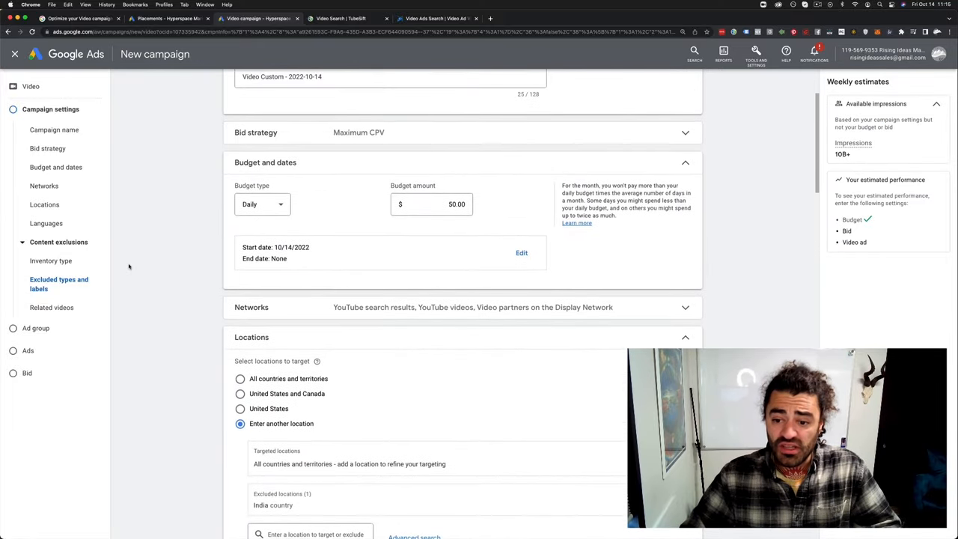
- Exclude Video partners on the Display Network from the campaign's networks
click(251, 306)
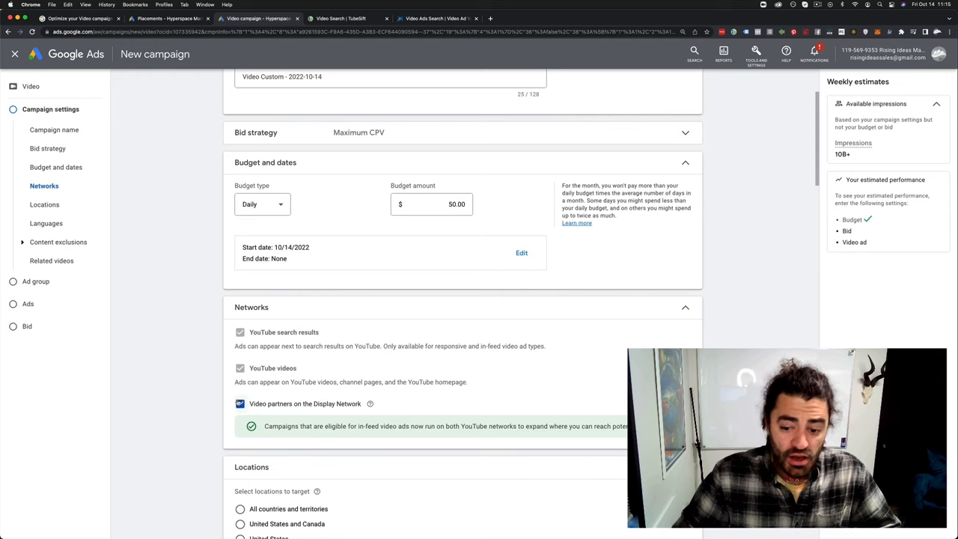
click(239, 404)
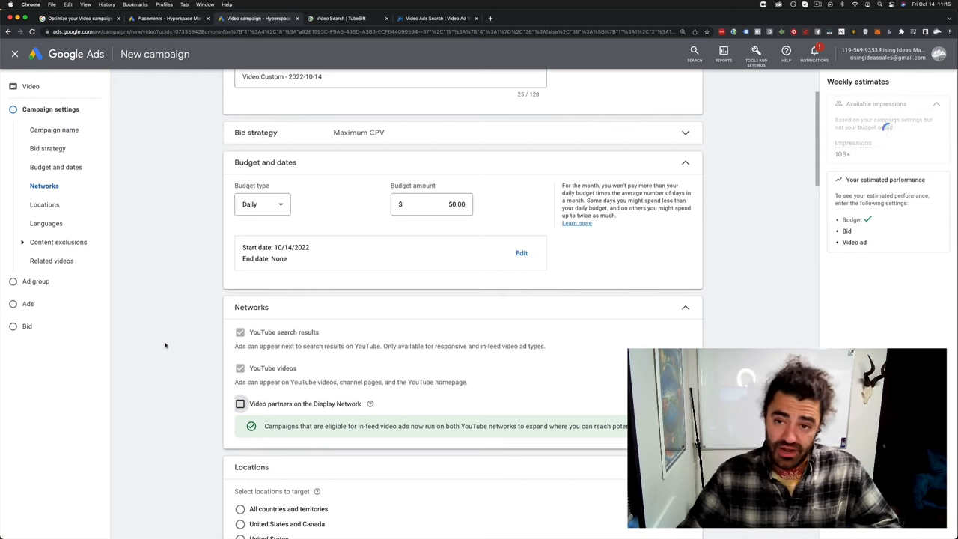
scroll(down, 3)
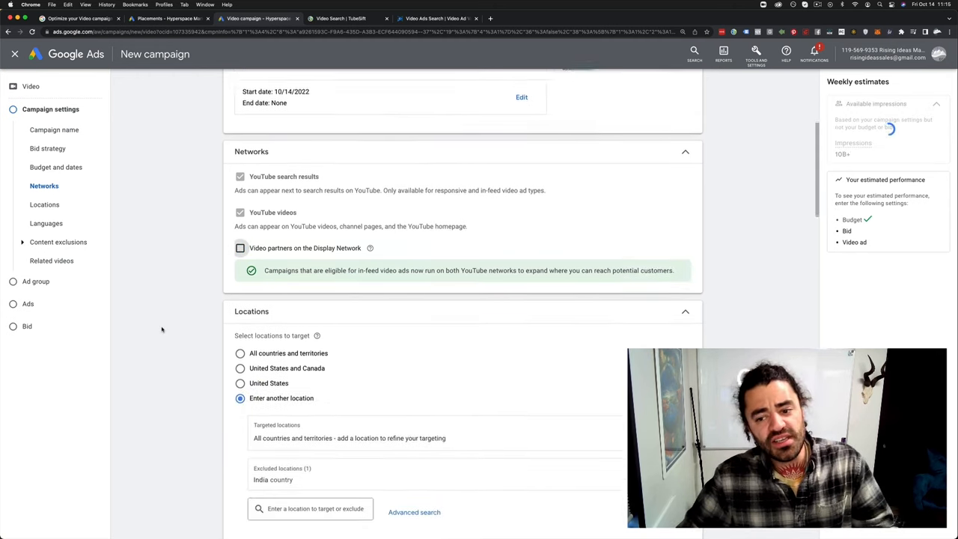
scroll(down, 3)
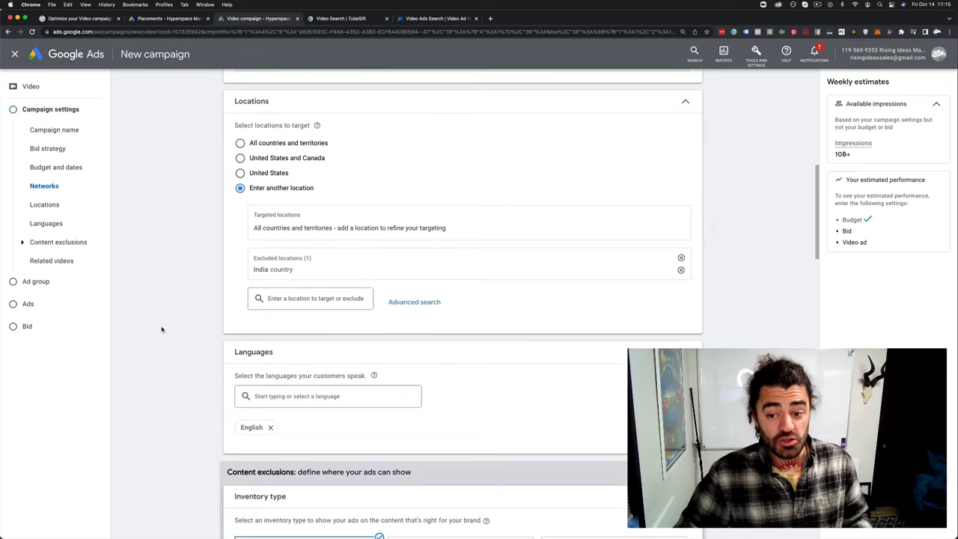
scroll(down, 3)
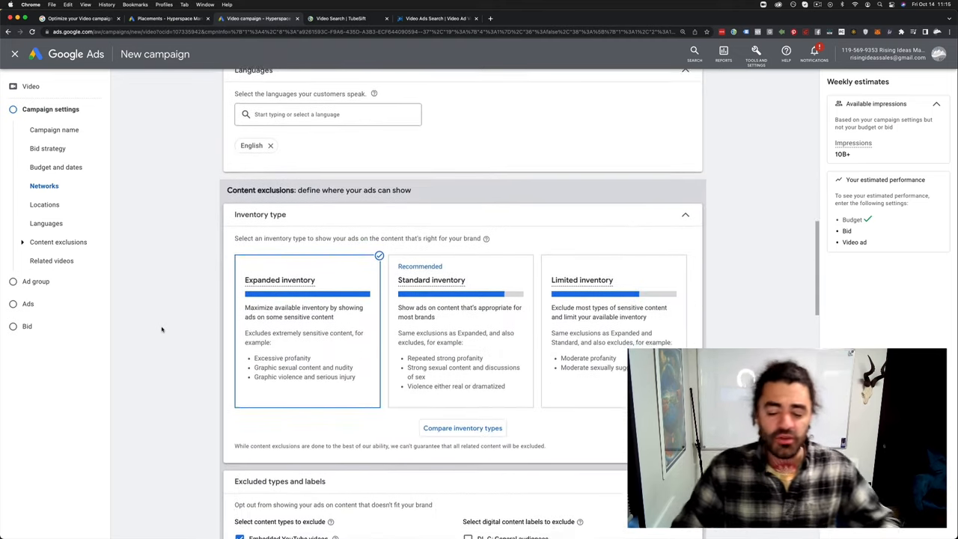
scroll(down, 3)
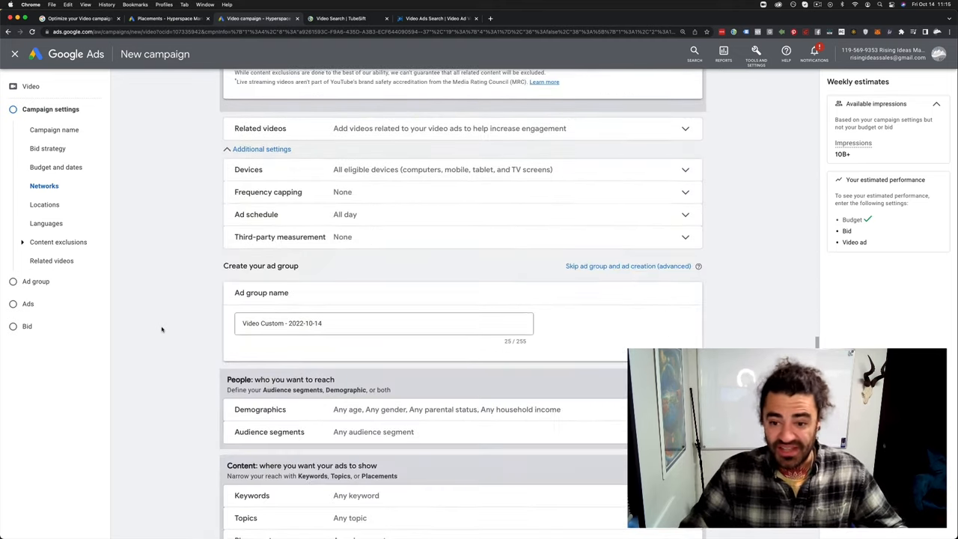
- Switch the ad group's Placements to Enter mode and go to TubeSift to collect placement URLs
scroll(down, 3)
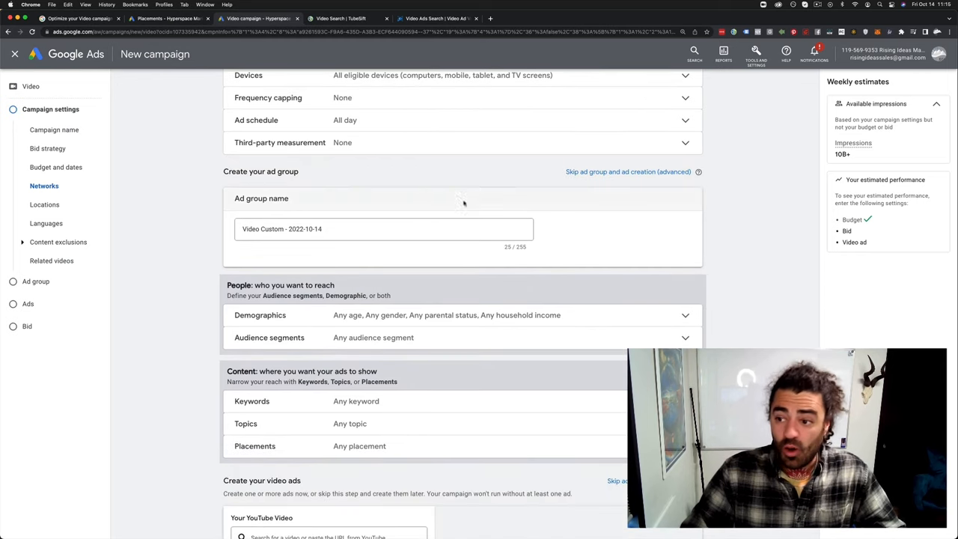
scroll(down, 3)
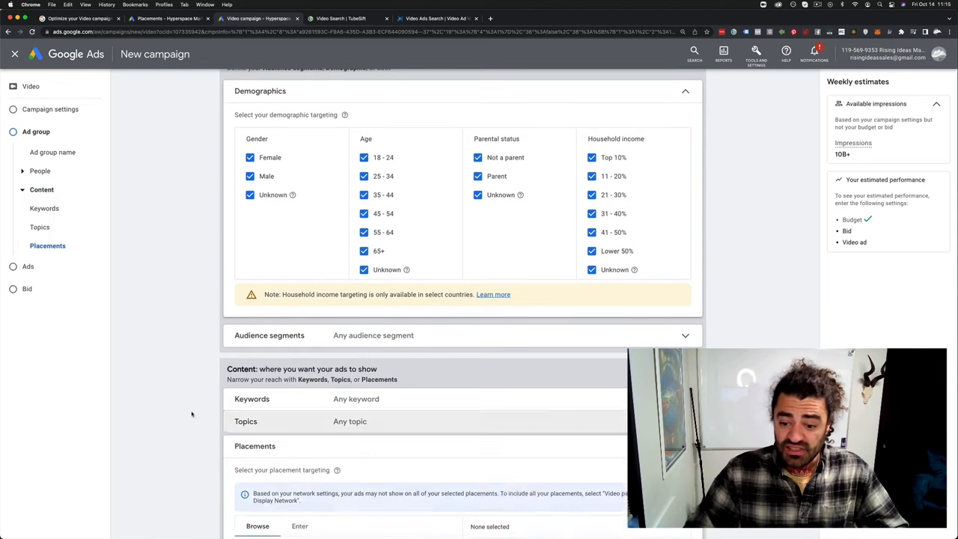
scroll(down, 3)
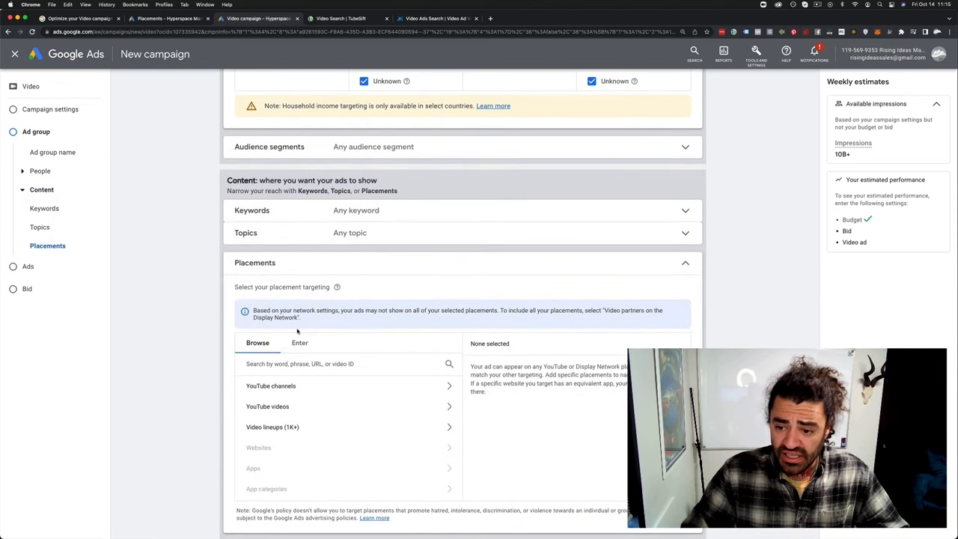
click(299, 342)
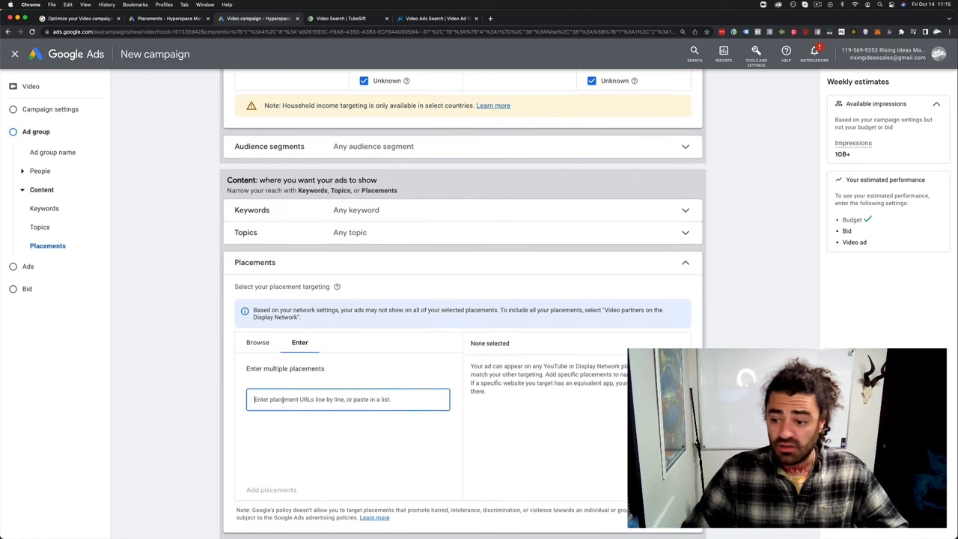
click(341, 18)
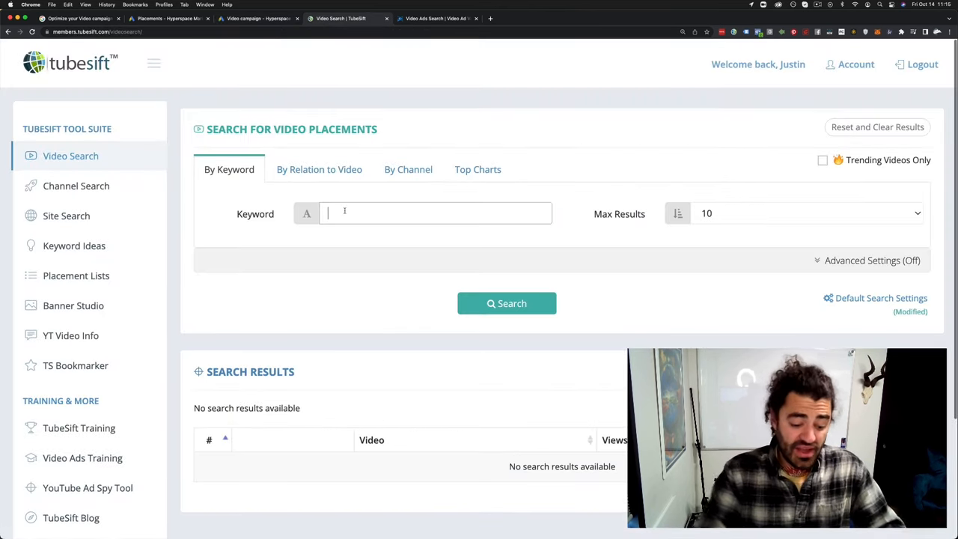
- Search TubeSift for 'how to setup youtube ads' and gather the ten result videos' links
text(how to use placemet)
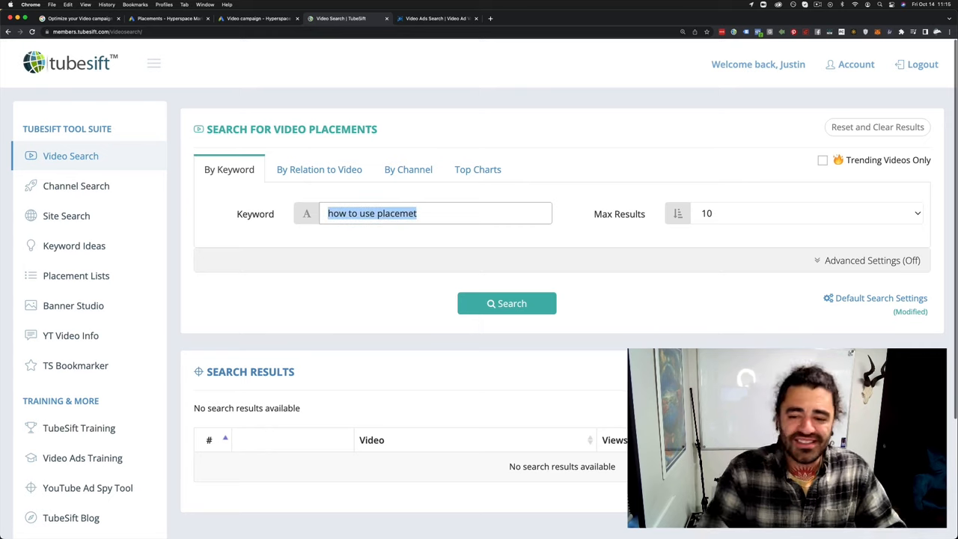
text(how to setup)
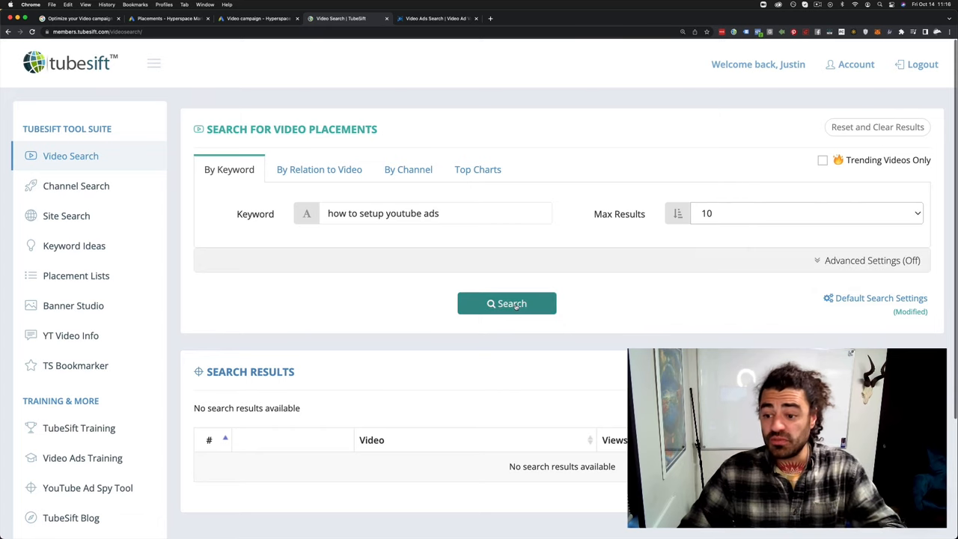
click(506, 302)
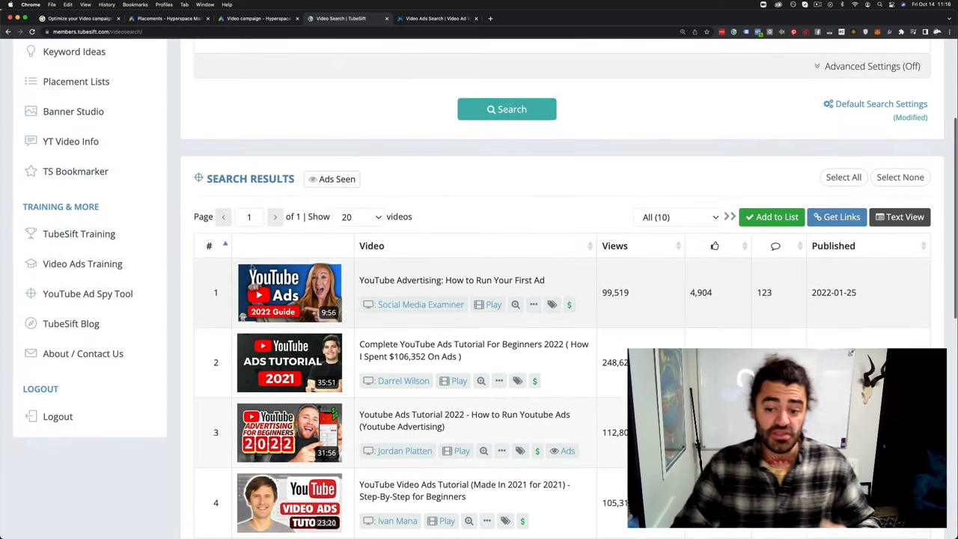
scroll(down, 3)
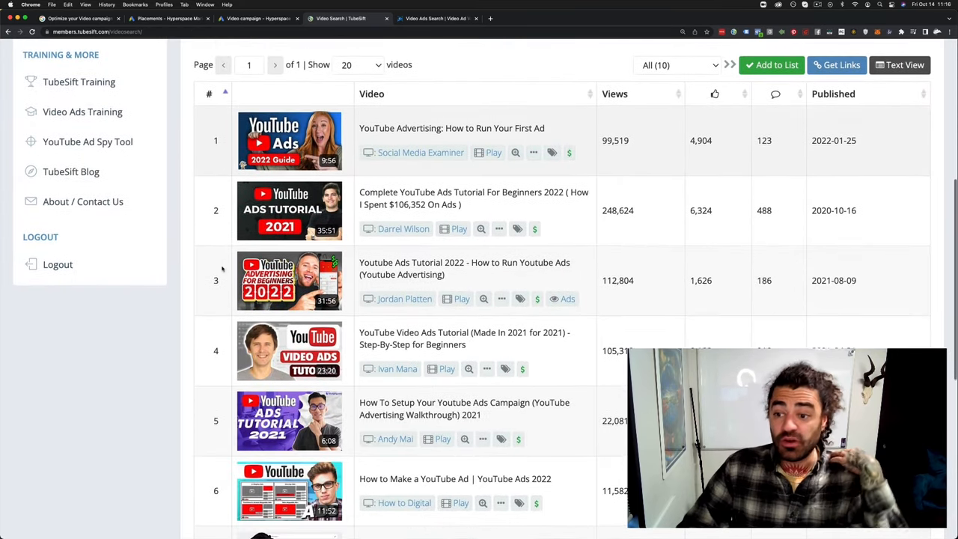
scroll(down, 3)
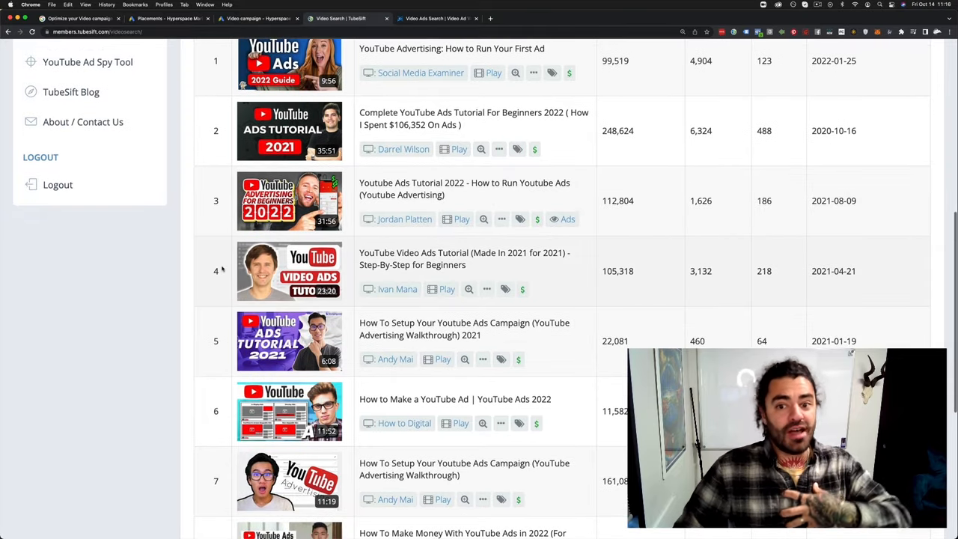
scroll(down, 3)
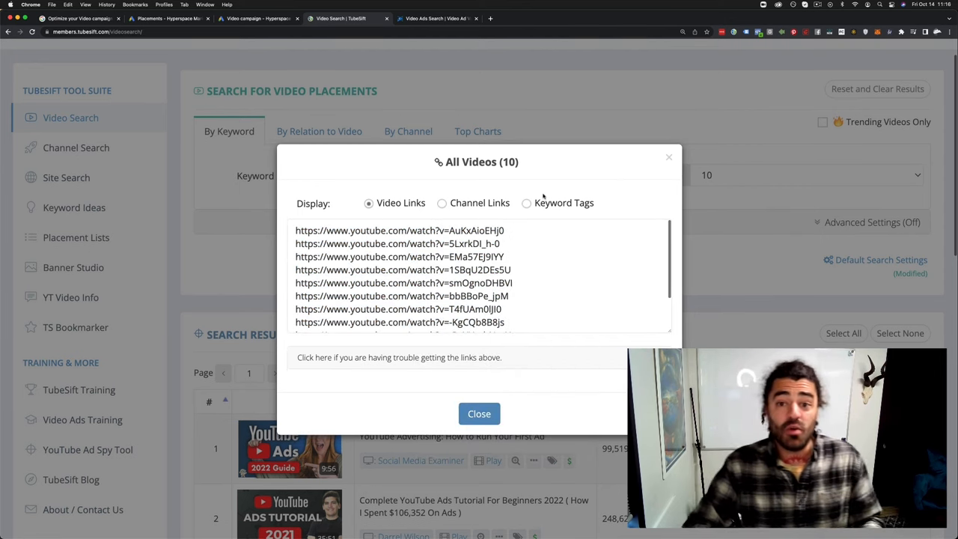
mouse_move(562, 118)
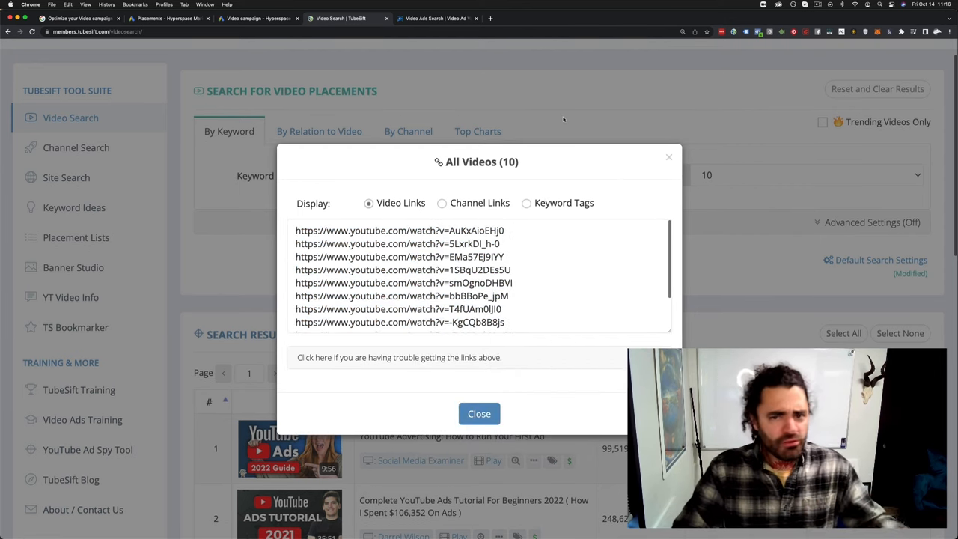
click(479, 413)
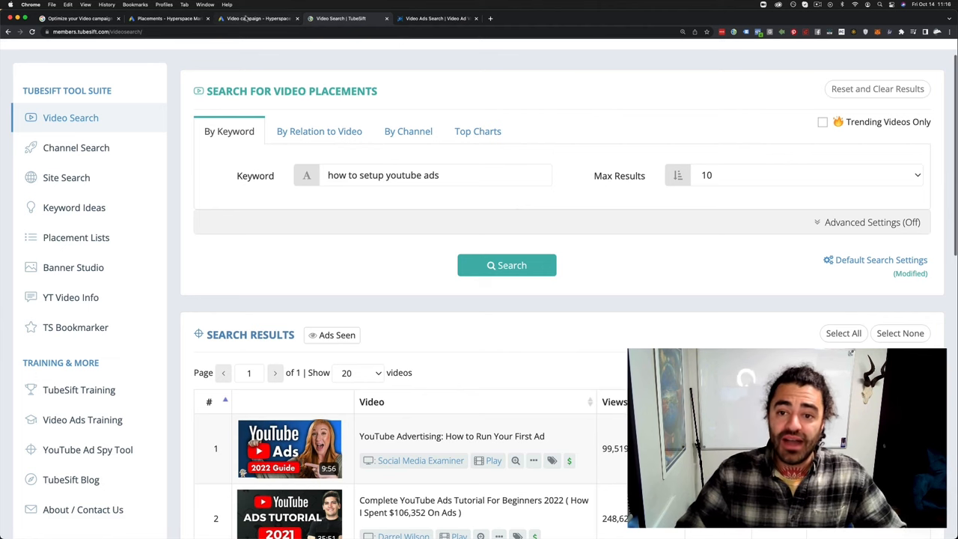
- Add the ten TubeSift video URLs as ad group placements and move on to Create your video ads
click(247, 18)
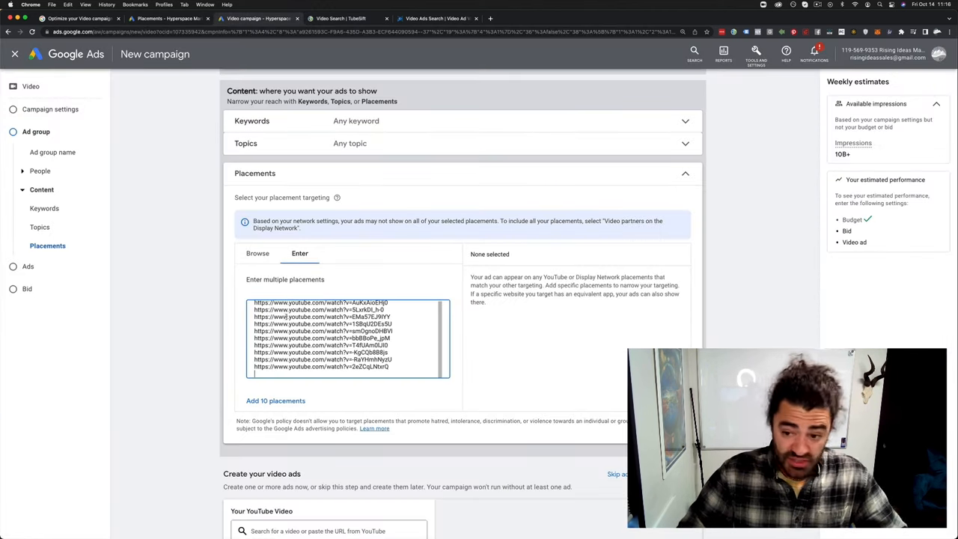
click(275, 401)
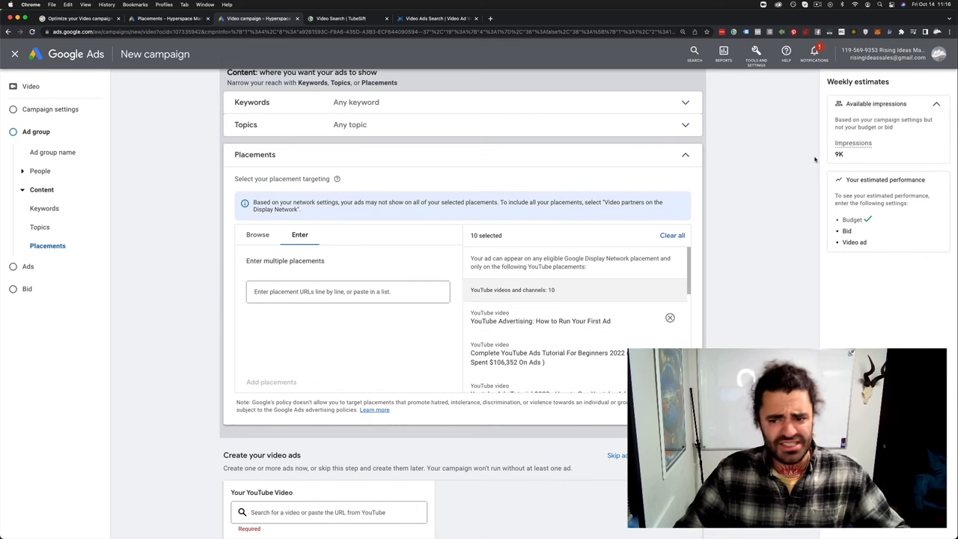
scroll(down, 3)
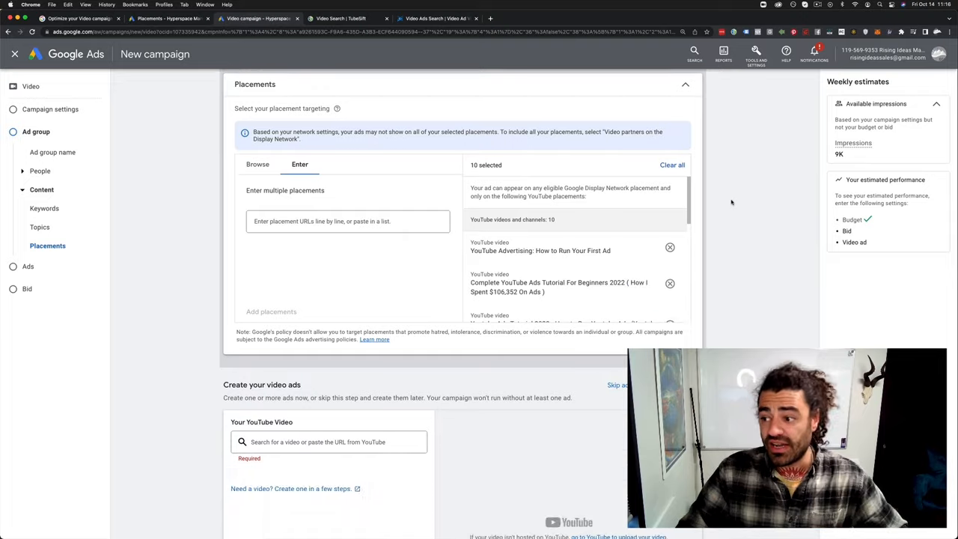
scroll(down, 3)
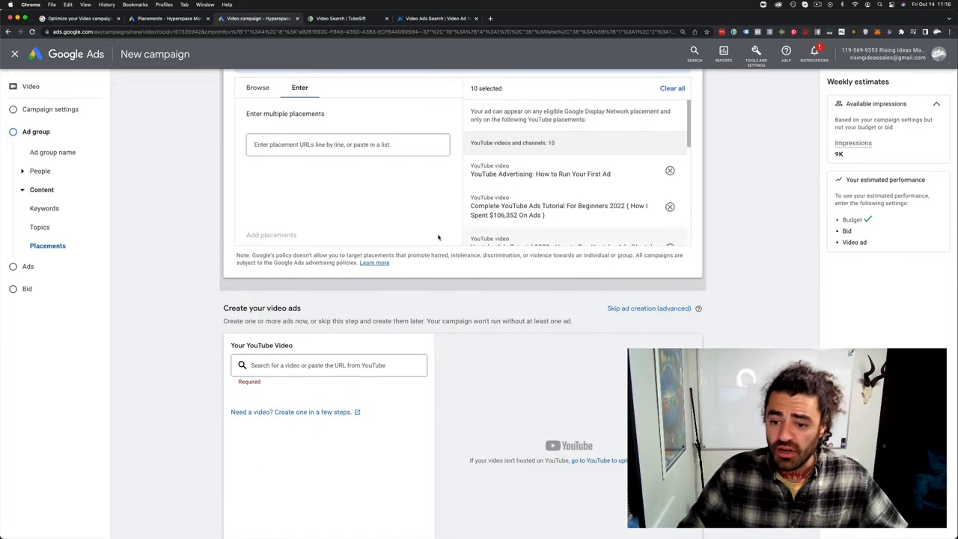
scroll(down, 3)
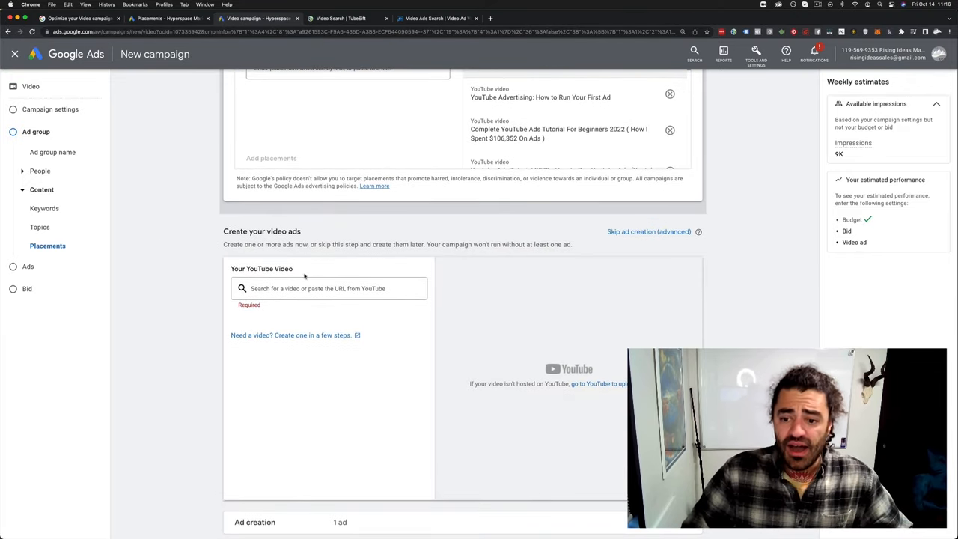
- Pick the AdSkills TubeSift YouTube video and make it a skippable in-stream ad
text(tubesift)
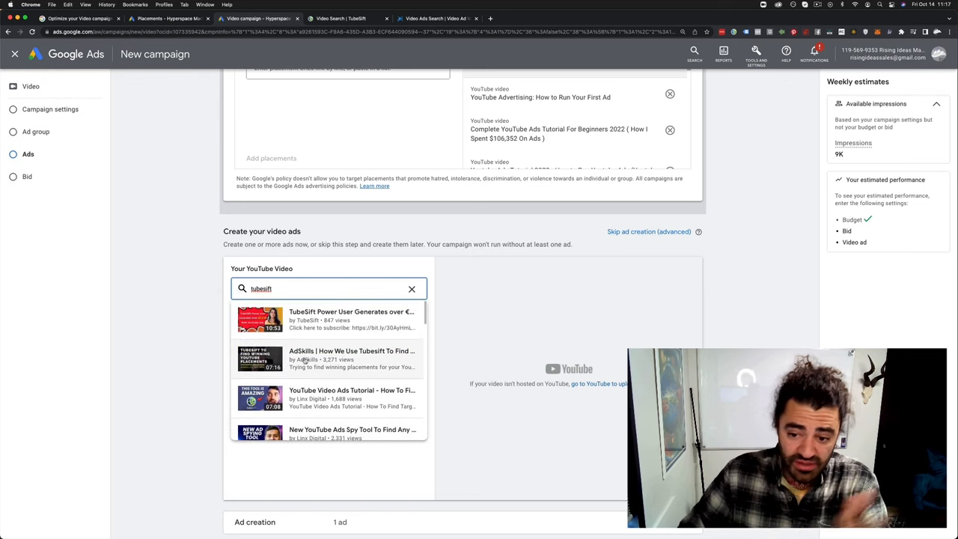
click(352, 361)
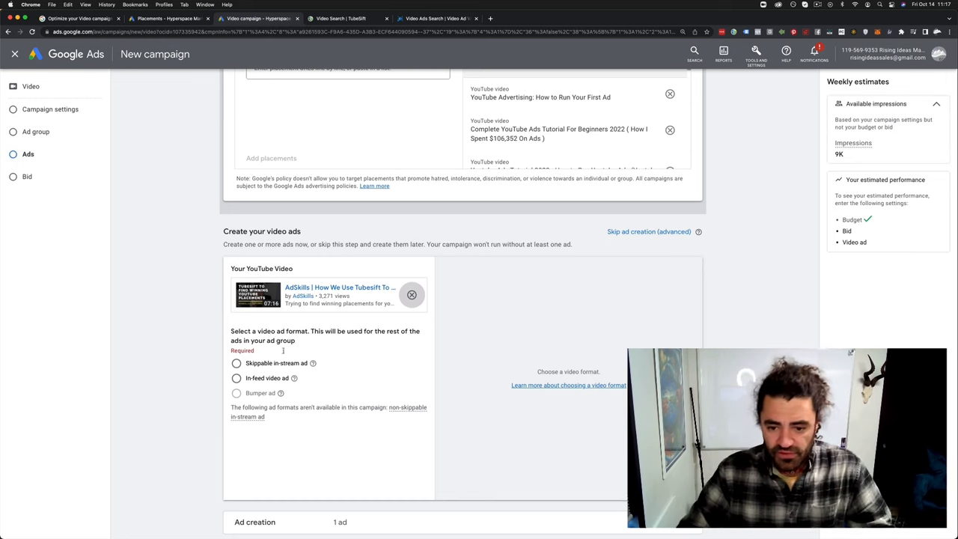
click(236, 374)
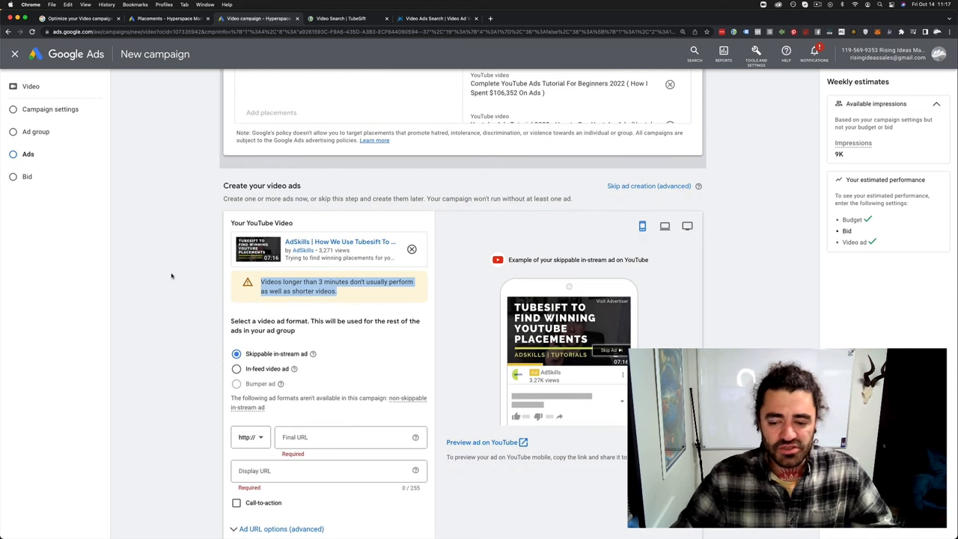
- Fill the landing page final/display URLs, set a Learn more call-to-action and headline 'YT Ad Training'
scroll(down, 3)
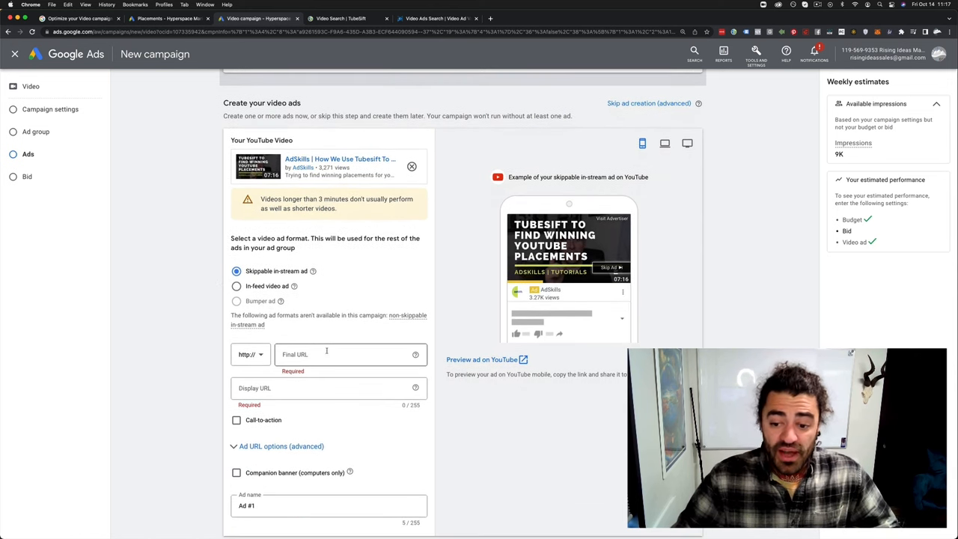
text(land)
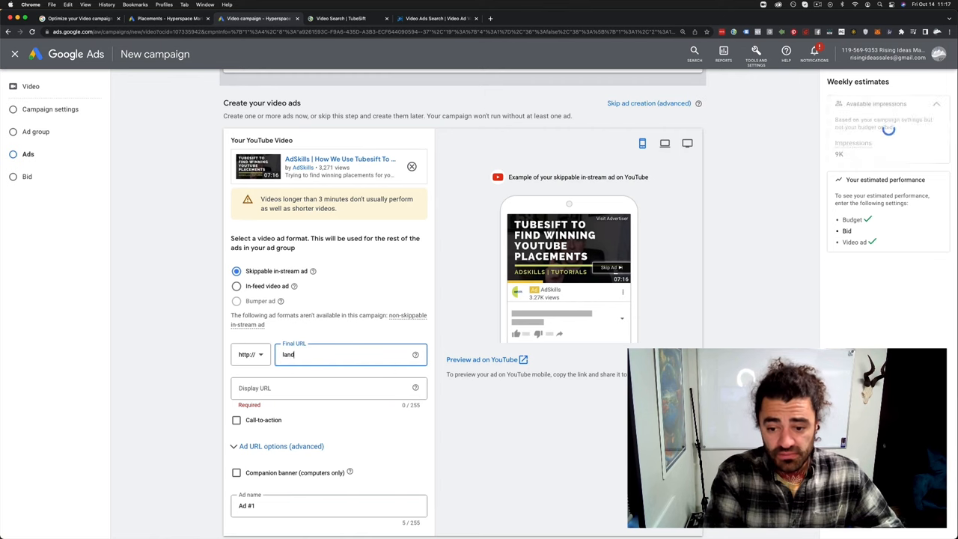
text(landingpage)
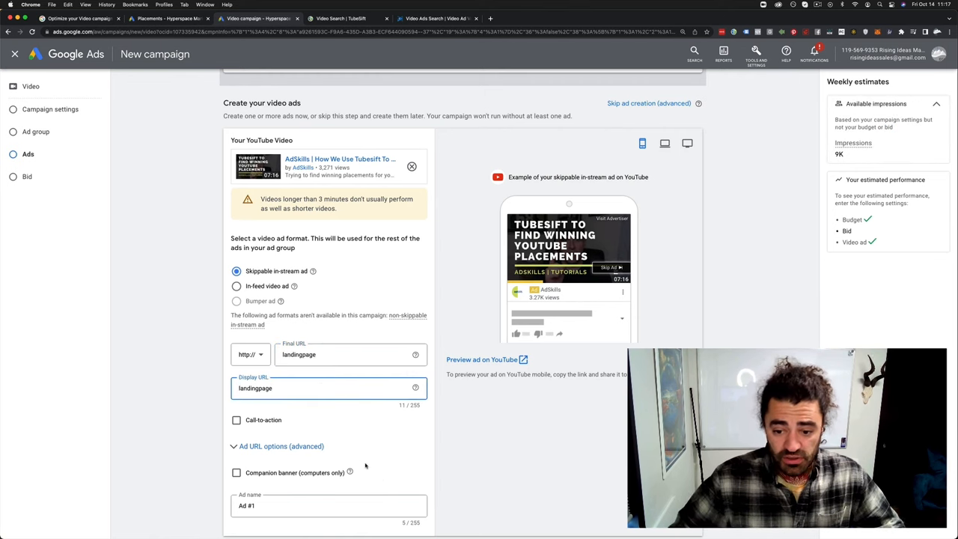
click(237, 419)
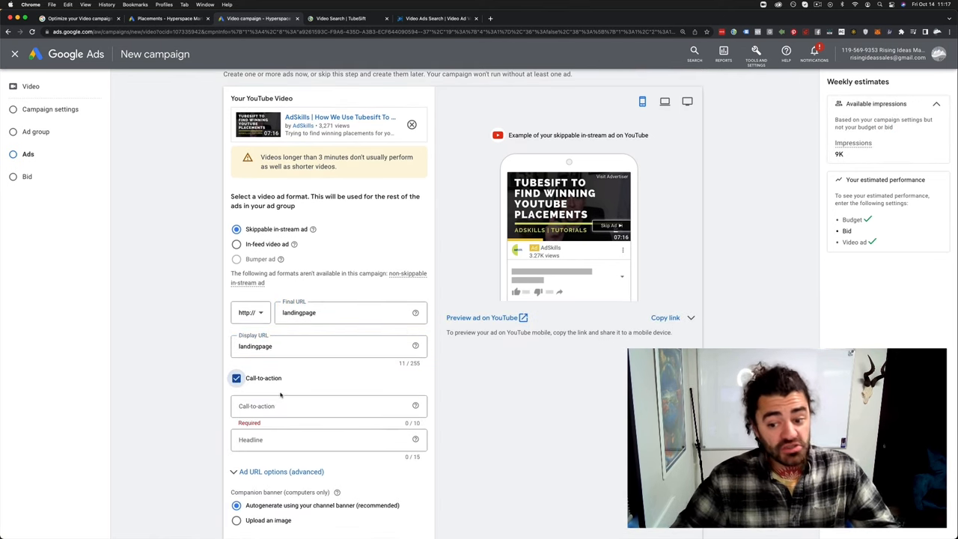
click(328, 405)
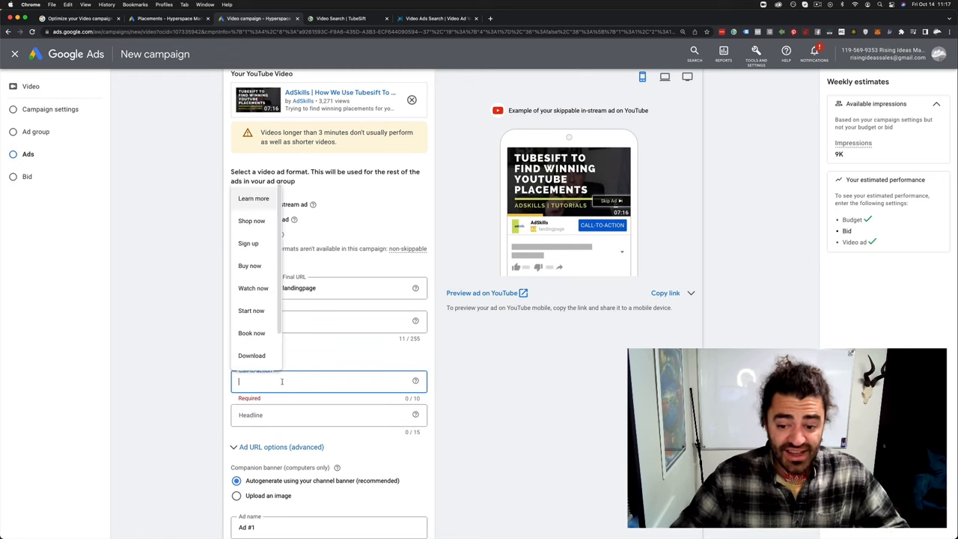
click(253, 198)
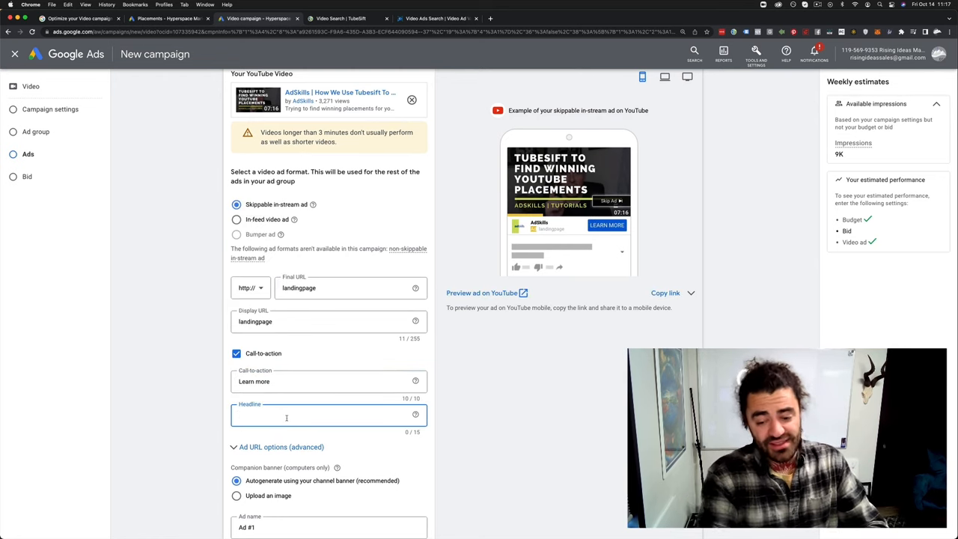
text(YT Ad Training)
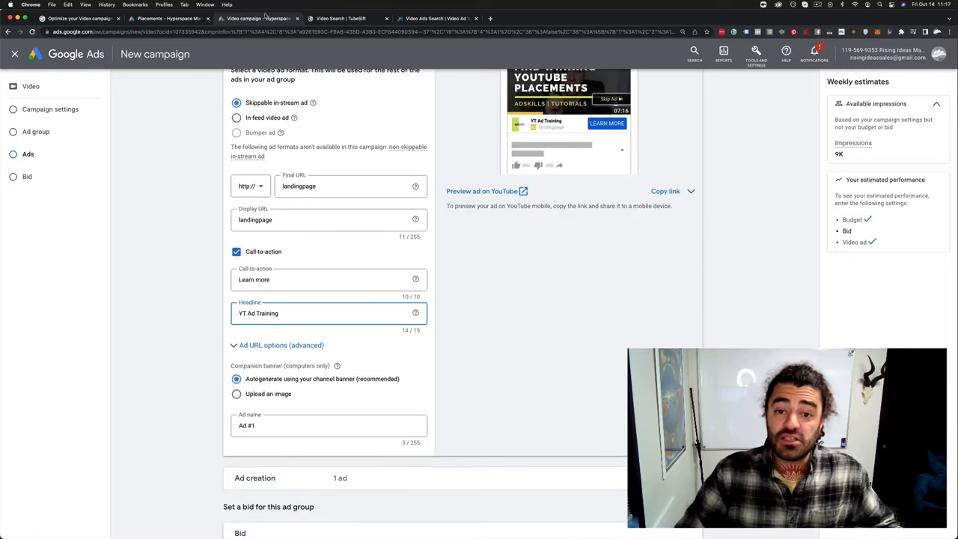
- Launch TubeSift's Banner Design Studio from the Banner Studio page
click(347, 18)
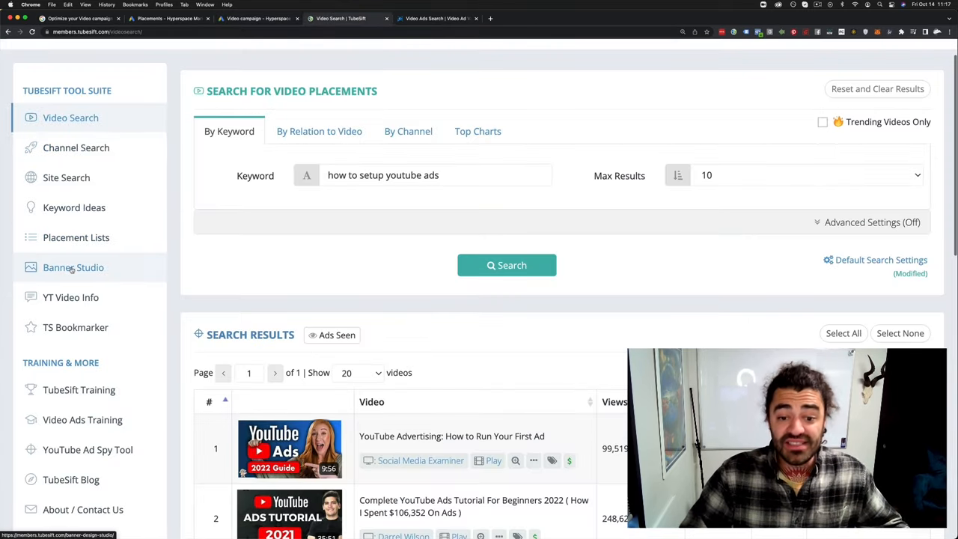
click(74, 266)
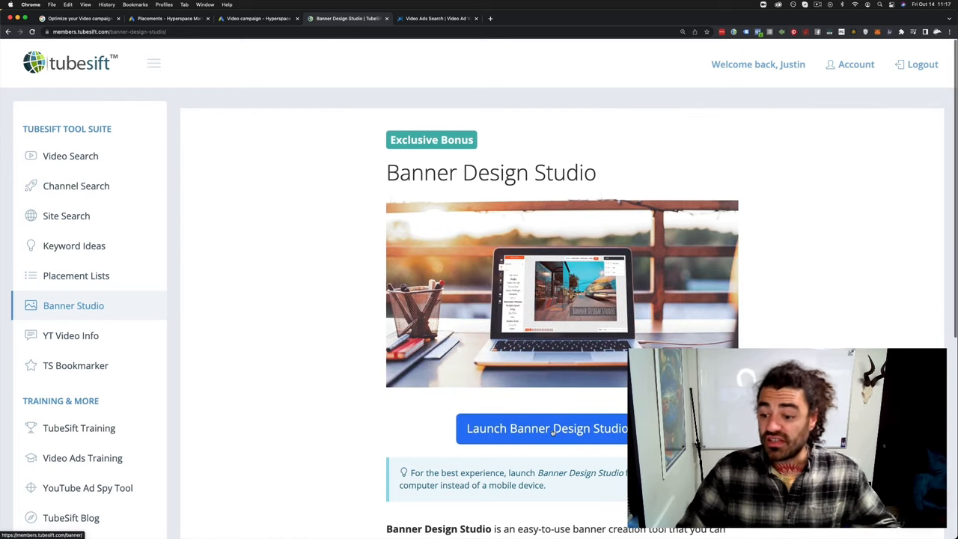
click(544, 428)
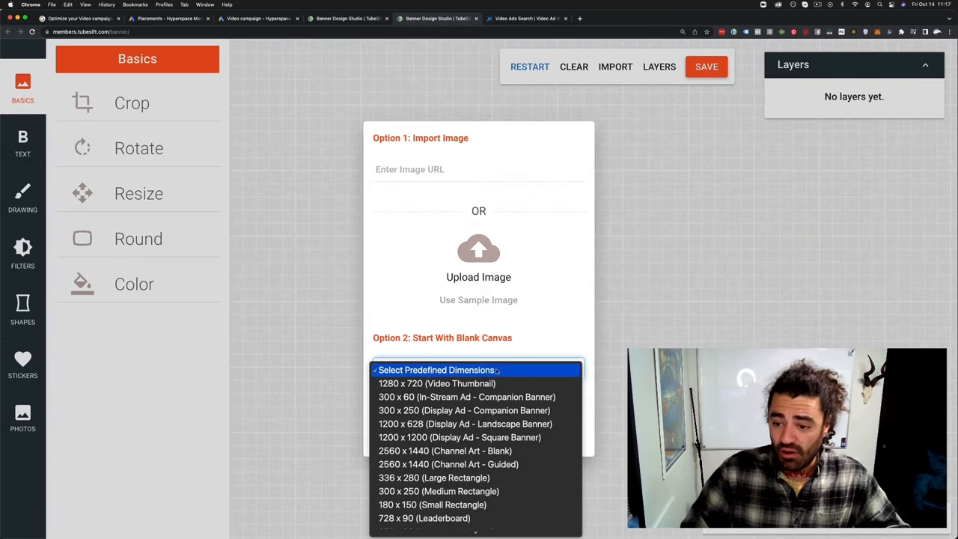
mouse_move(479, 437)
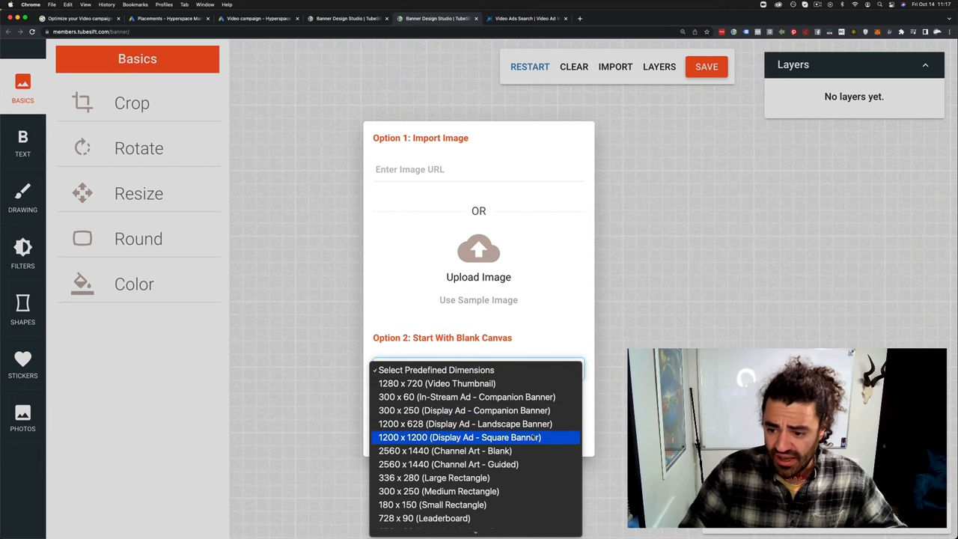
- Start a blank 300 x 60 companion banner canvas and add a rectangle shape
click(462, 396)
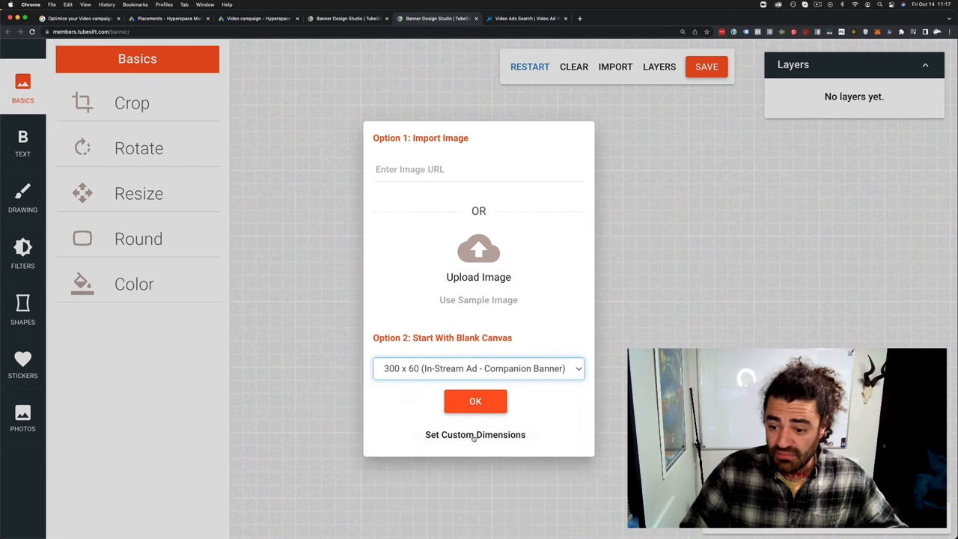
click(476, 400)
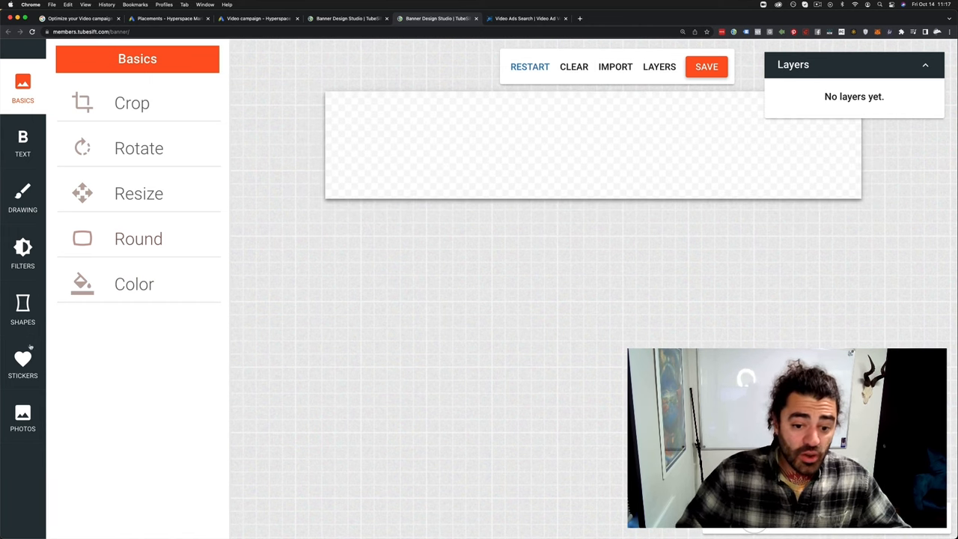
click(23, 305)
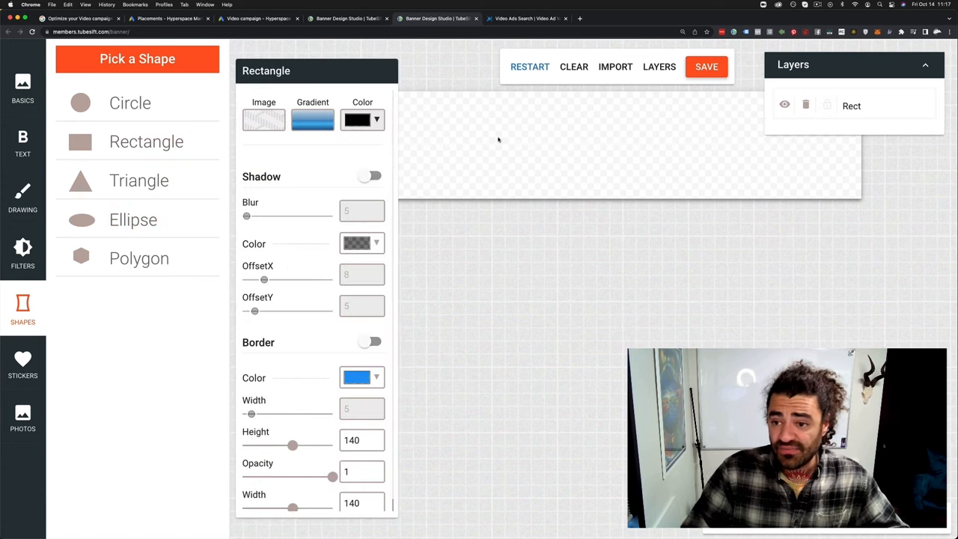
mouse_move(727, 281)
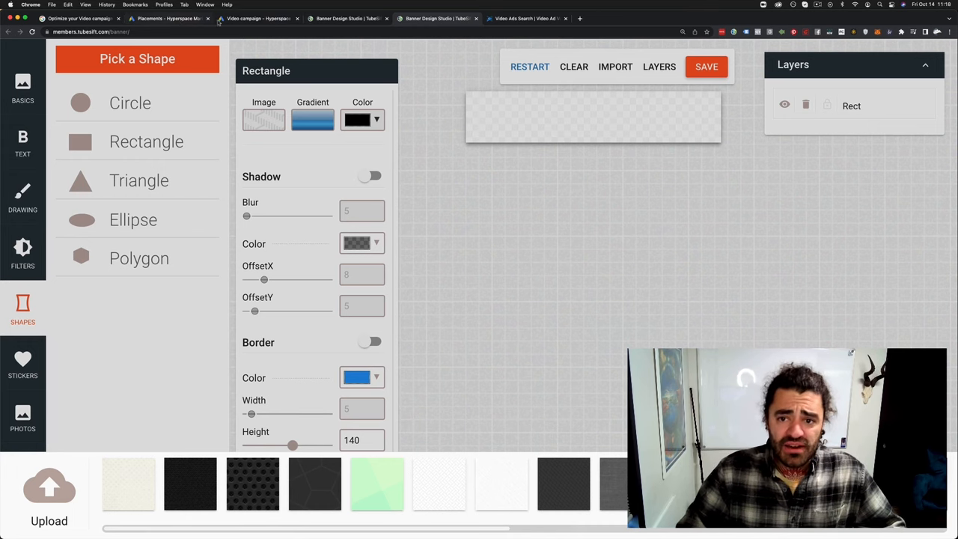
- Use the previously uploaded 'Watch the Free Training Here' image as the companion banner
click(258, 18)
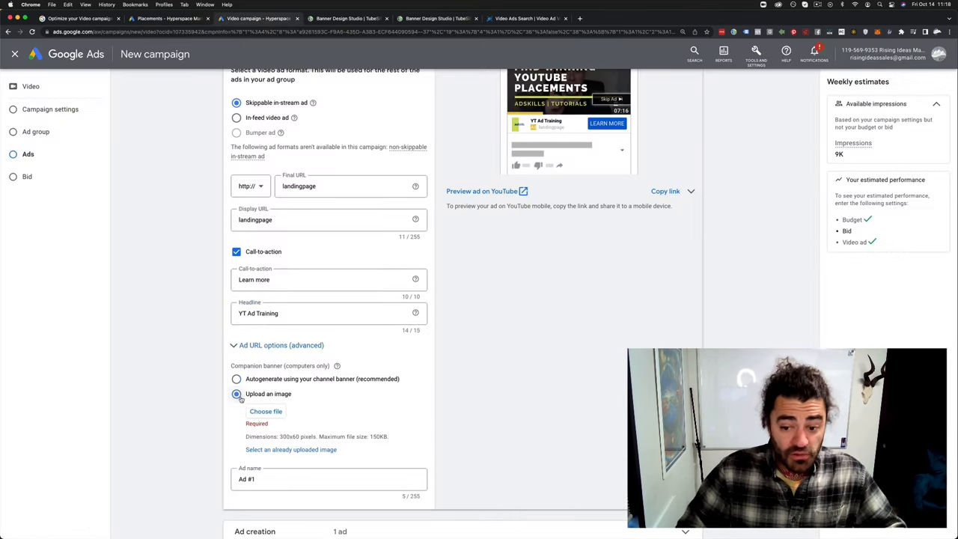
click(290, 449)
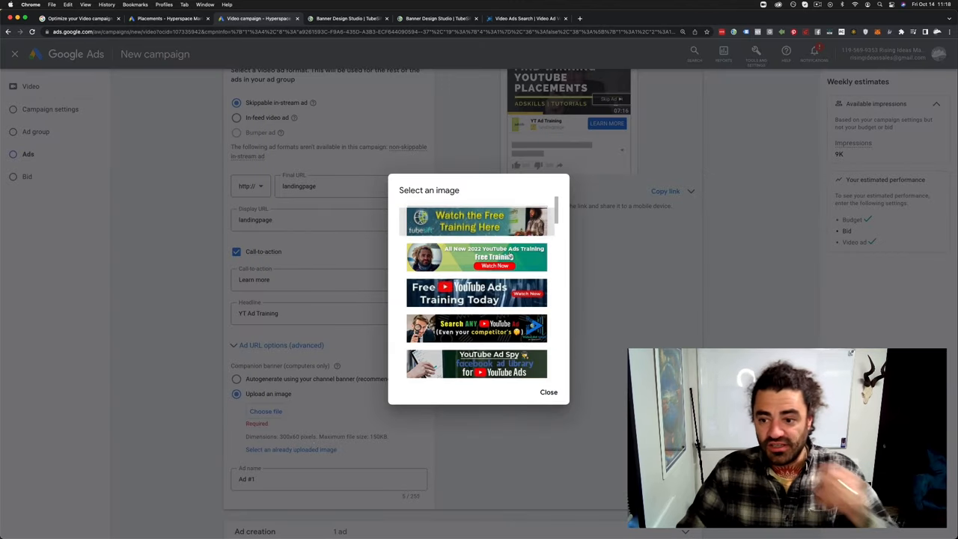
click(475, 220)
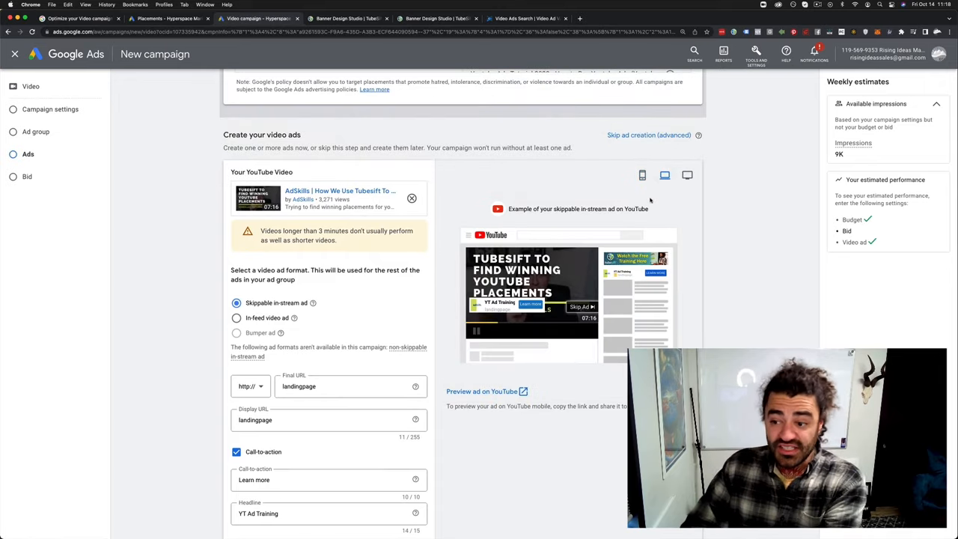
mouse_move(433, 306)
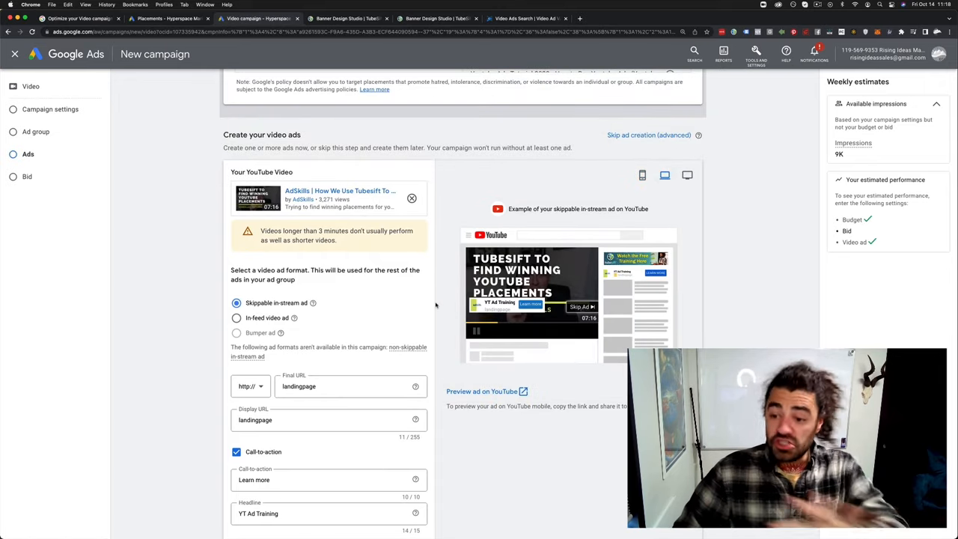
- Set the maximum CPV bid to $0.25 and bring up the existing campaign's placements report
scroll(down, 3)
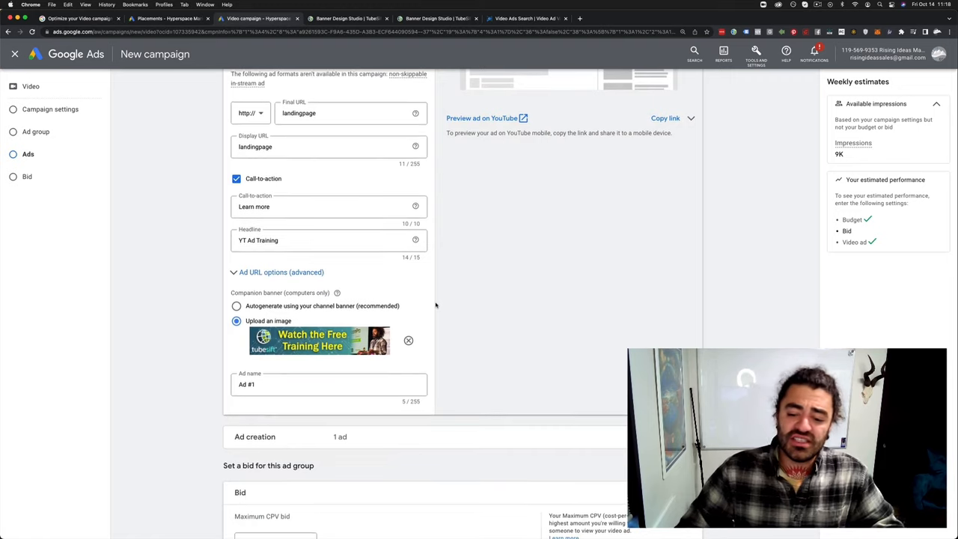
scroll(down, 3)
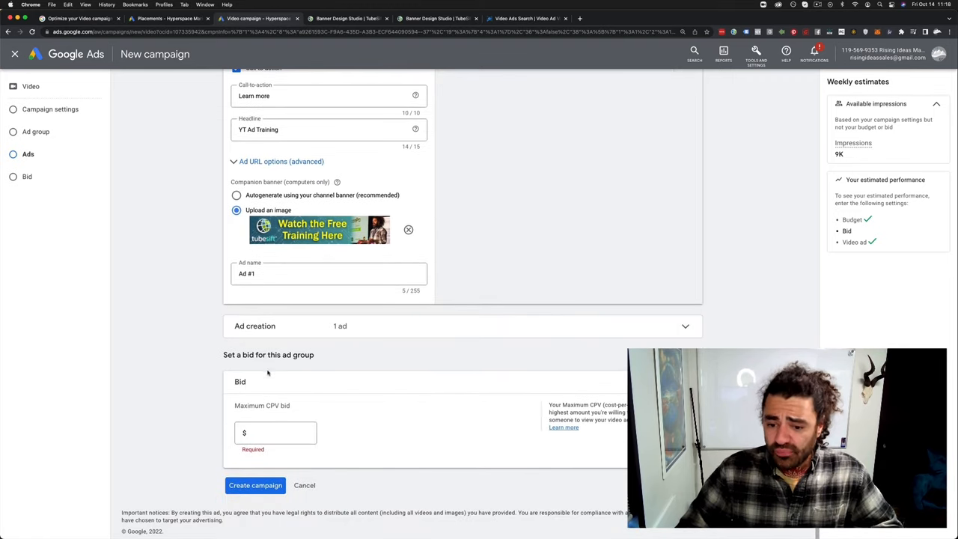
click(276, 432)
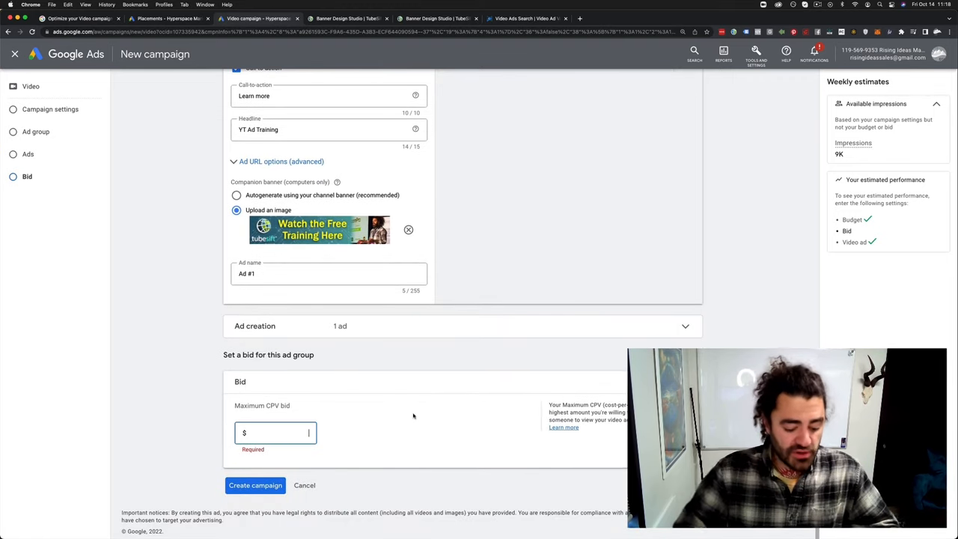
text(0.25)
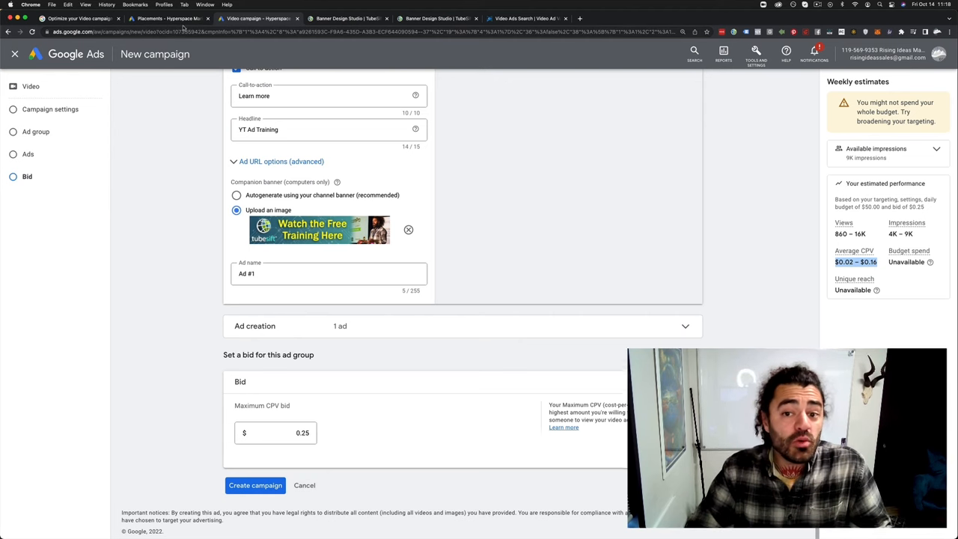
click(162, 18)
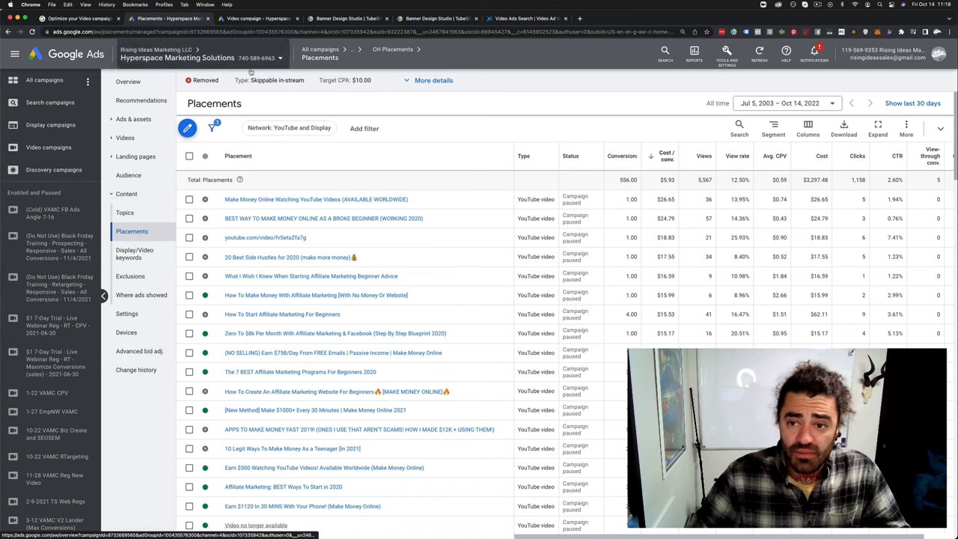
click(389, 48)
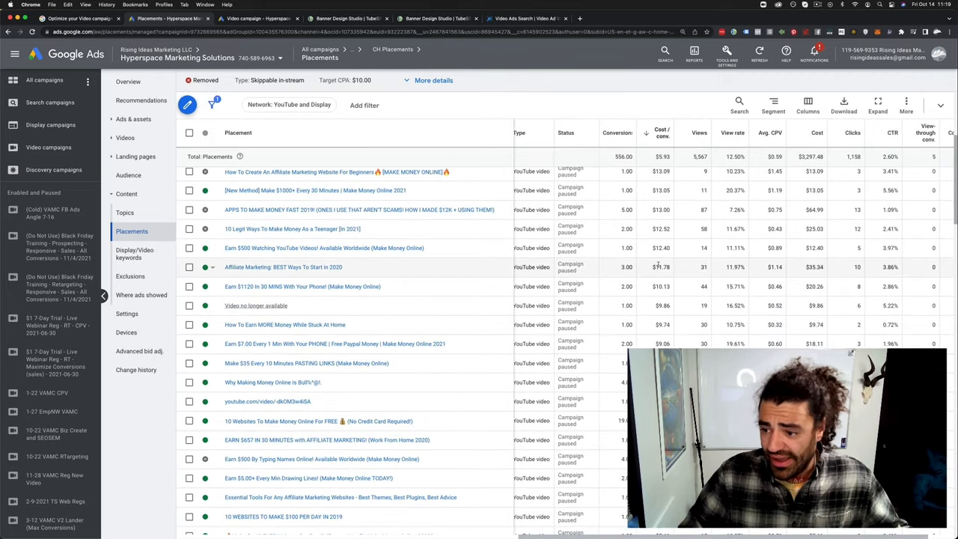
scroll(down, 3)
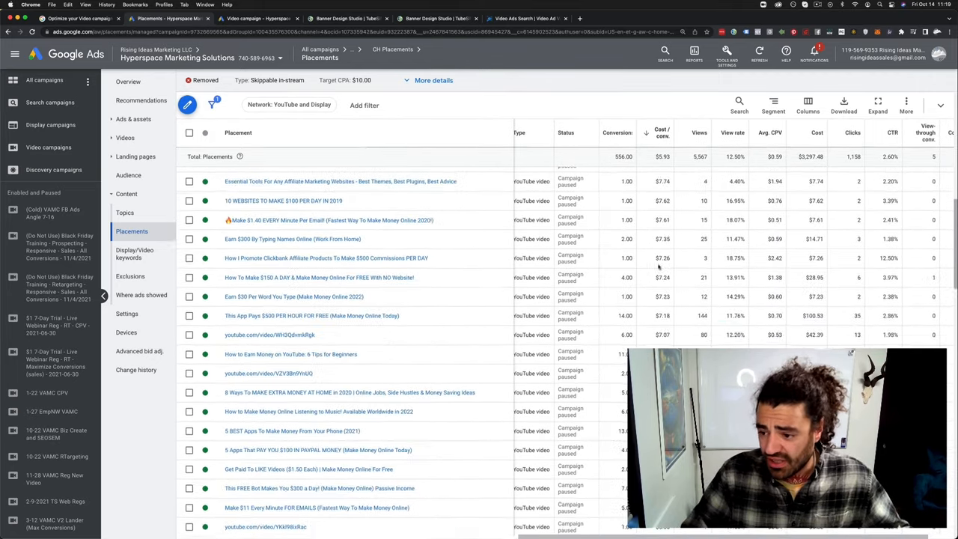
scroll(down, 3)
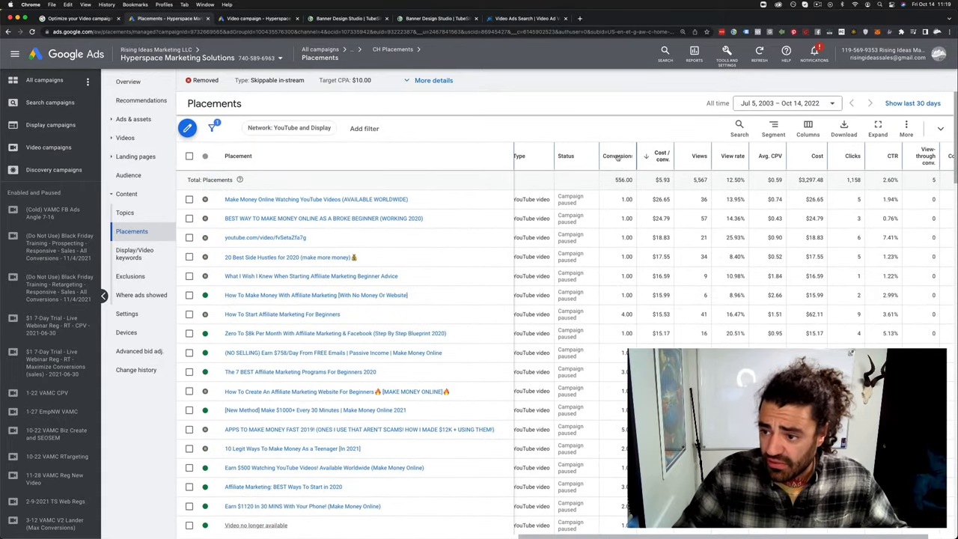
click(616, 156)
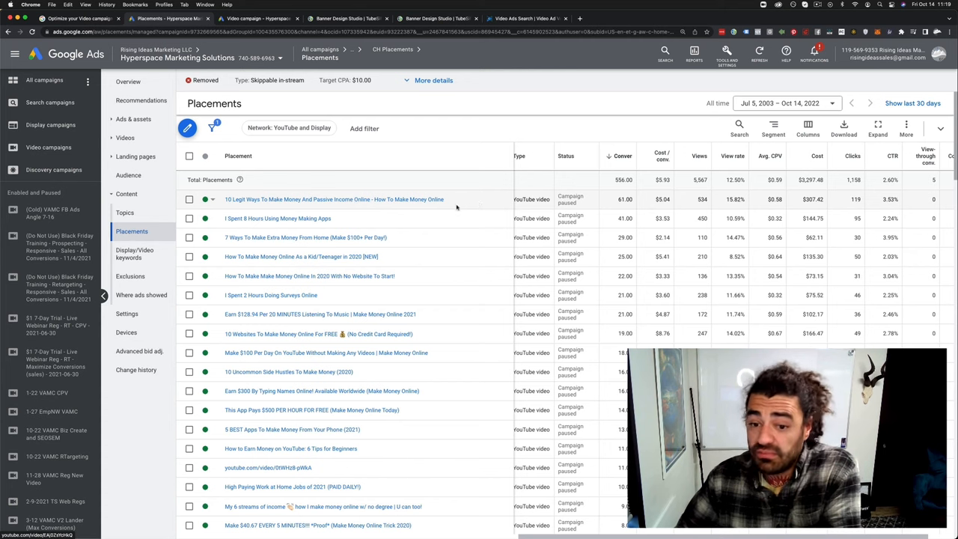
mouse_move(644, 189)
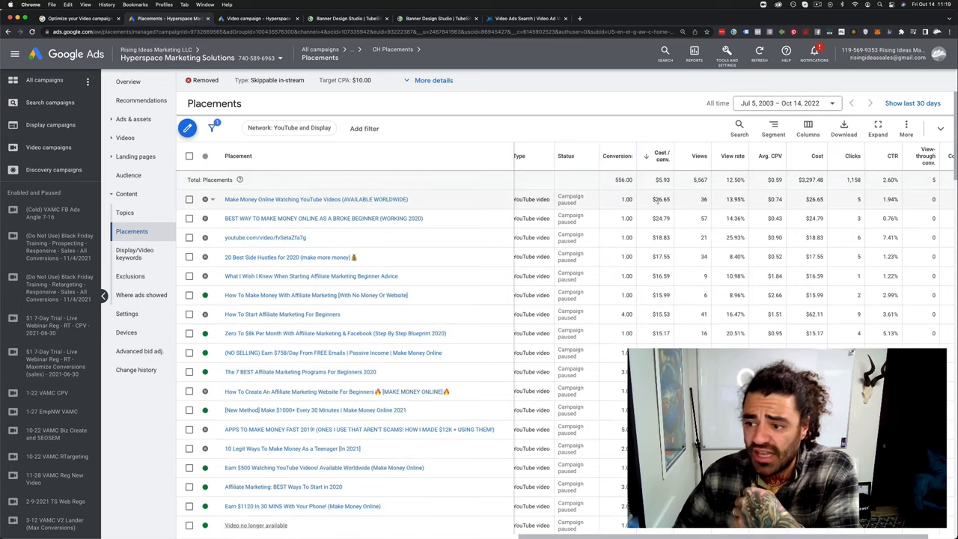
click(205, 199)
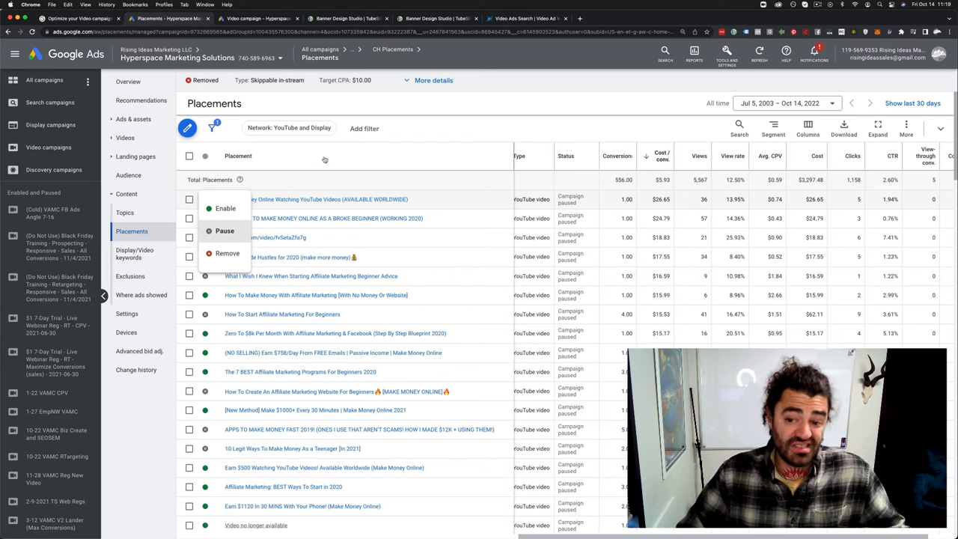
mouse_move(455, 128)
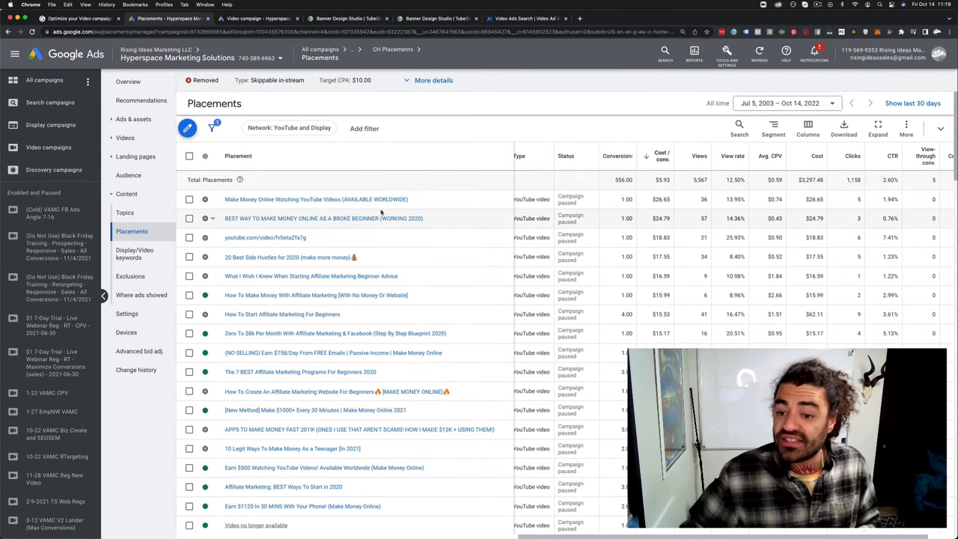
mouse_move(716, 214)
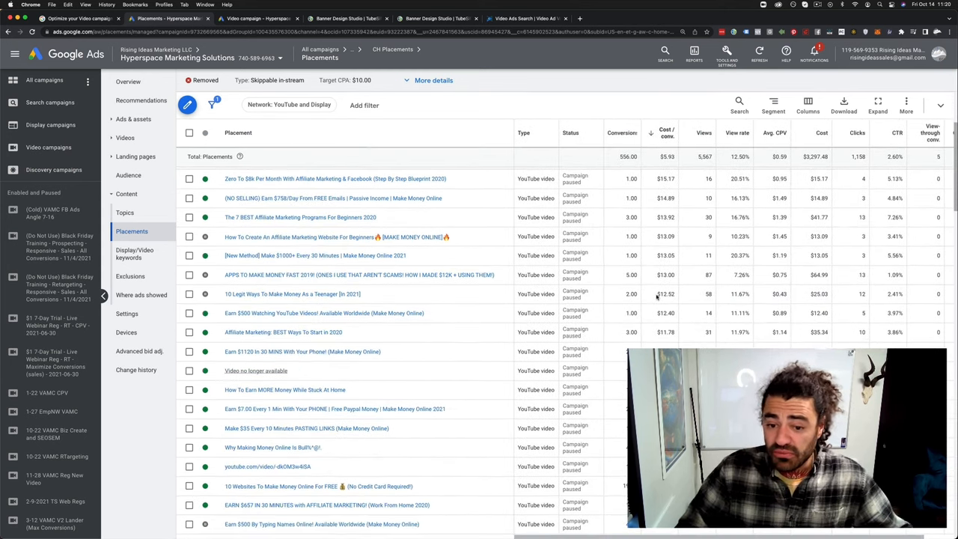
scroll(down, 3)
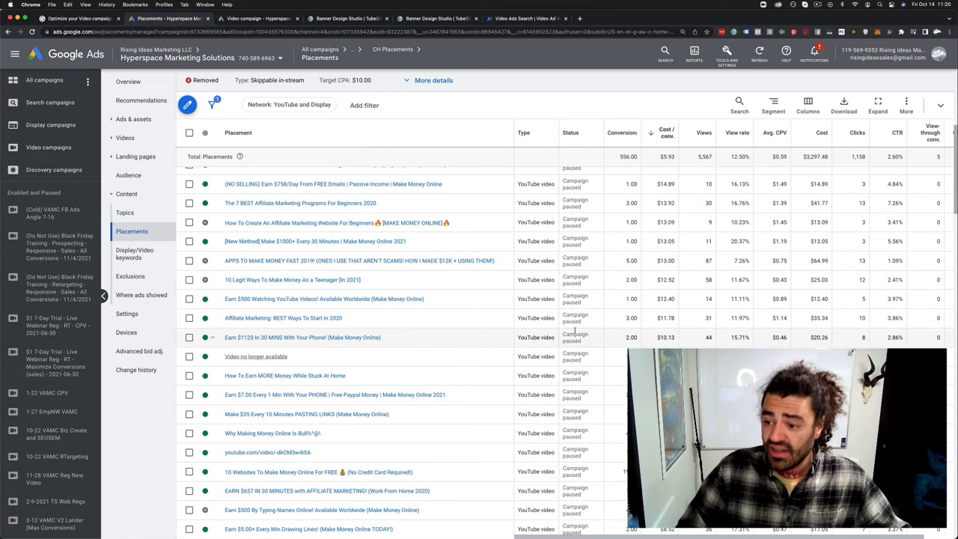
scroll(down, 3)
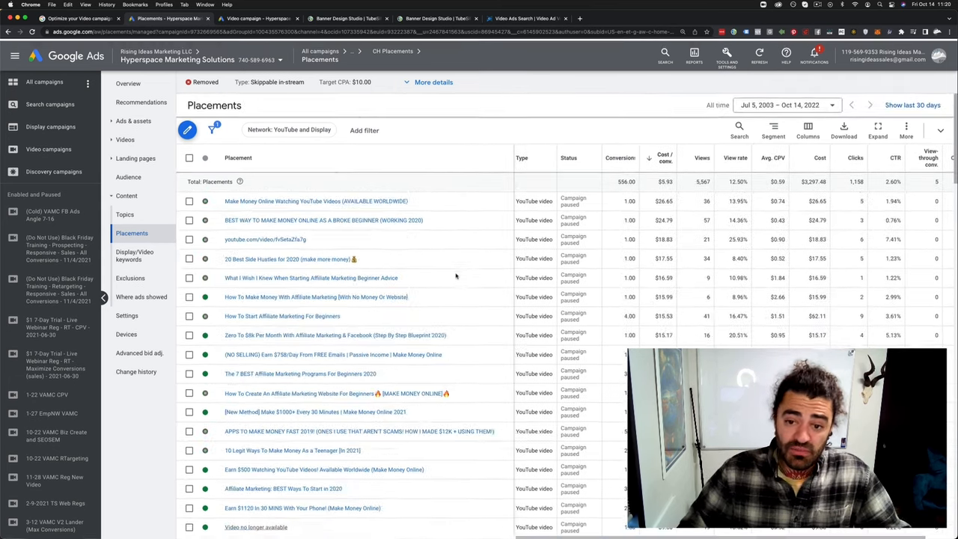
- Sort placements by name, select all 100 rows on the page, and switch to TubeSift
click(189, 156)
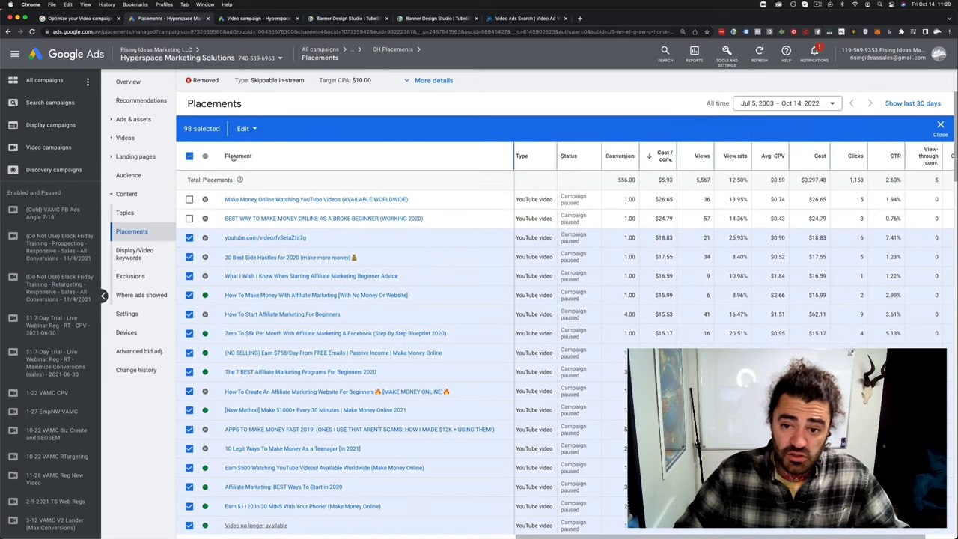
click(243, 128)
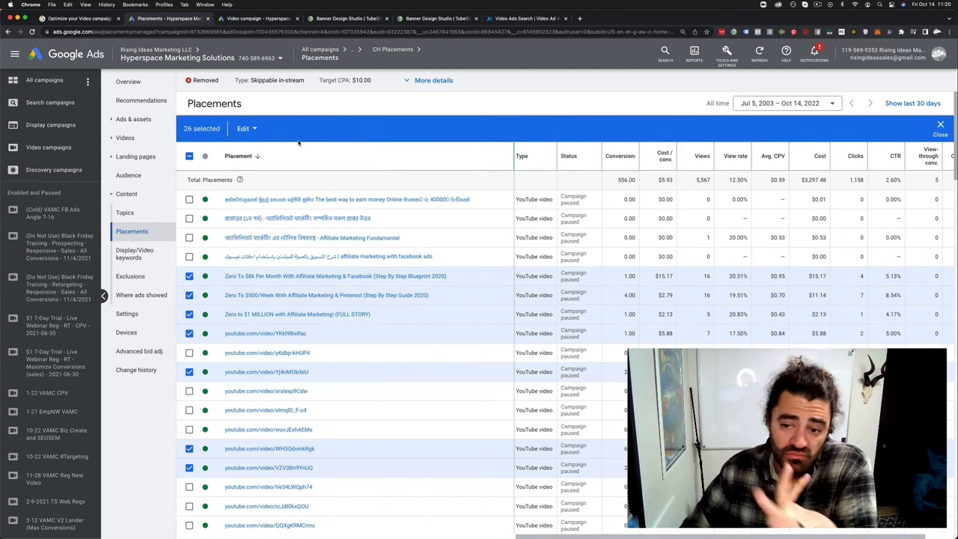
scroll(down, 3)
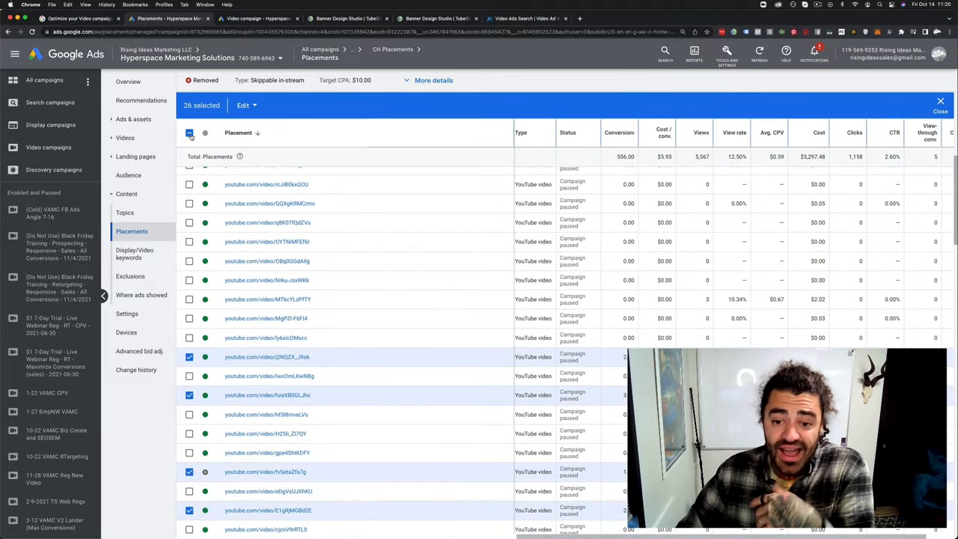
click(190, 133)
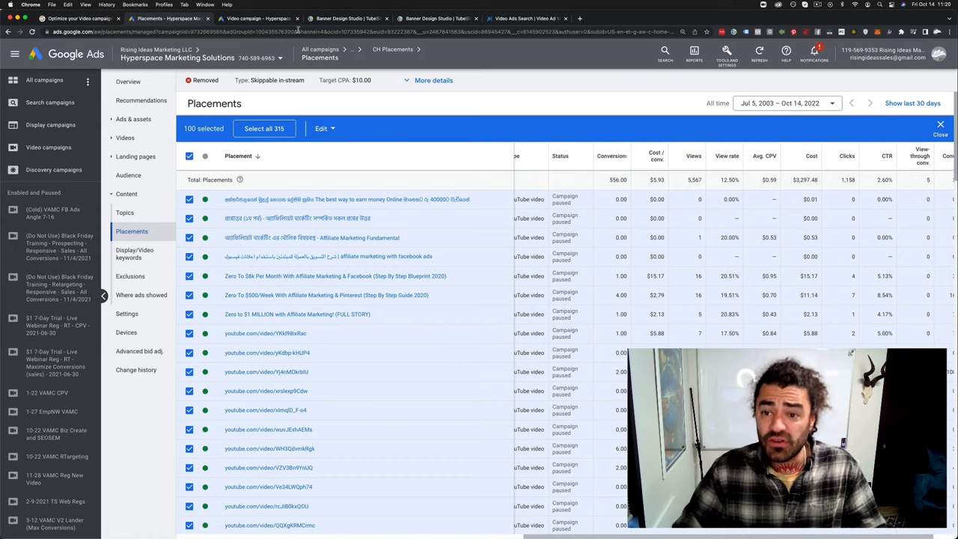
click(347, 18)
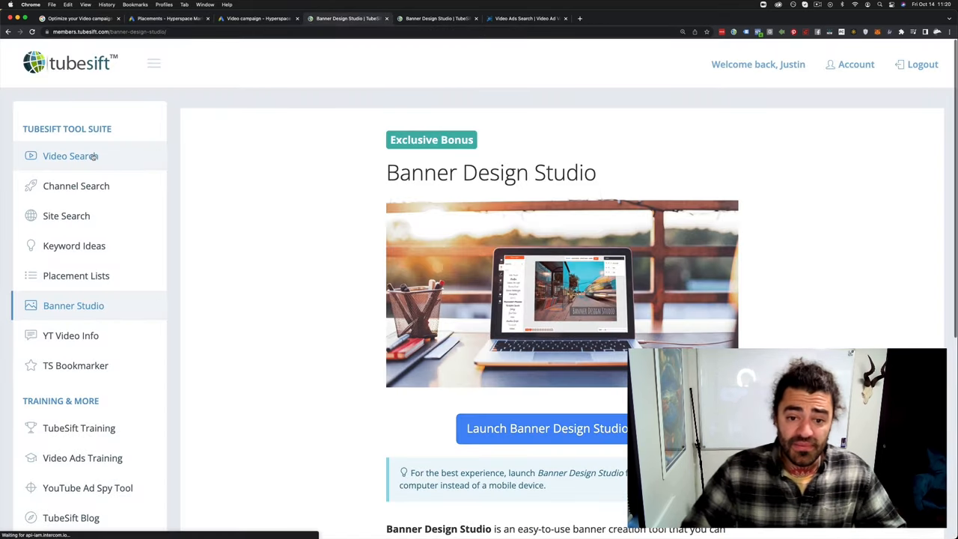
- Run a TubeSift Site Search for 'how to run youtube ads' and return to the Google Ads draft
click(69, 156)
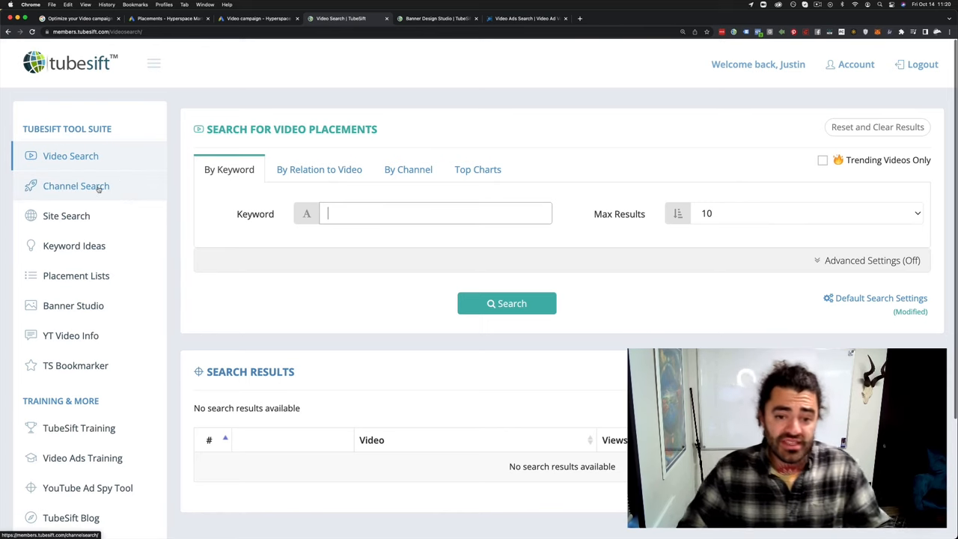
click(66, 215)
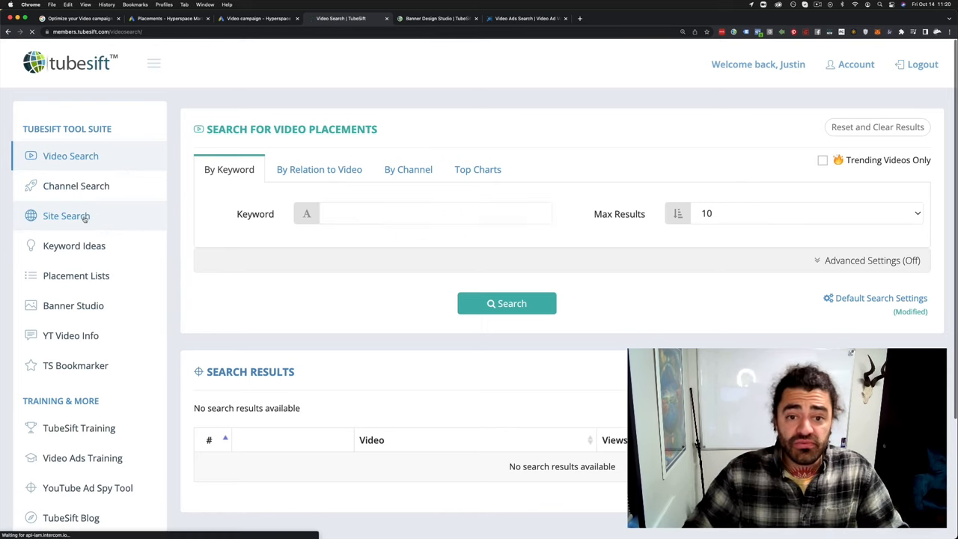
click(65, 215)
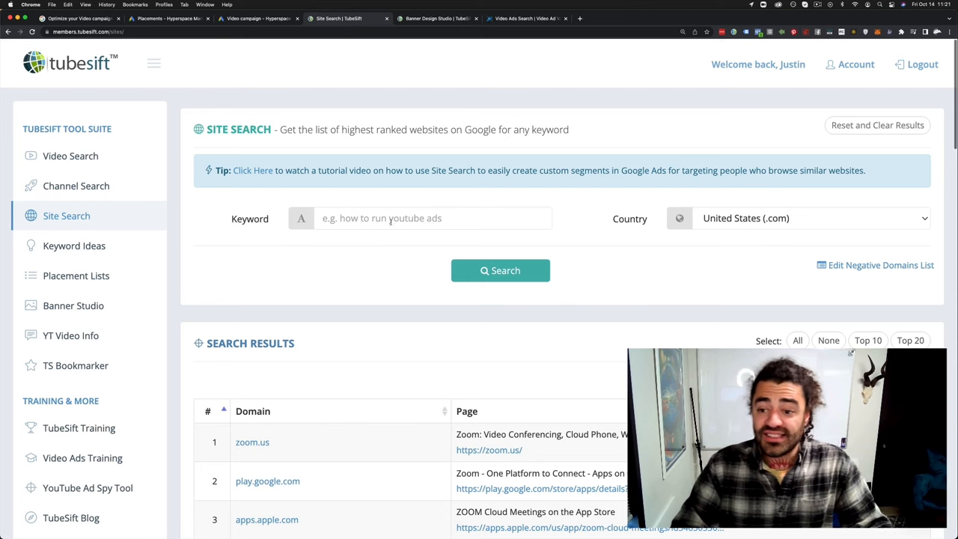
text(how to run youtube)
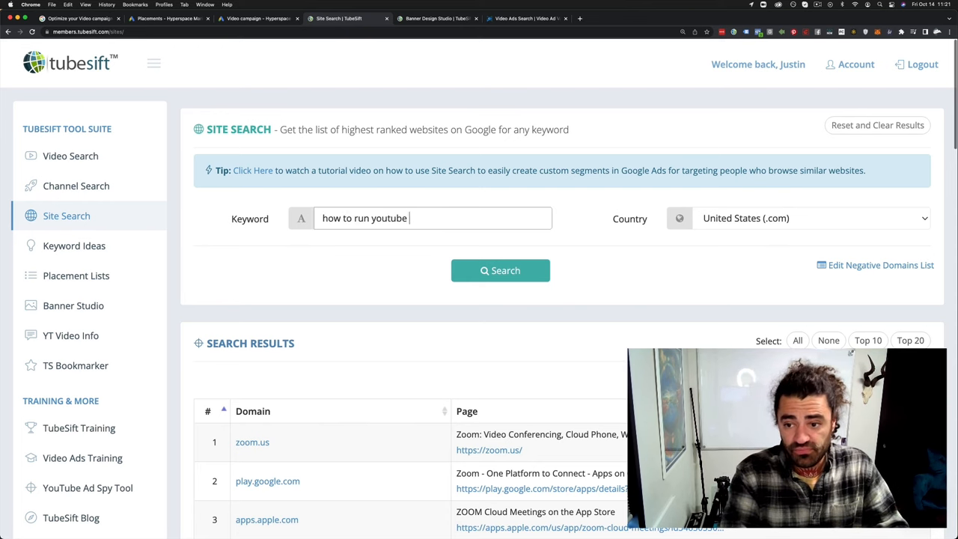
text(ads)
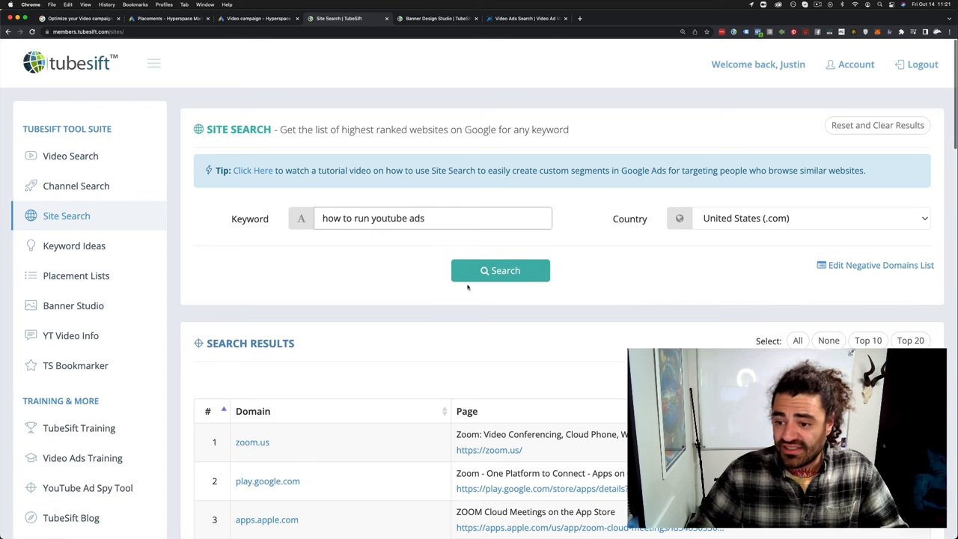
click(500, 270)
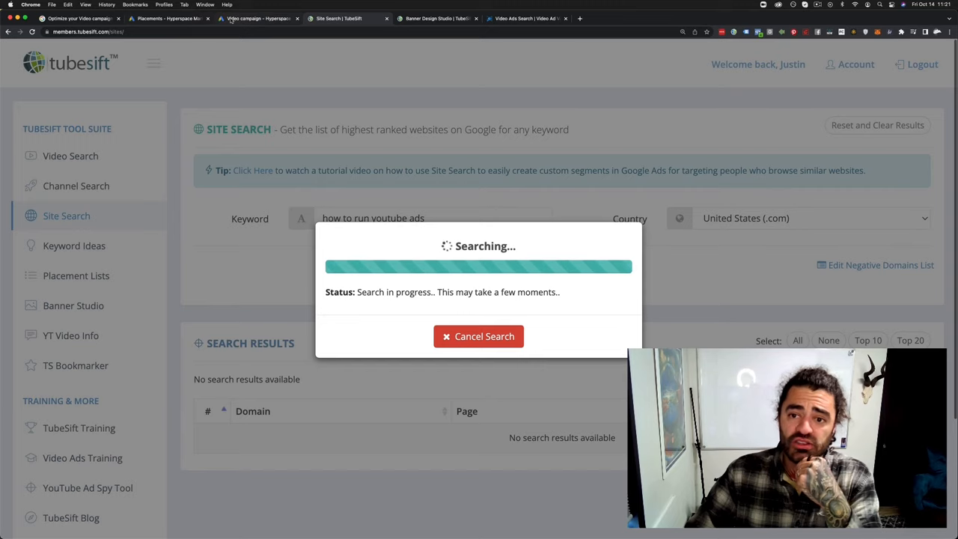
click(263, 18)
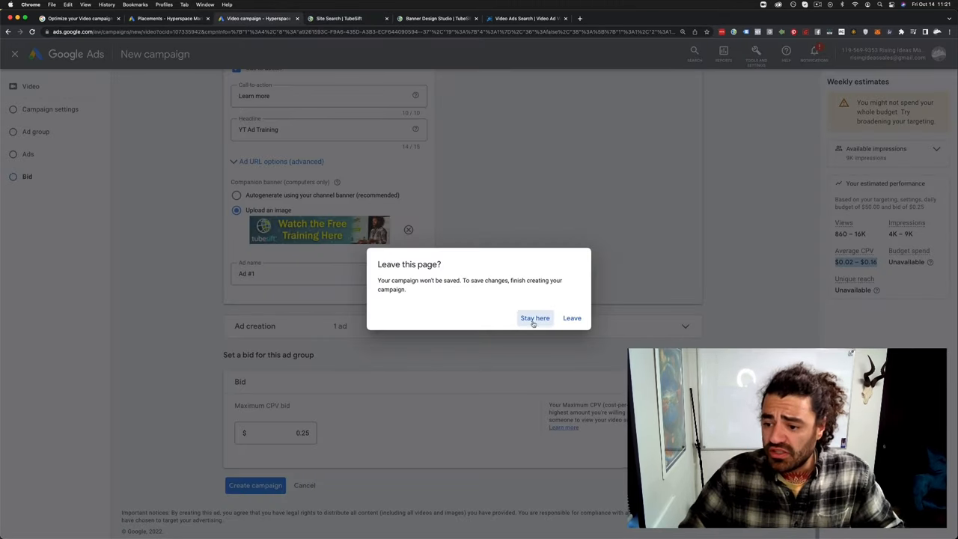
- Leave the campaign draft and go to Audience manager's Custom segments list
click(572, 318)
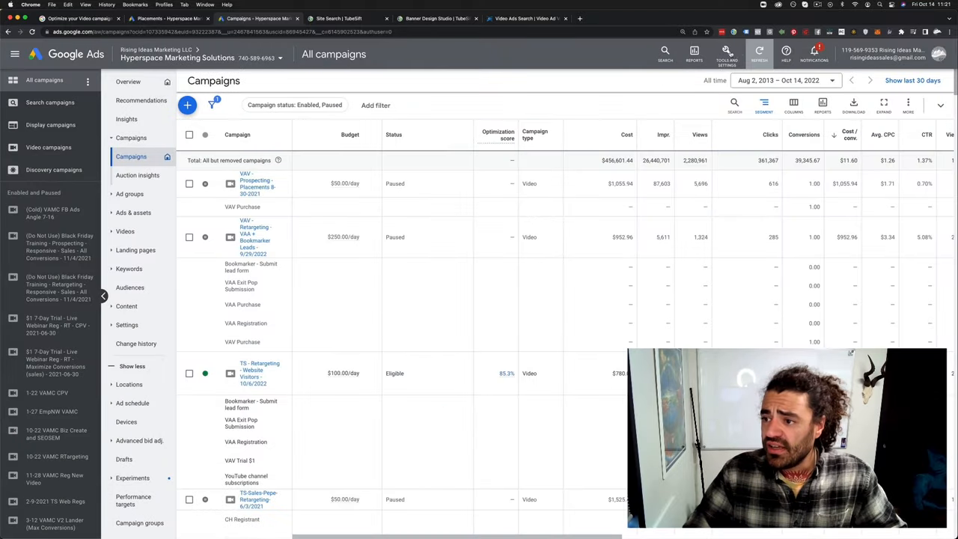
click(725, 54)
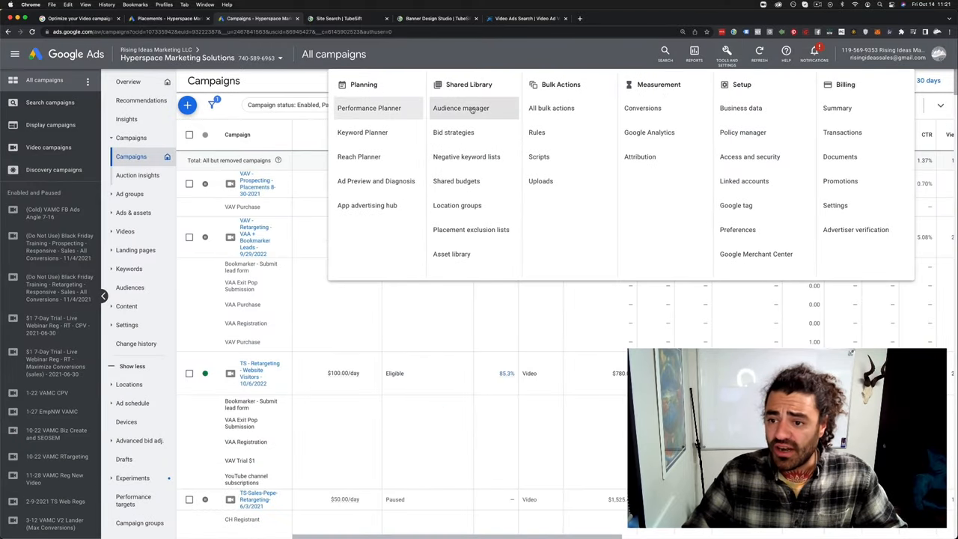
click(463, 108)
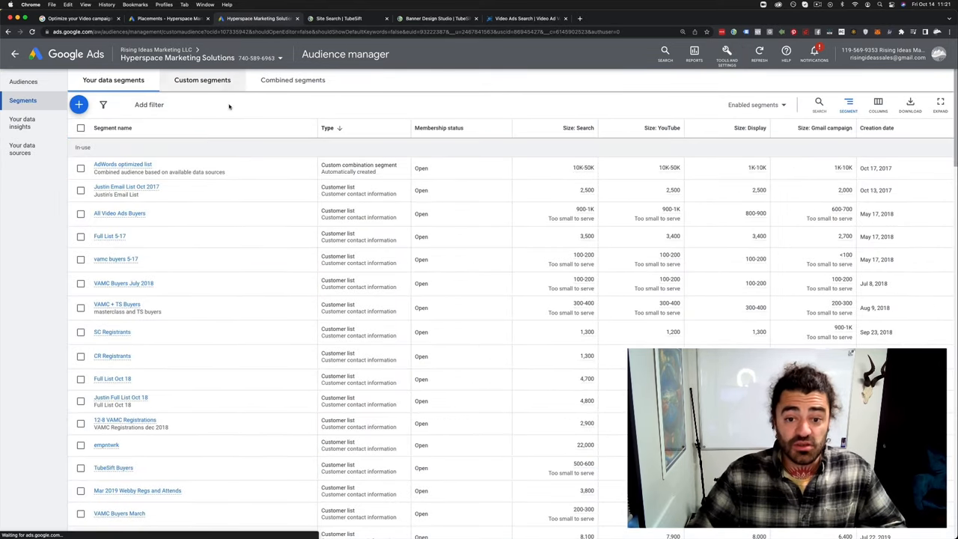
click(202, 81)
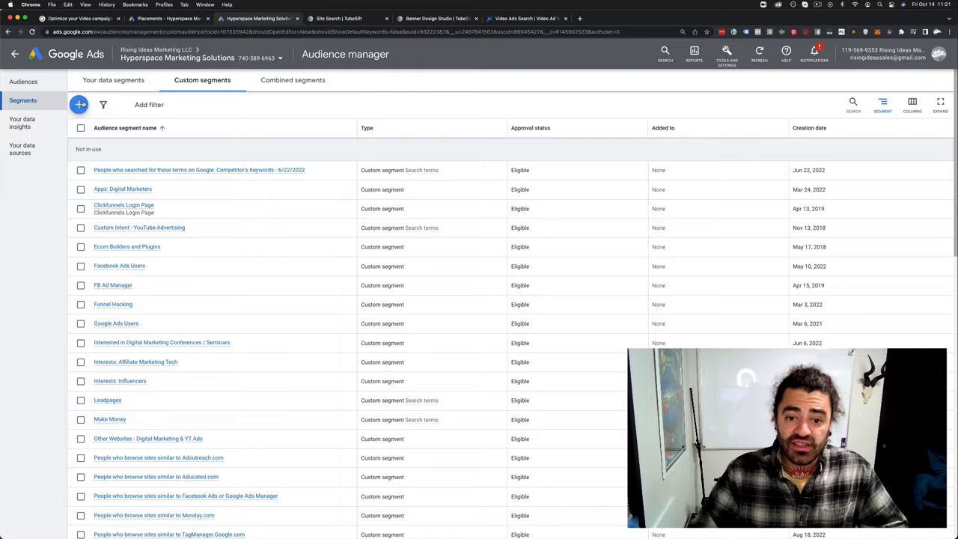
- Create a new custom segment with a 'People who browse types of websites' URL section
click(80, 105)
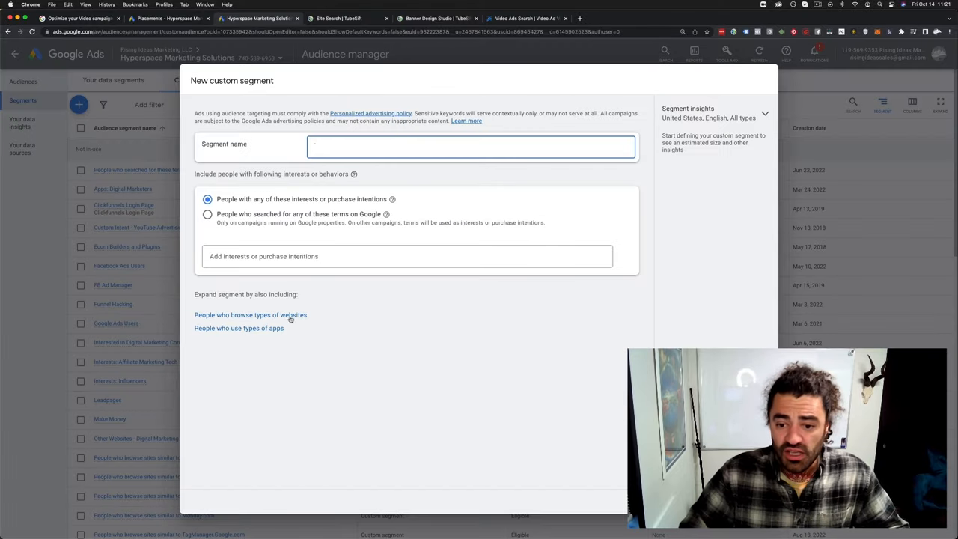
click(251, 314)
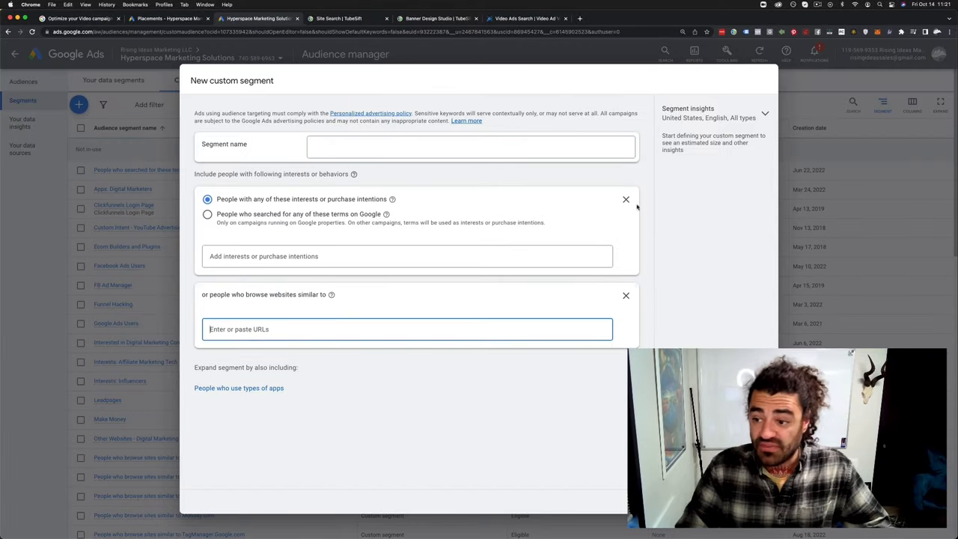
click(625, 199)
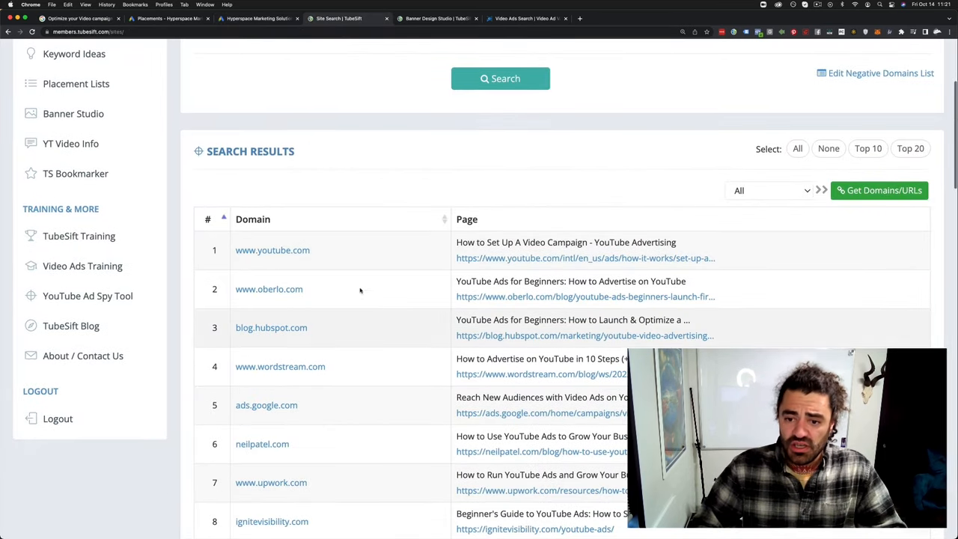
mouse_move(440, 251)
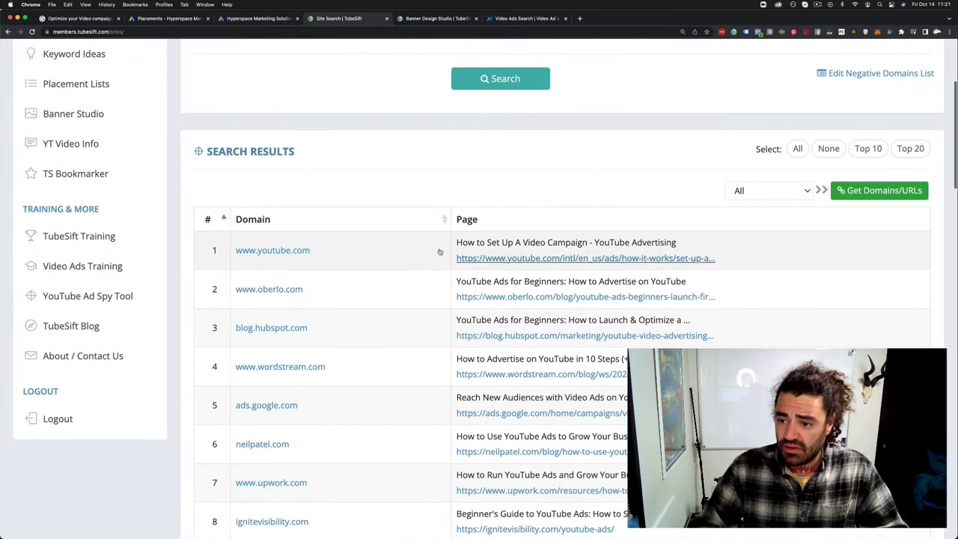
- Get the result sites as full page URLs and bring them back to the Google Ads custom segment
scroll(down, 3)
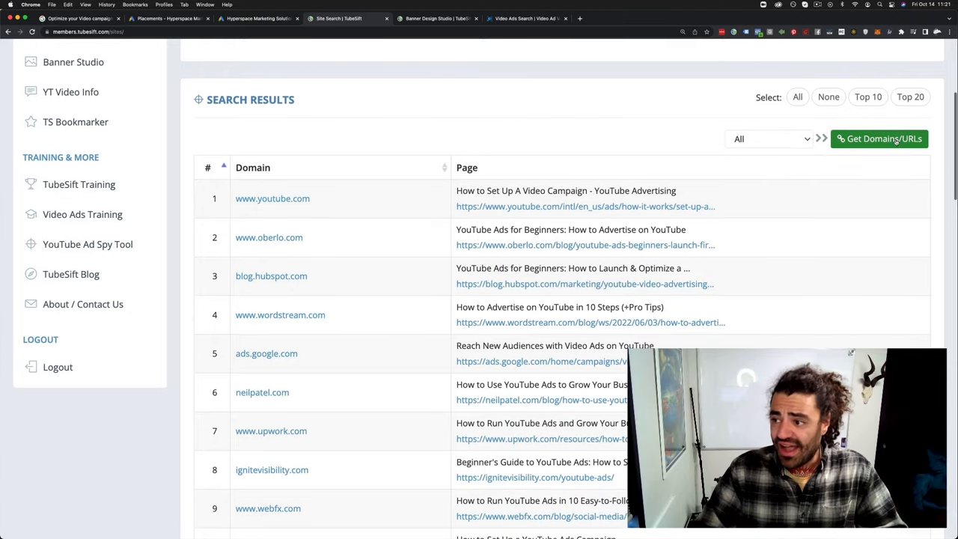
click(879, 138)
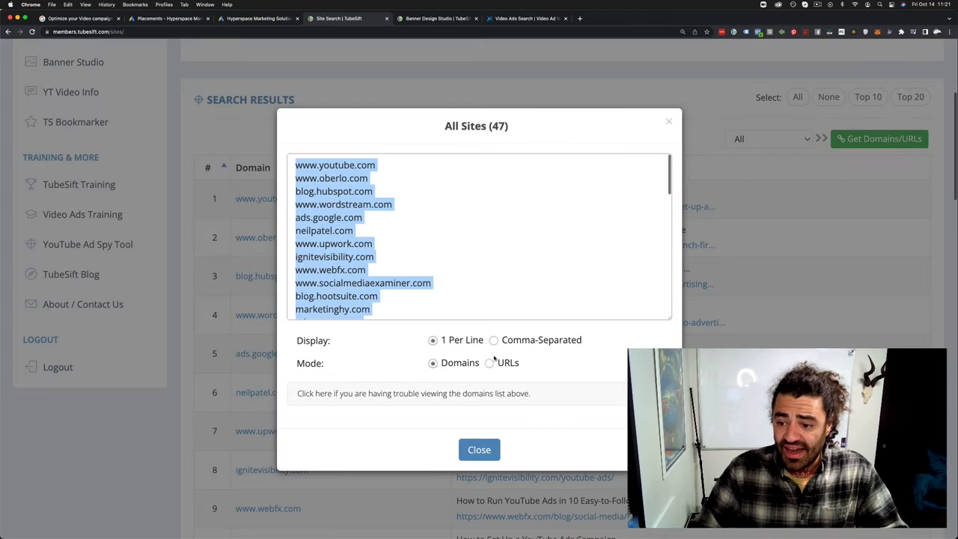
click(488, 364)
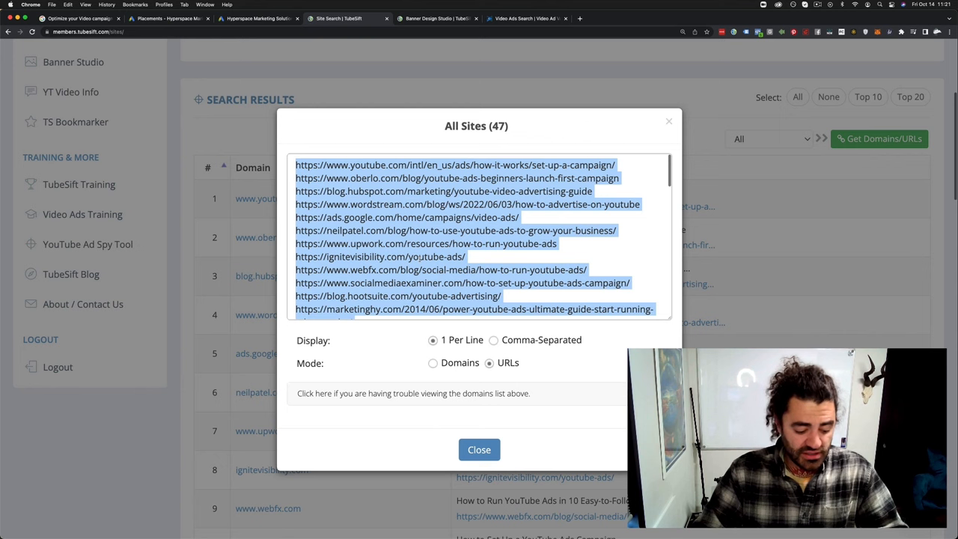
click(478, 449)
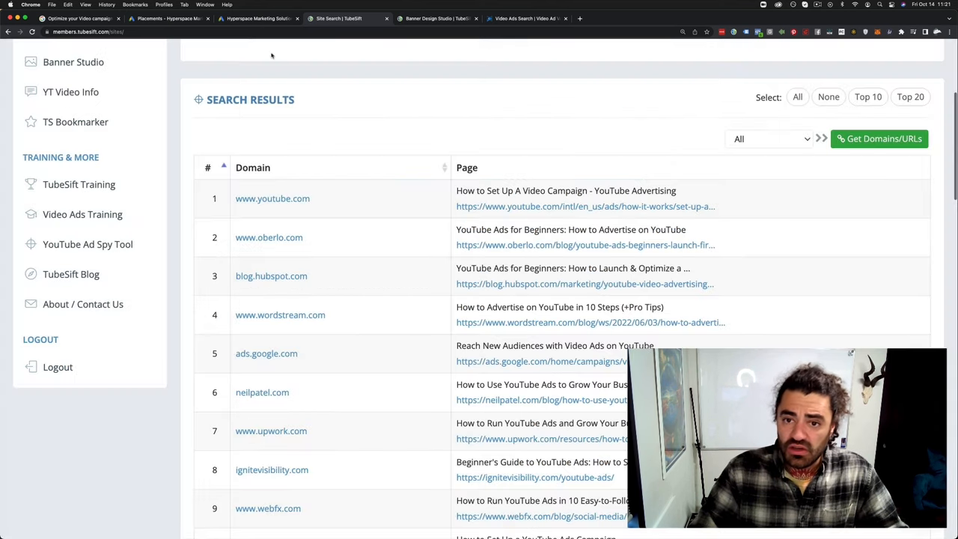
click(258, 21)
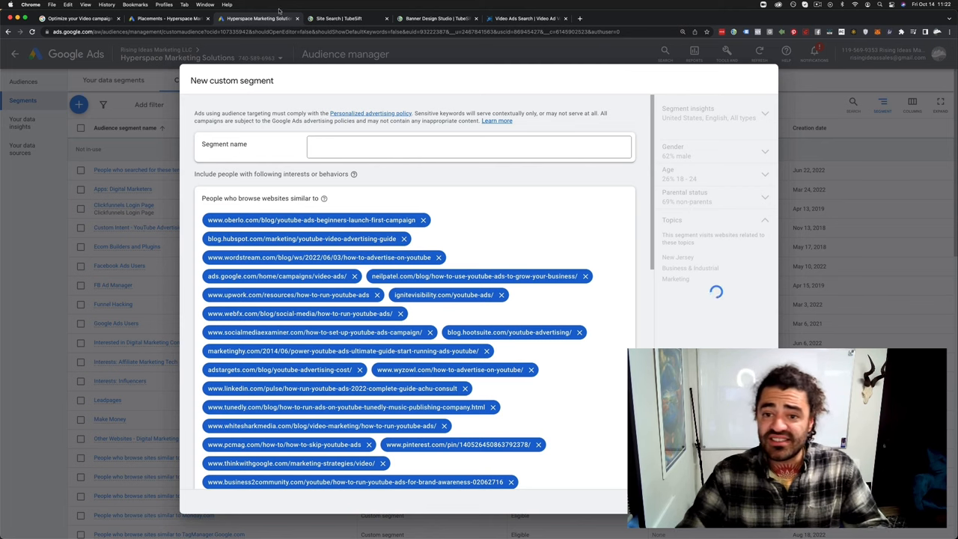
- Replace the Site Search keyword with 'how to build a sales funnel' and review the top-ranked sites
click(338, 18)
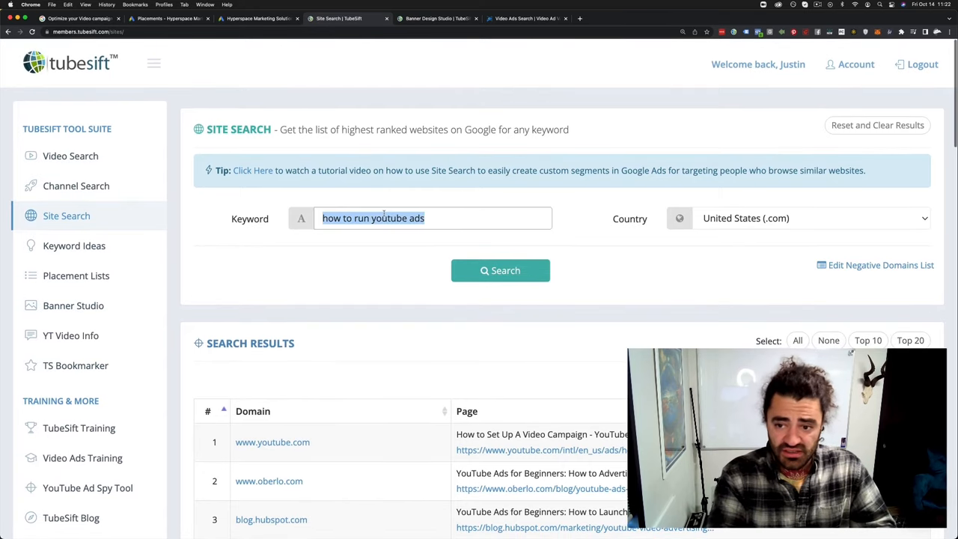
text(how to bvu)
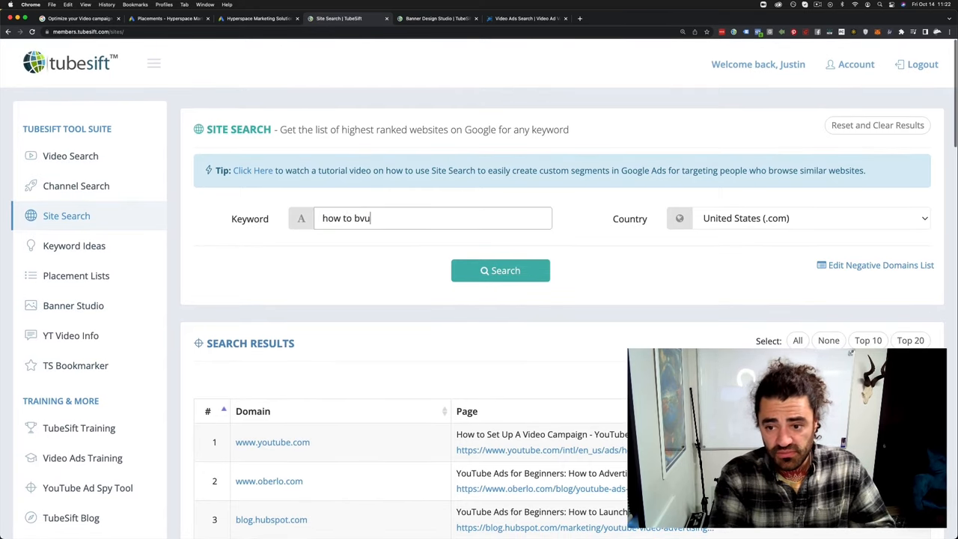
text(how to build a sal)
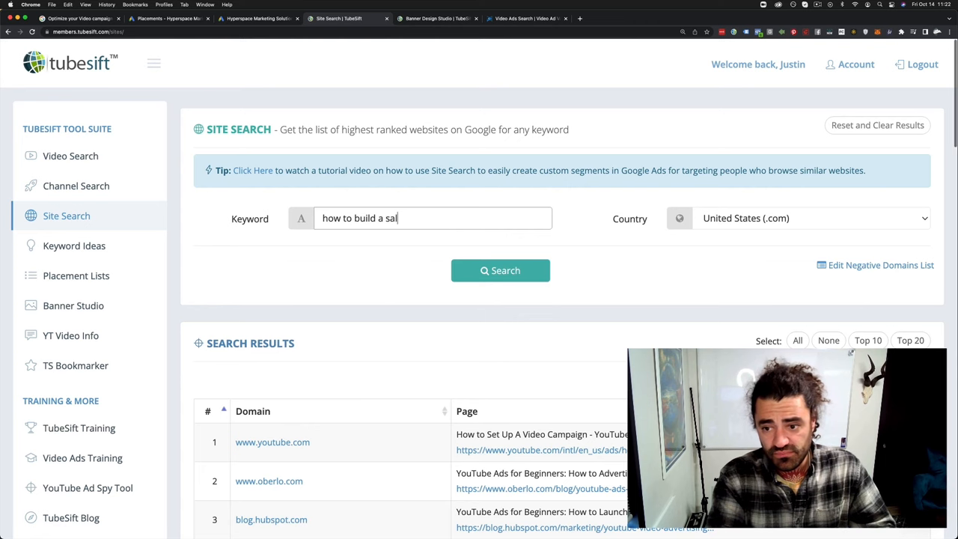
click(499, 269)
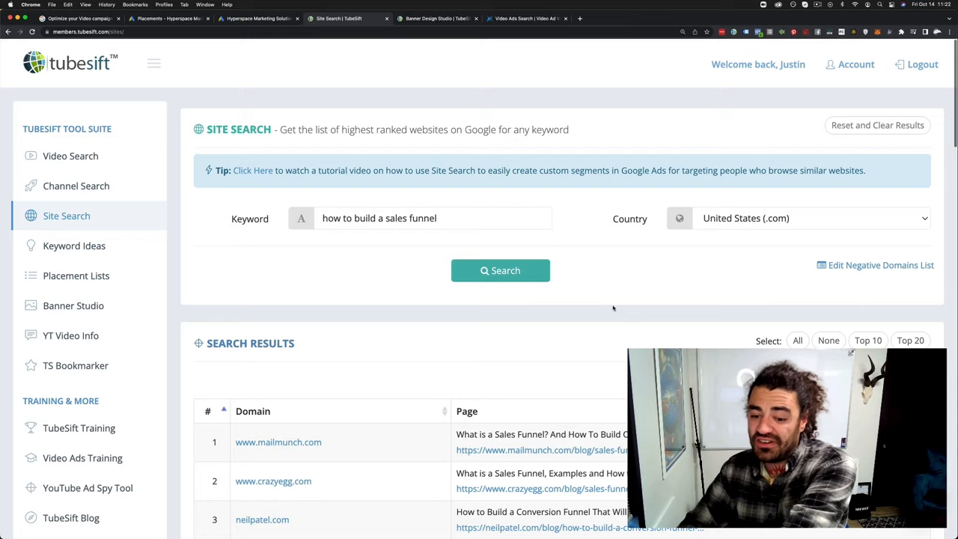
scroll(down, 3)
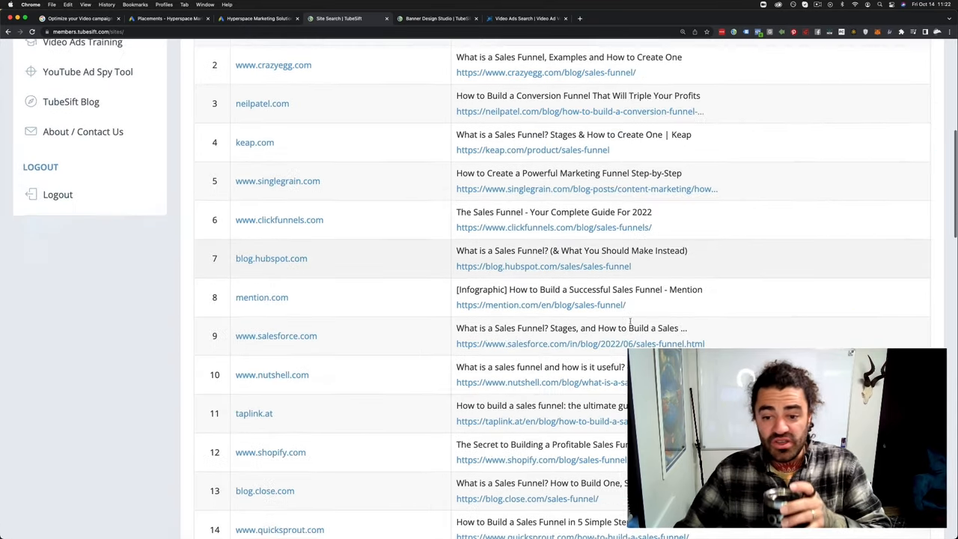
scroll(down, 3)
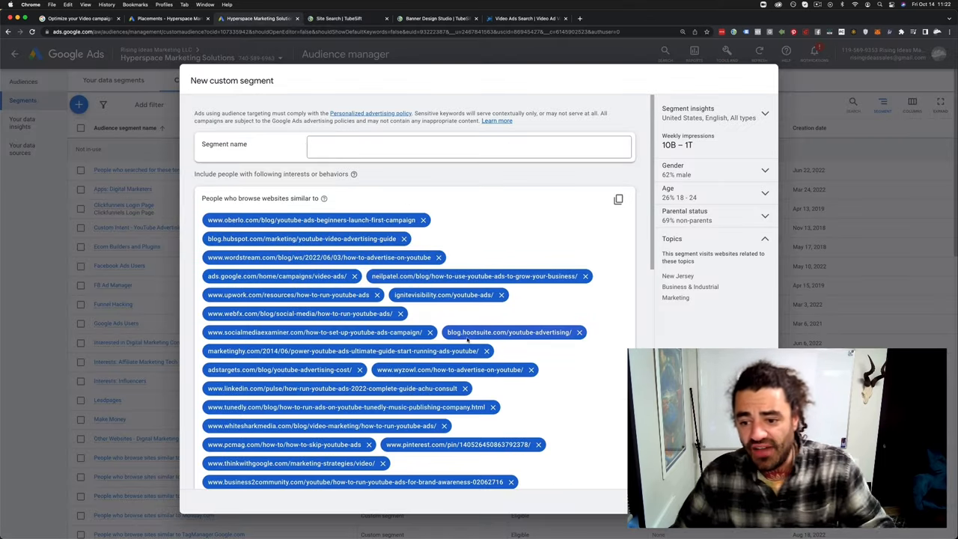
scroll(down, 3)
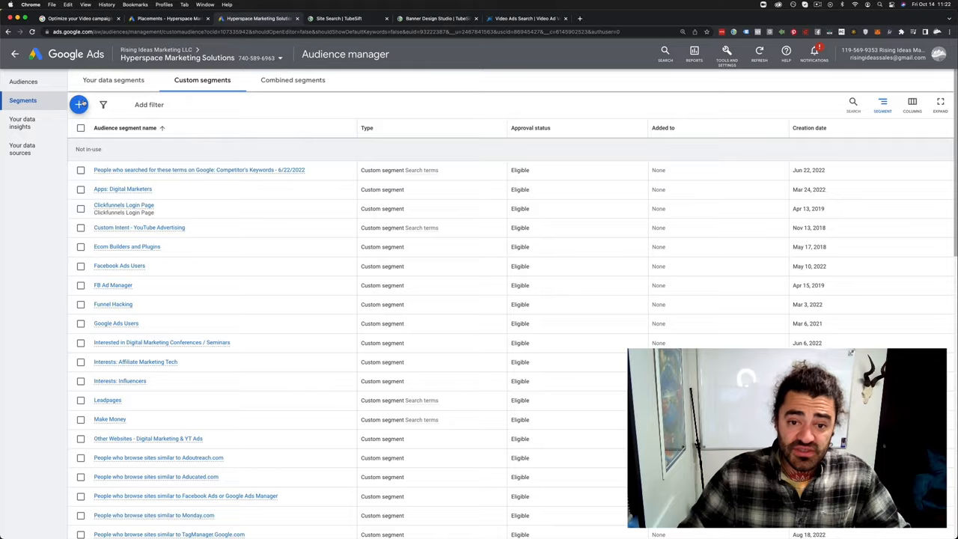
- Start a custom segment for people who searched terms on Google, then return to TubeSift
click(77, 105)
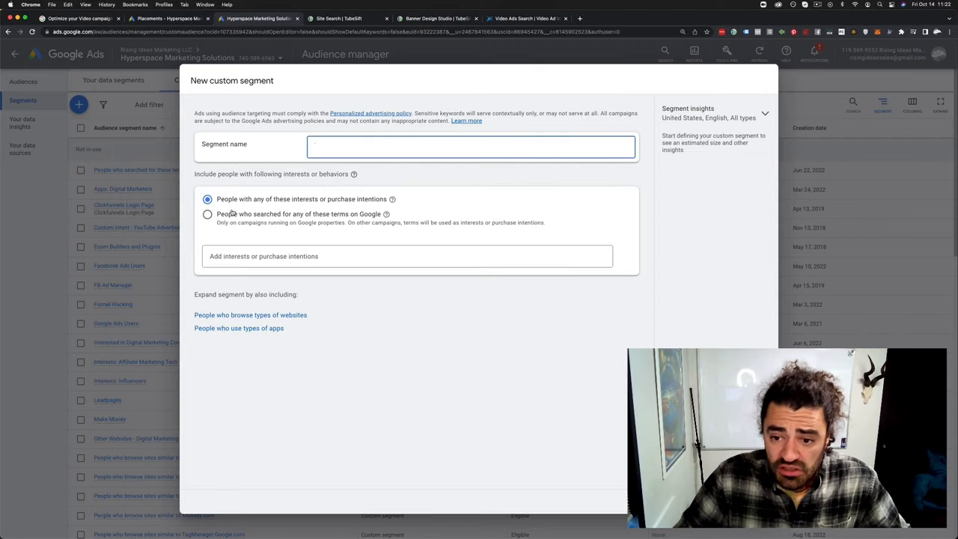
click(206, 214)
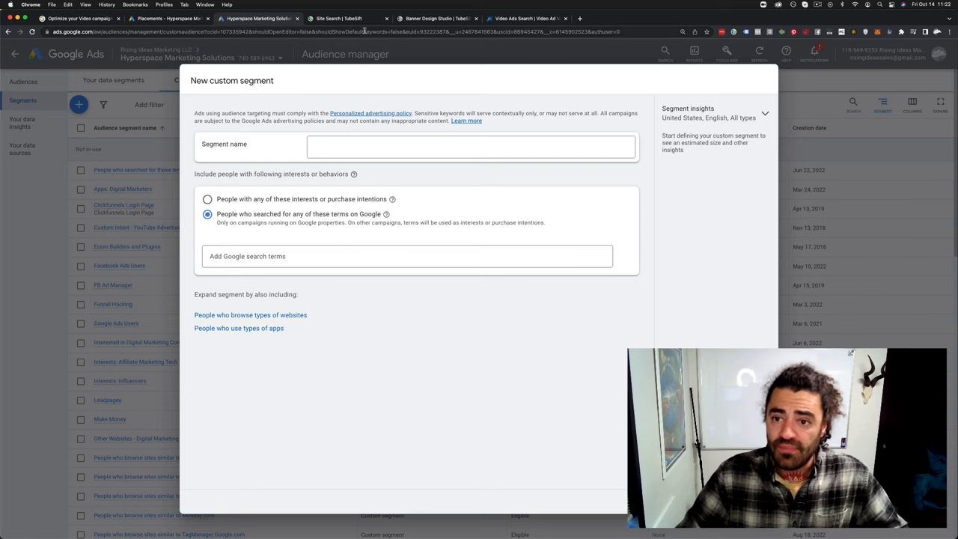
click(346, 18)
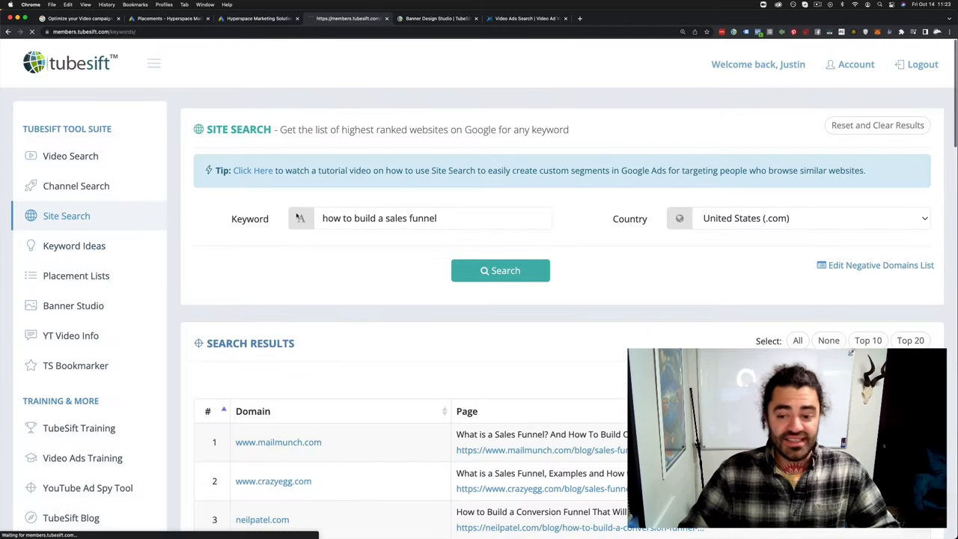
- Generate Google-sourced keyword ideas for 'zoom tutorial' with a–z suffixes and review the 211 suggestions
click(74, 246)
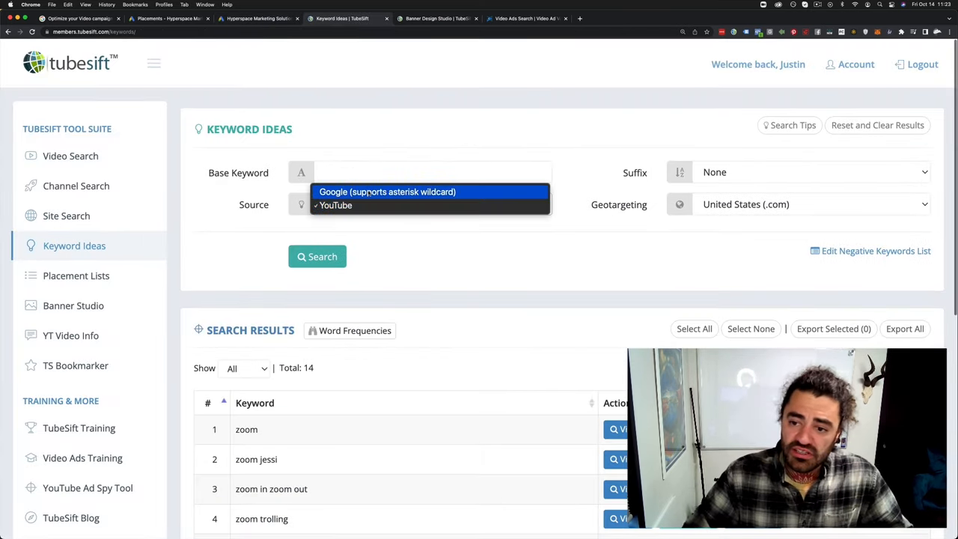
click(386, 191)
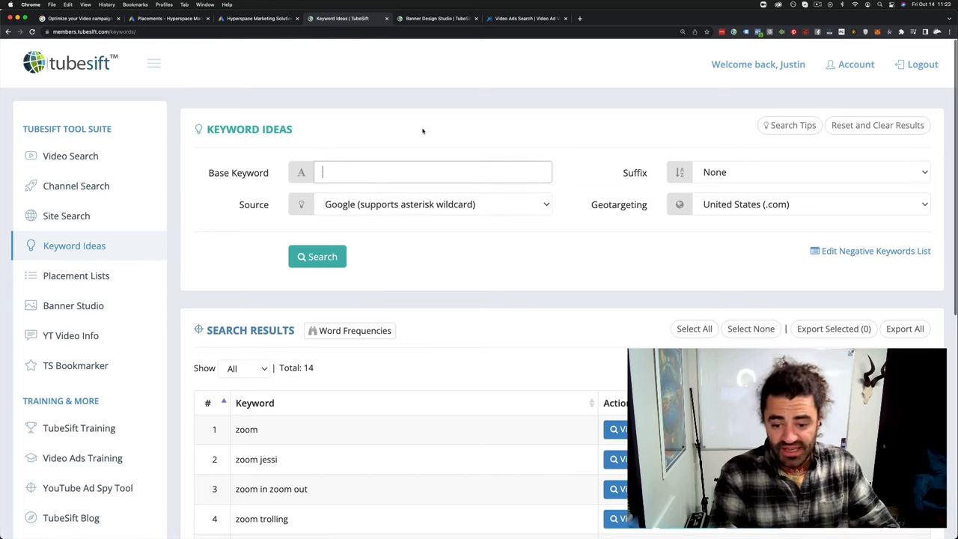
text(zoom tutorial)
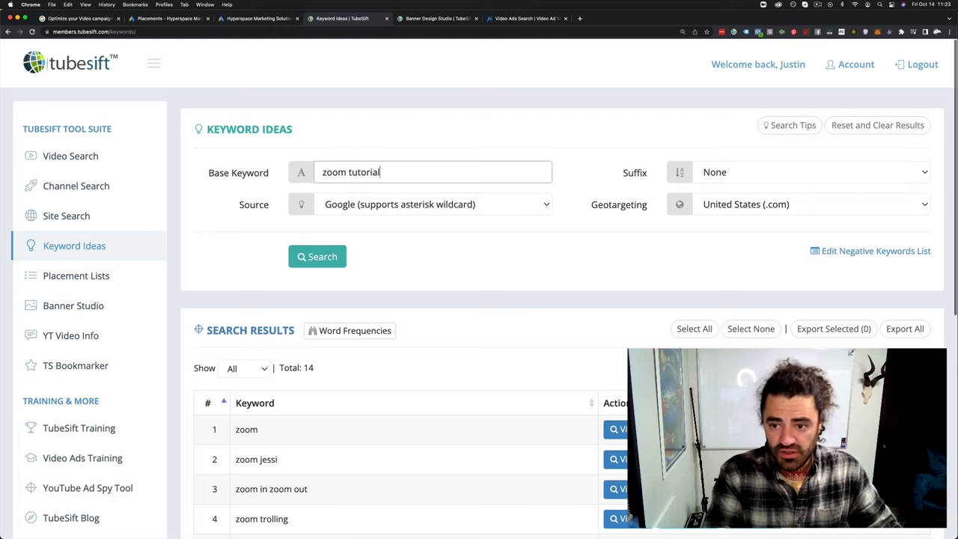
click(811, 172)
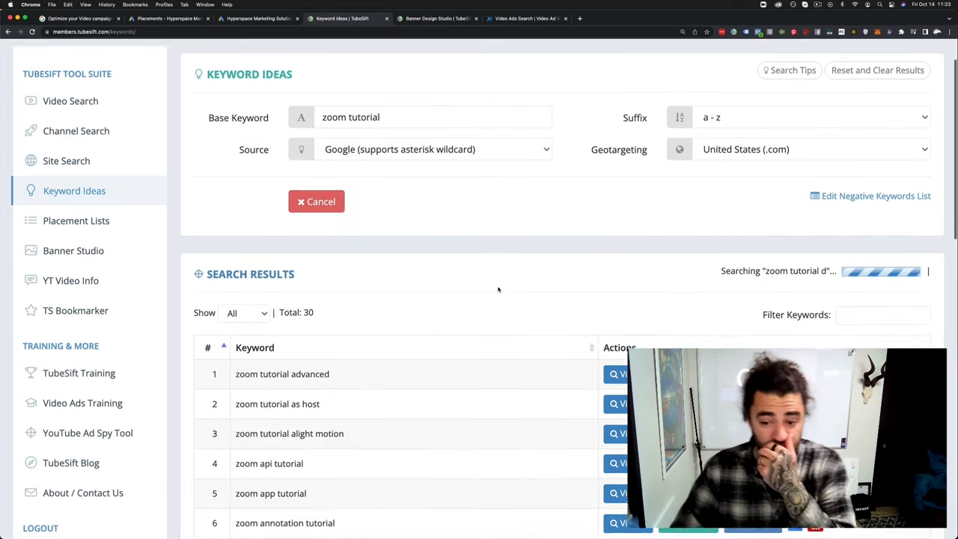
scroll(down, 3)
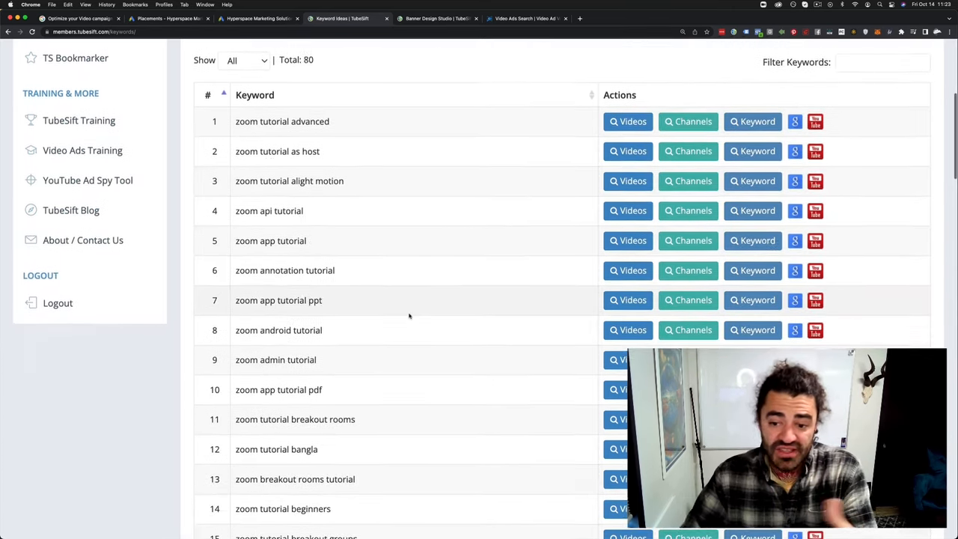
scroll(down, 3)
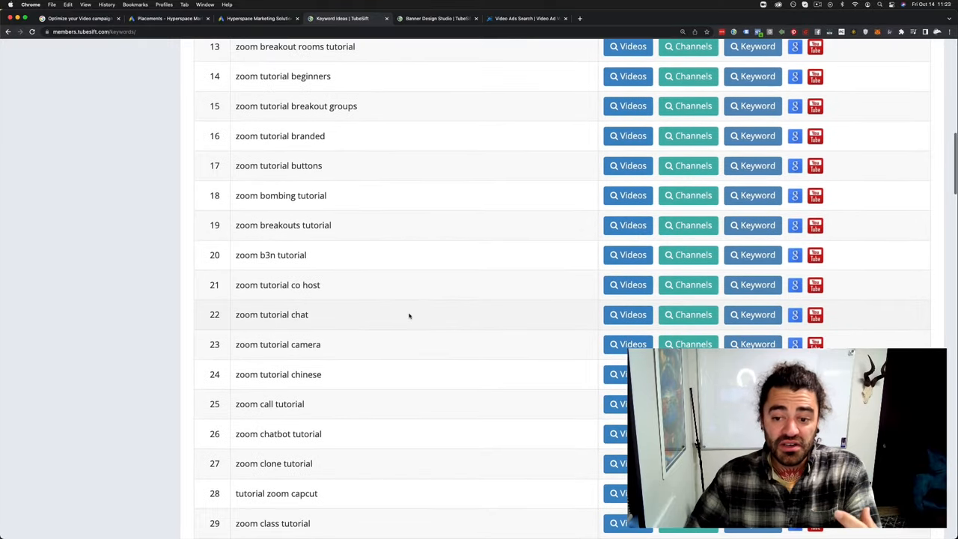
scroll(down, 3)
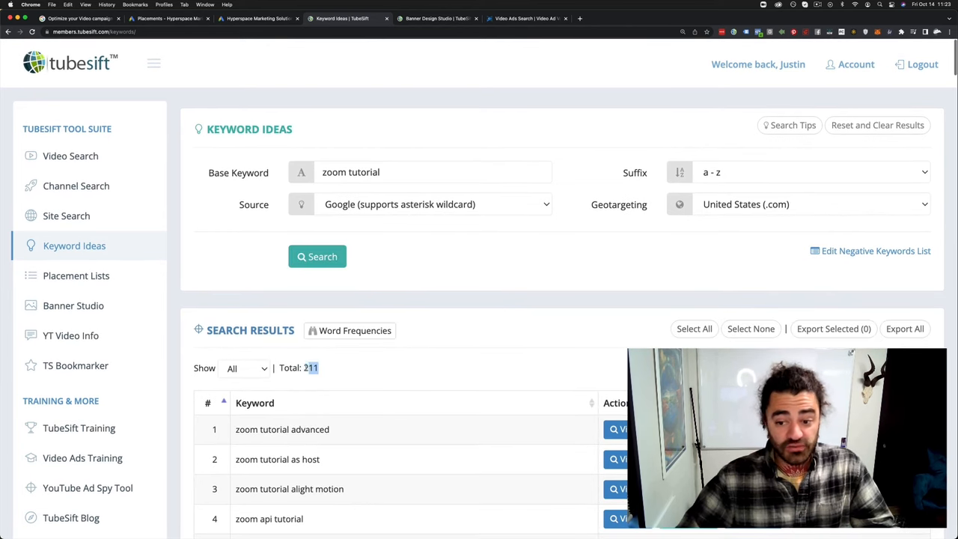
mouse_move(614, 348)
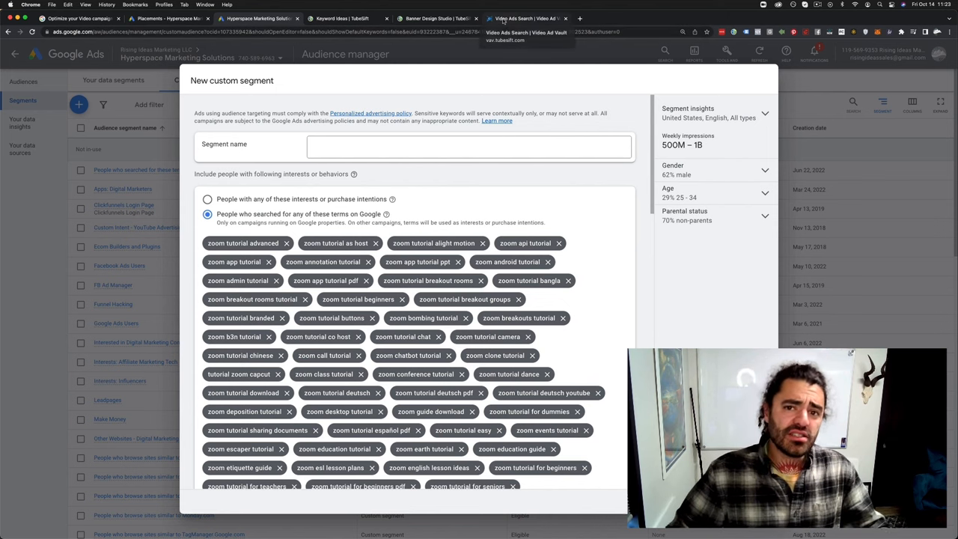
click(527, 18)
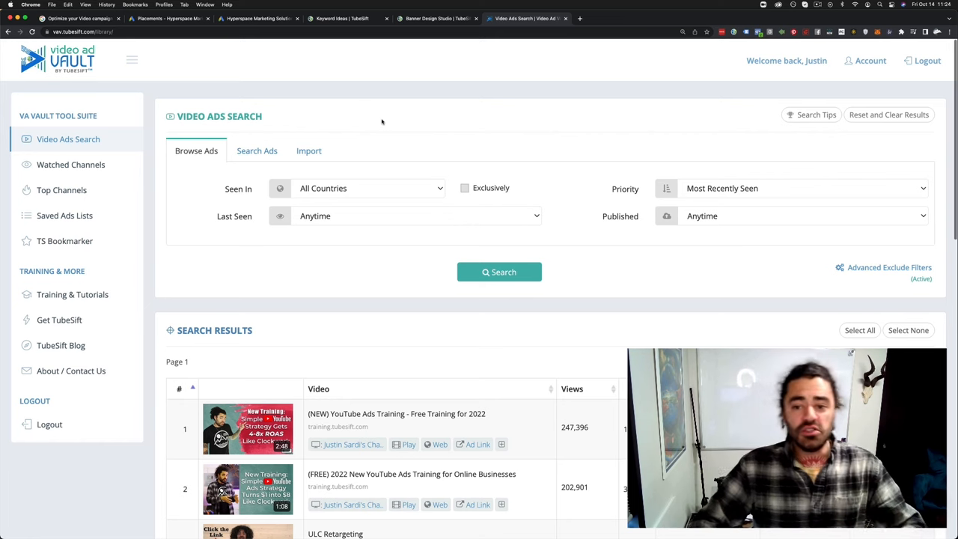
mouse_move(392, 141)
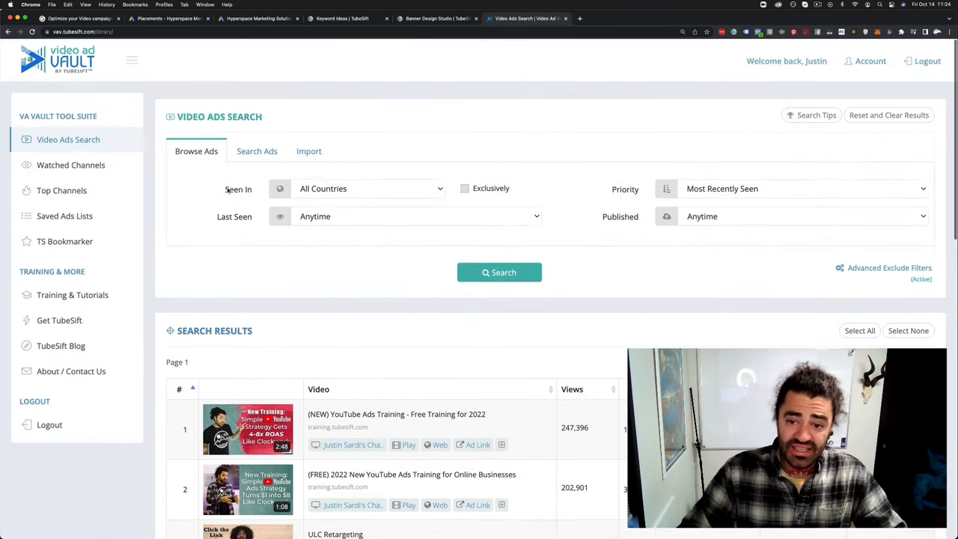
- Reset results and limit the keyword ad search to the domain webinarjam.com
click(886, 114)
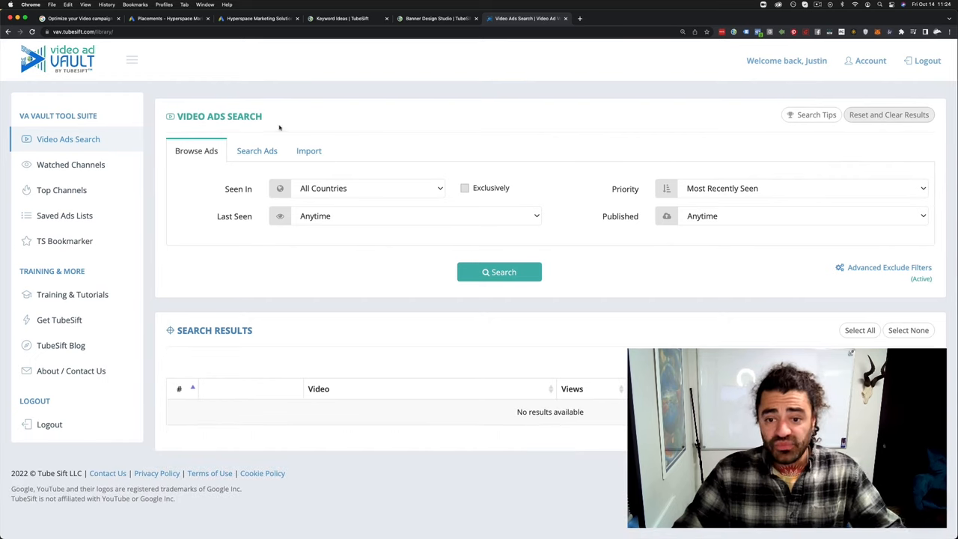
click(257, 149)
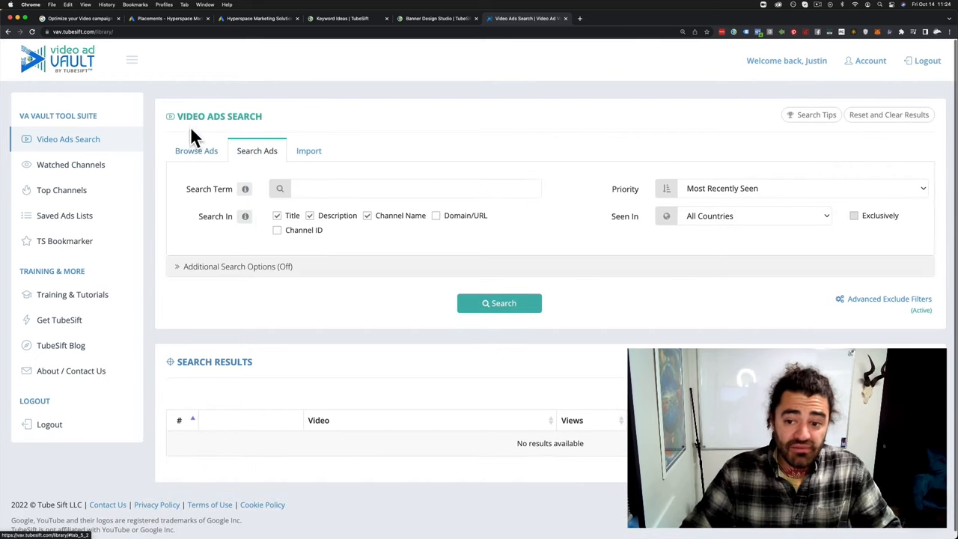
click(434, 216)
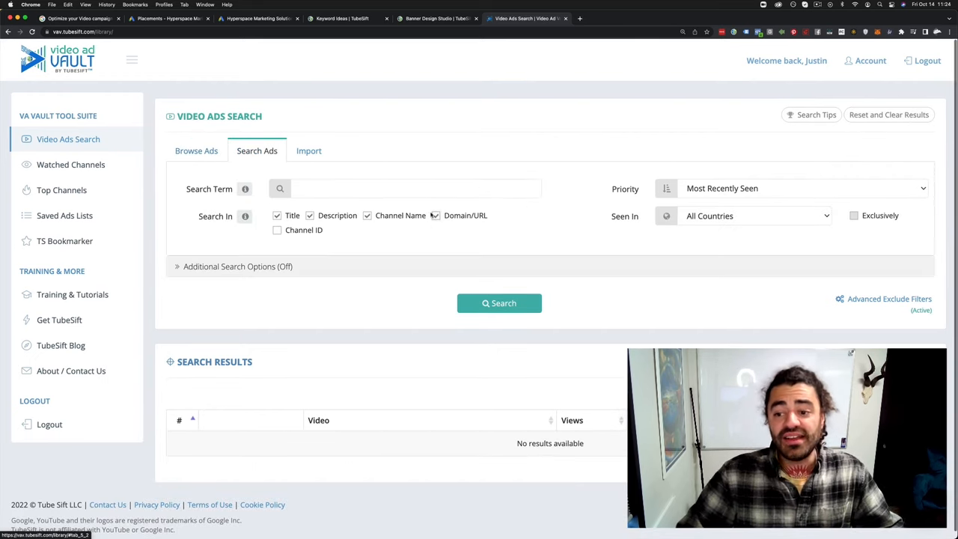
click(411, 188)
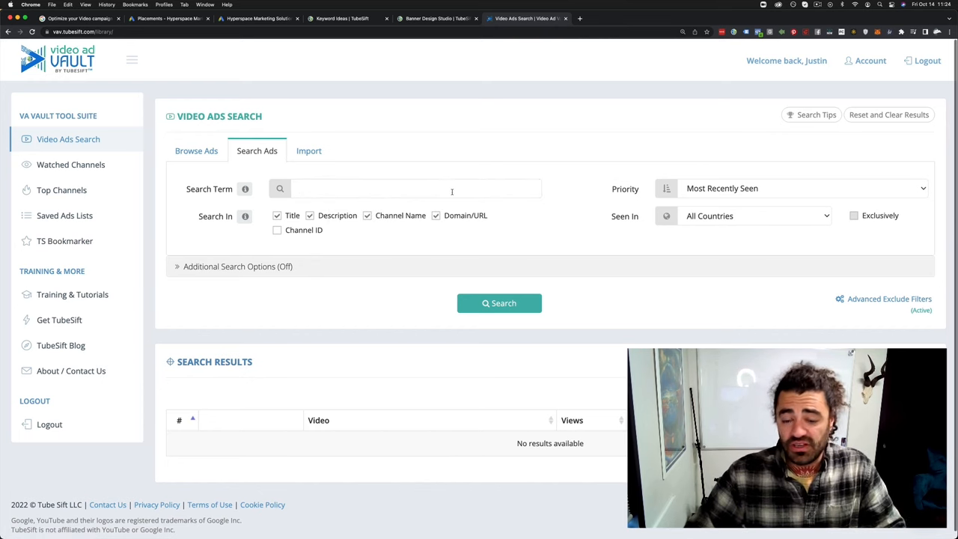
text(webinarjam.com)
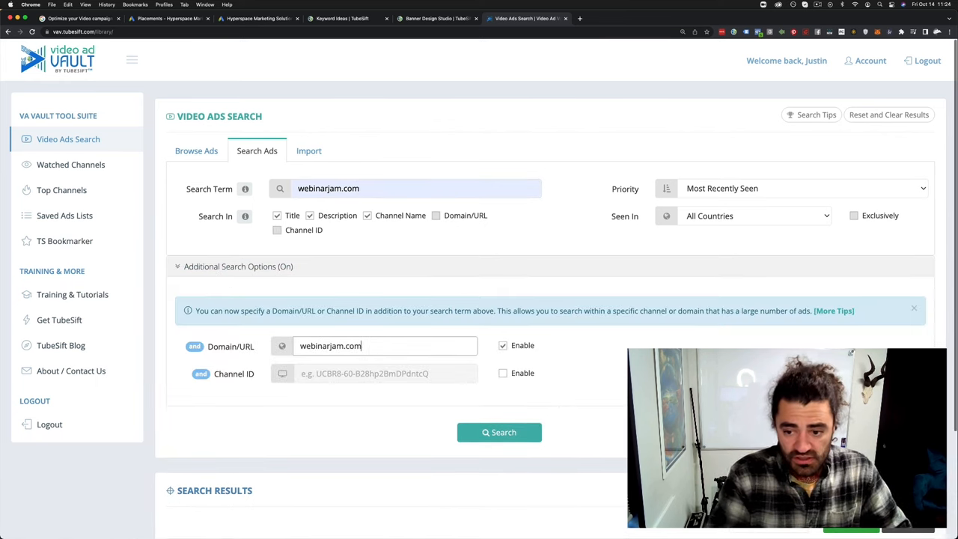
- Search for 'piano' video ads landing on webinarjam.com
click(415, 188)
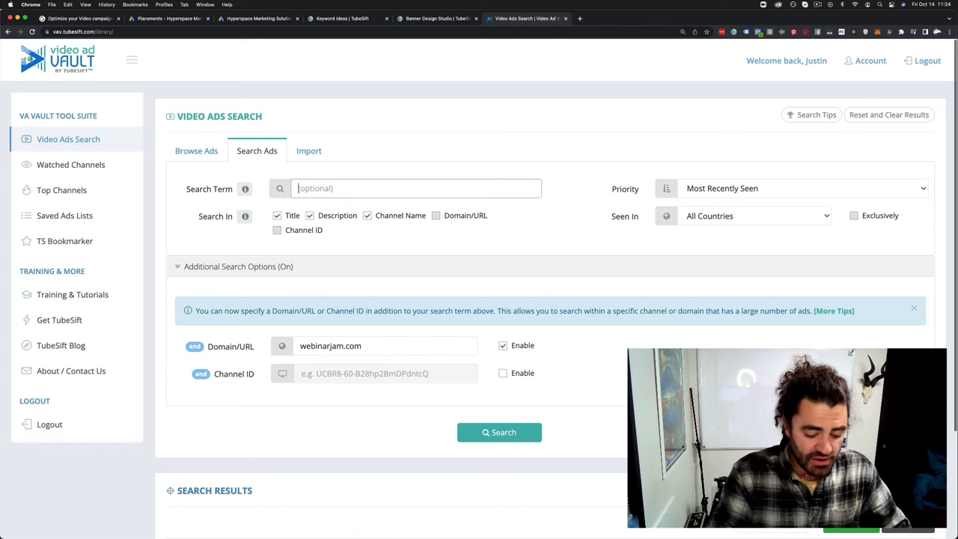
text(pian)
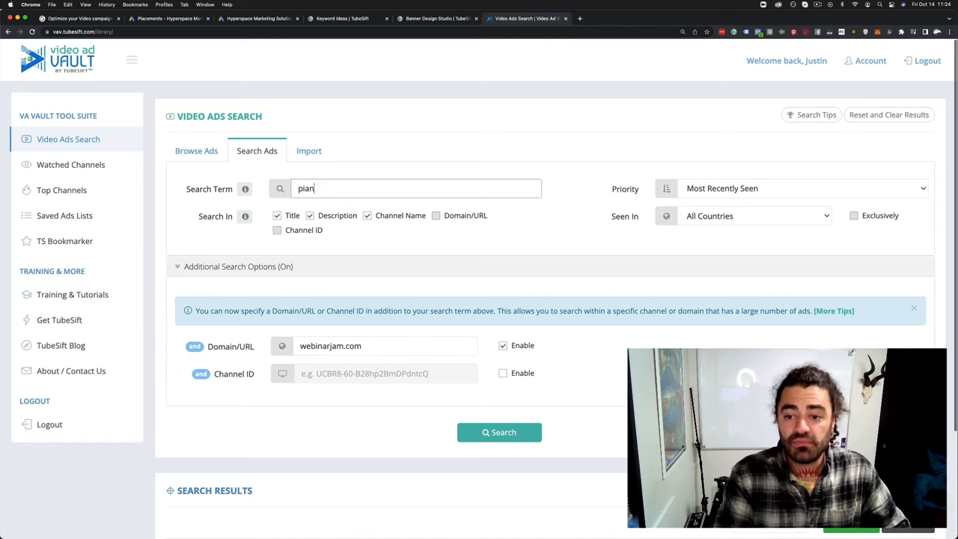
click(498, 431)
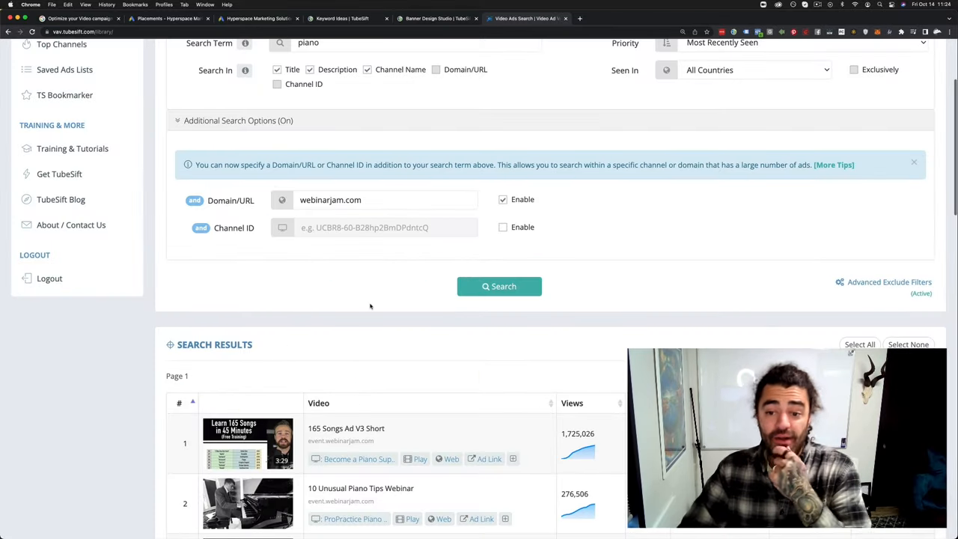
- Review the piano results and visit the top ad's webinarjam landing page
scroll(down, 3)
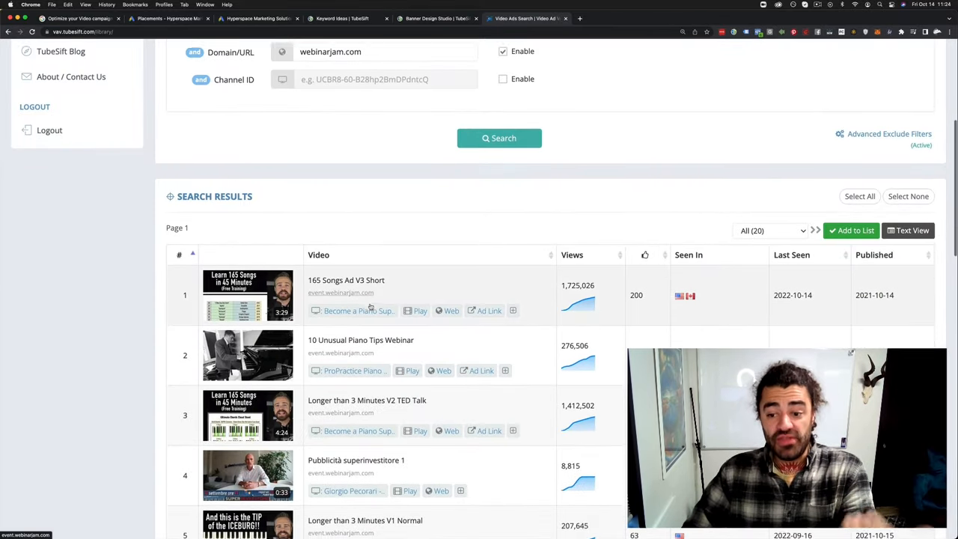
scroll(down, 3)
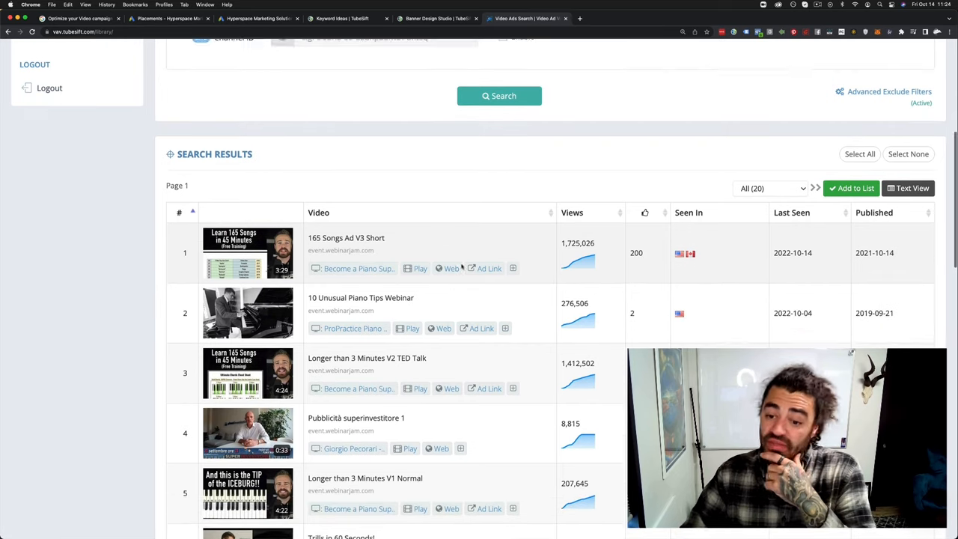
scroll(down, 3)
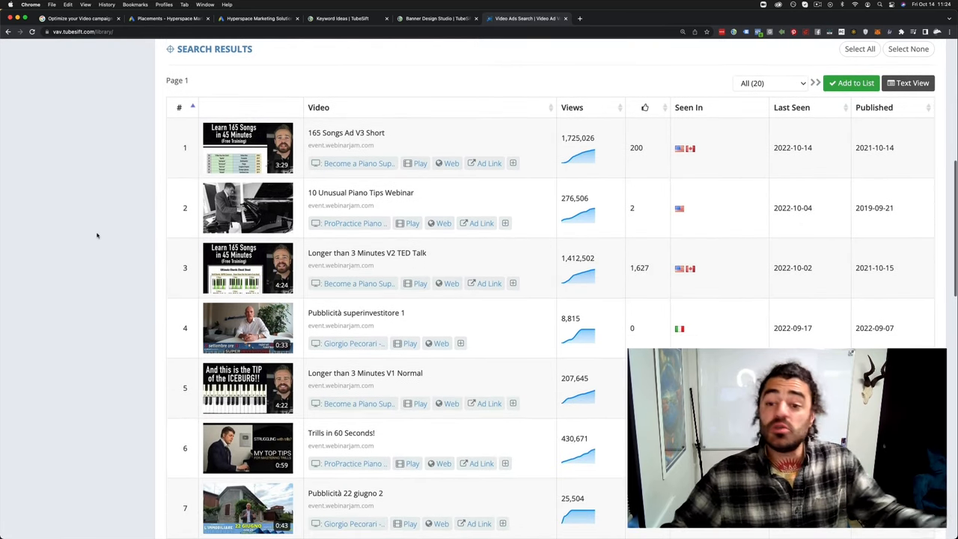
scroll(down, 3)
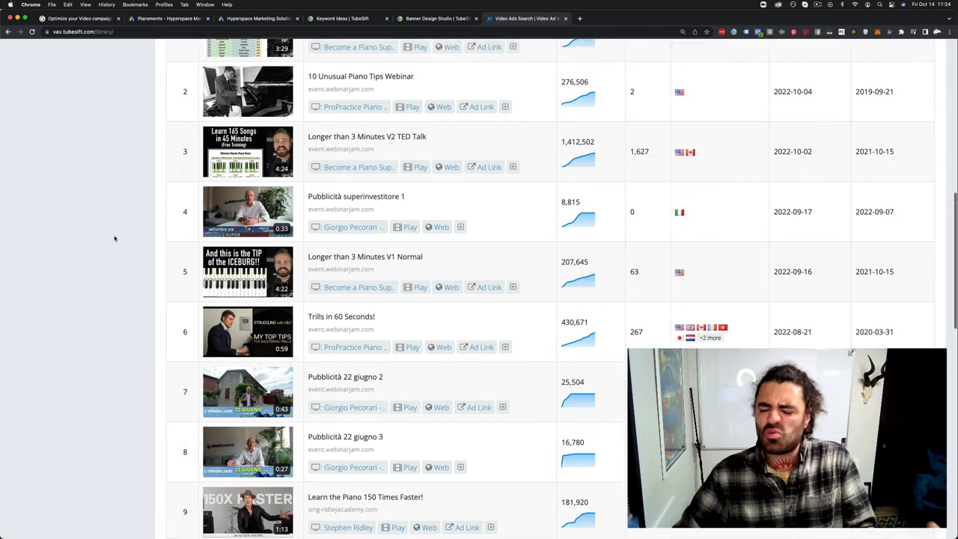
scroll(up, 3)
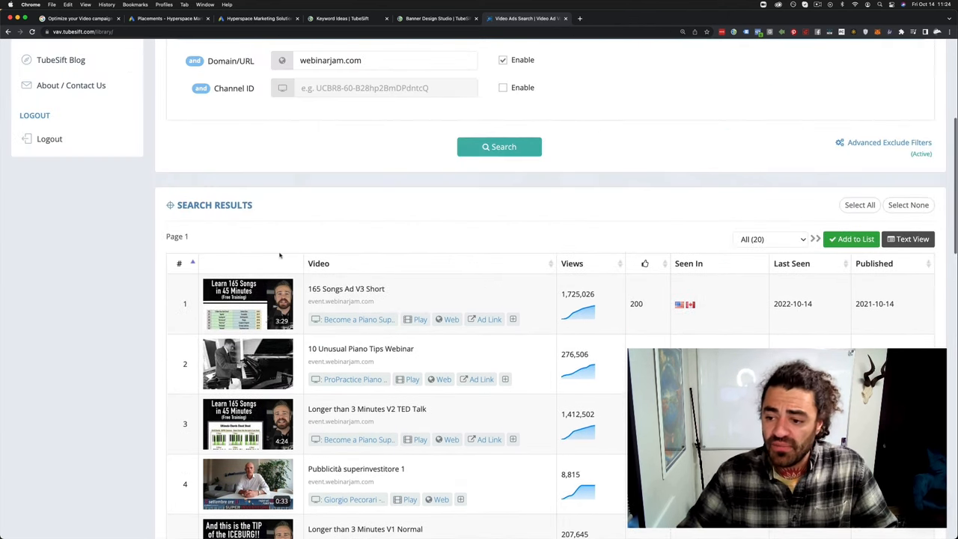
click(664, 18)
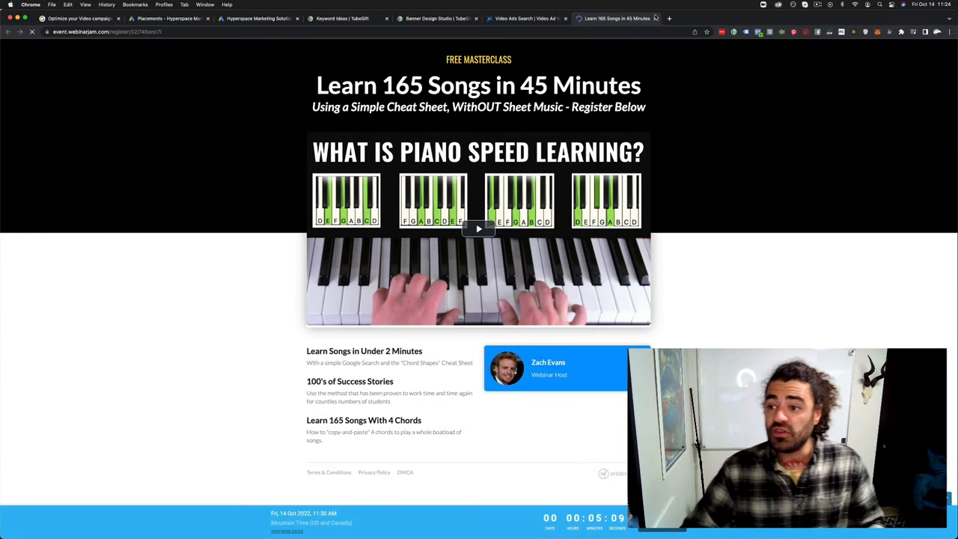
click(524, 18)
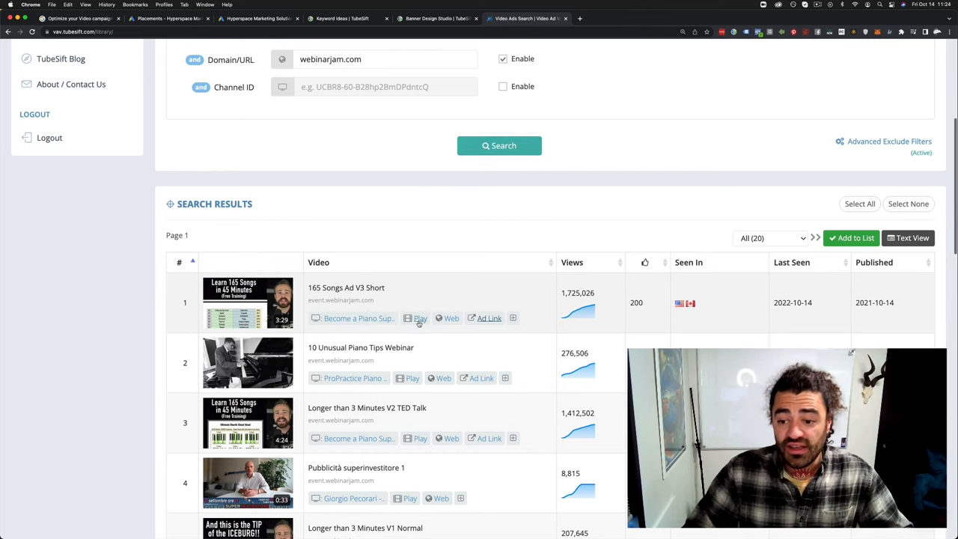
- Watch the top piano ad on YouTube, then return to the search results
click(419, 317)
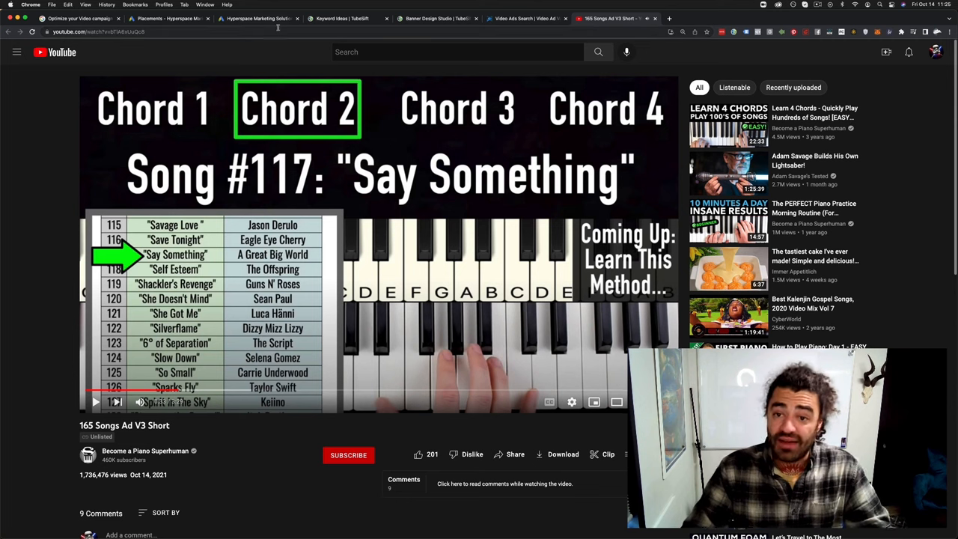
click(514, 18)
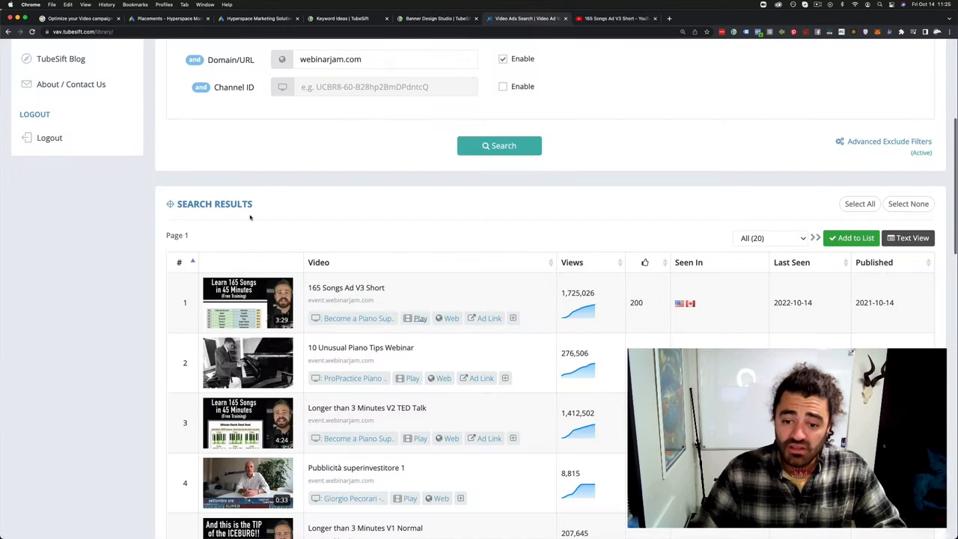
scroll(down, 3)
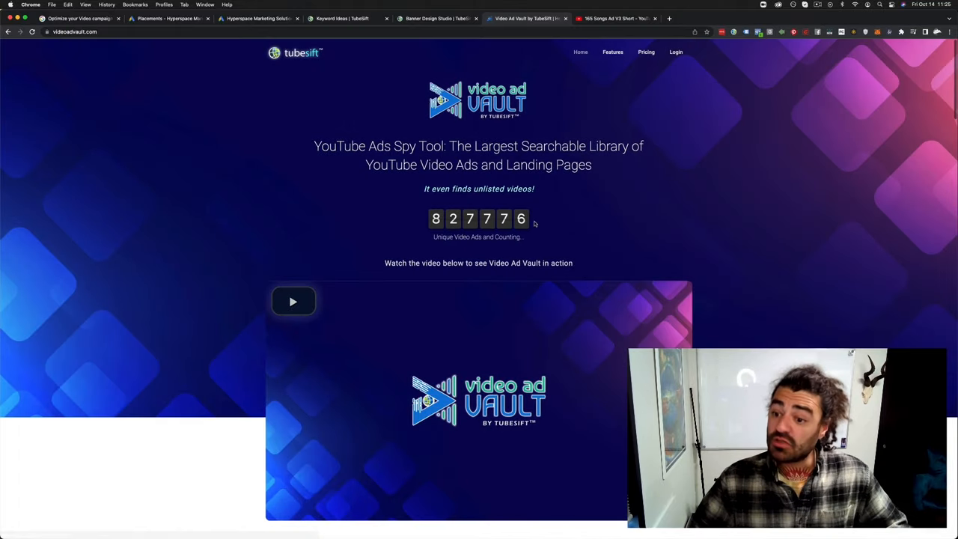
mouse_move(529, 243)
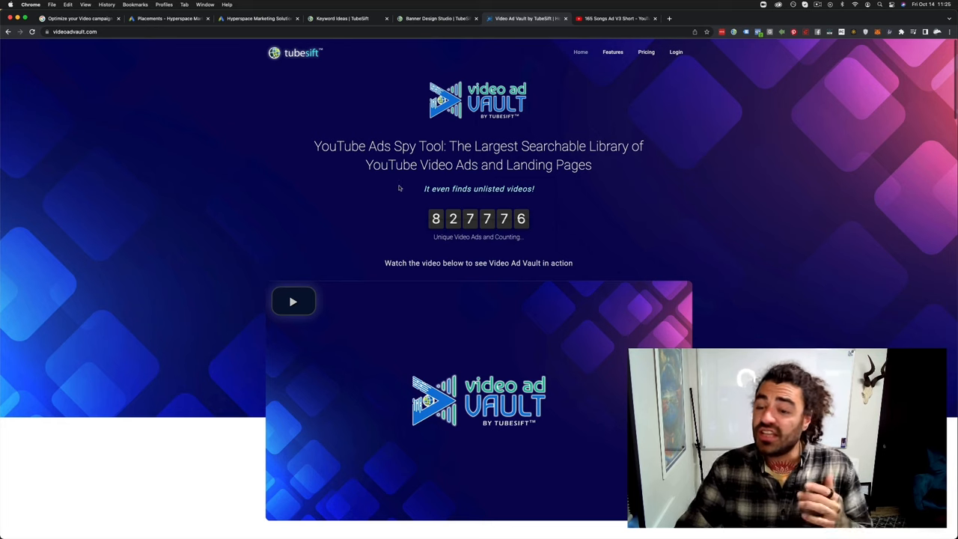
mouse_move(413, 108)
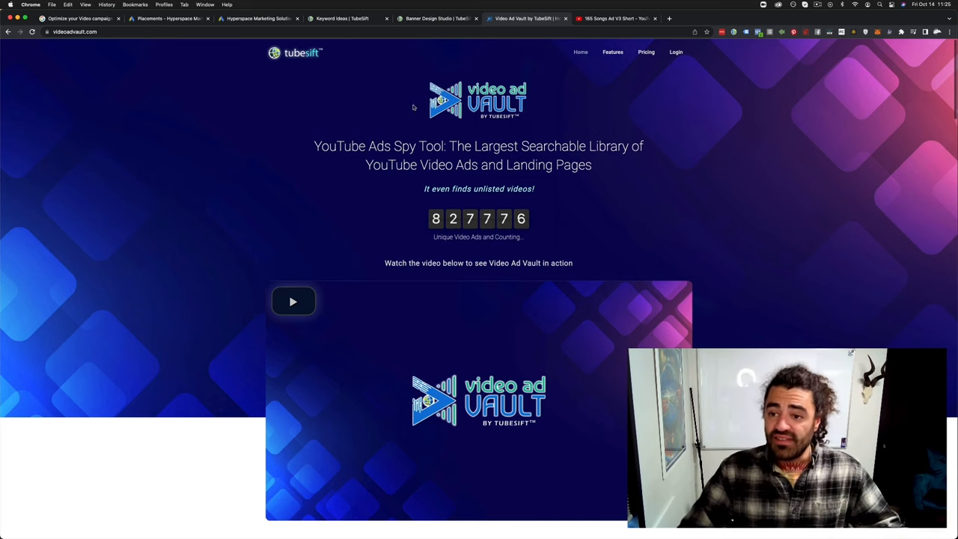
mouse_move(251, 256)
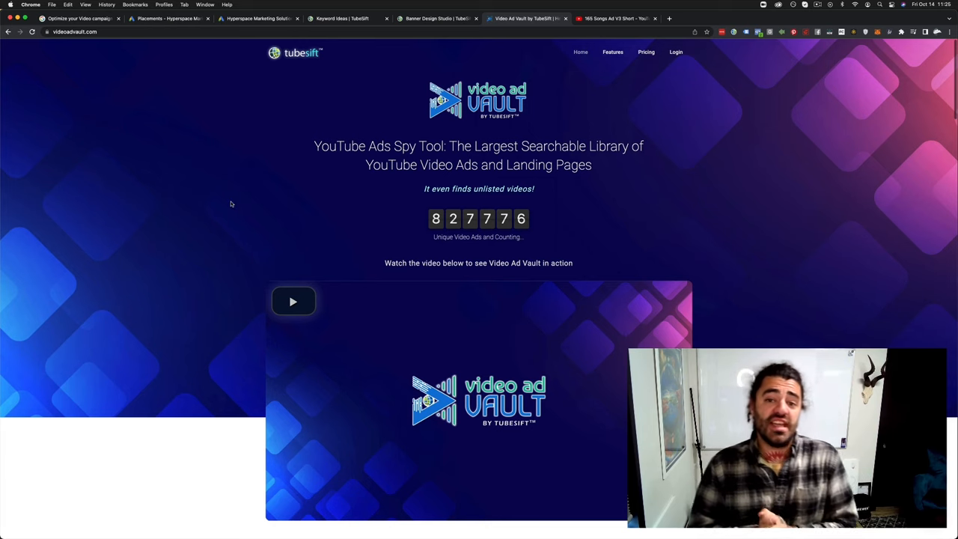
mouse_move(179, 233)
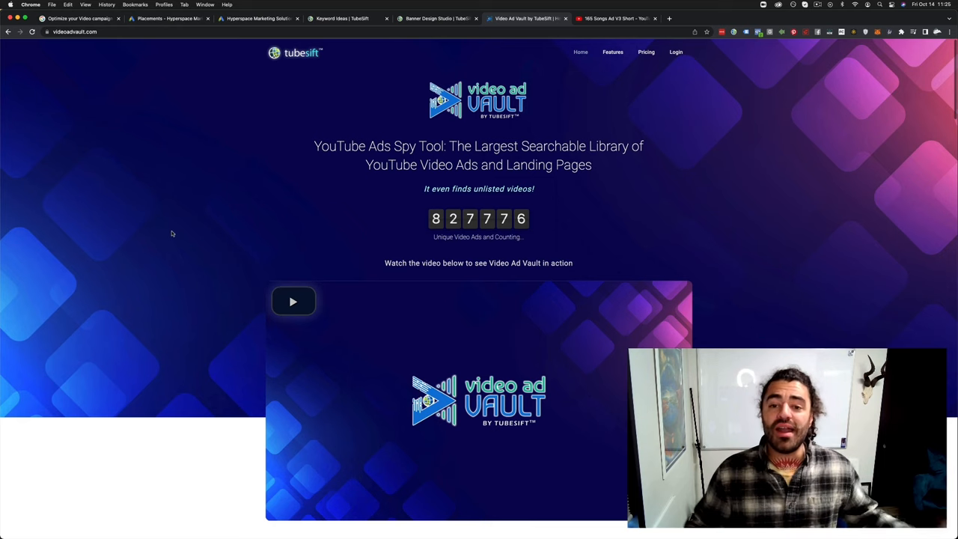
mouse_move(161, 237)
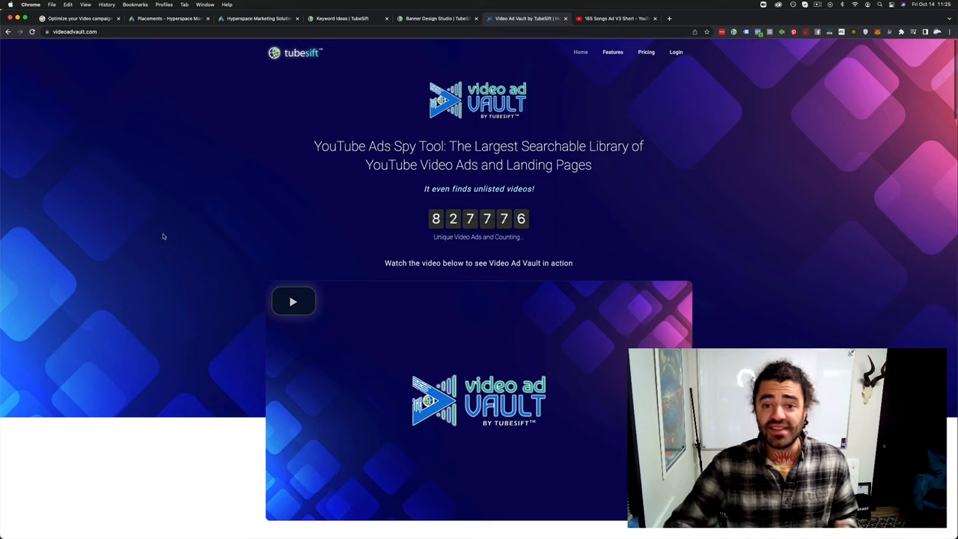
mouse_move(201, 129)
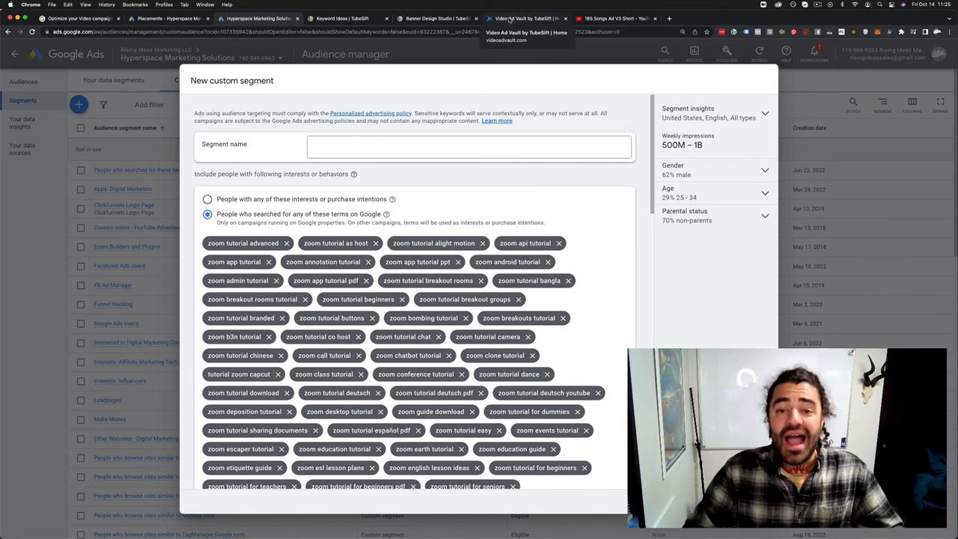
- Return to the Video Ad Vault piano ad search results
click(518, 9)
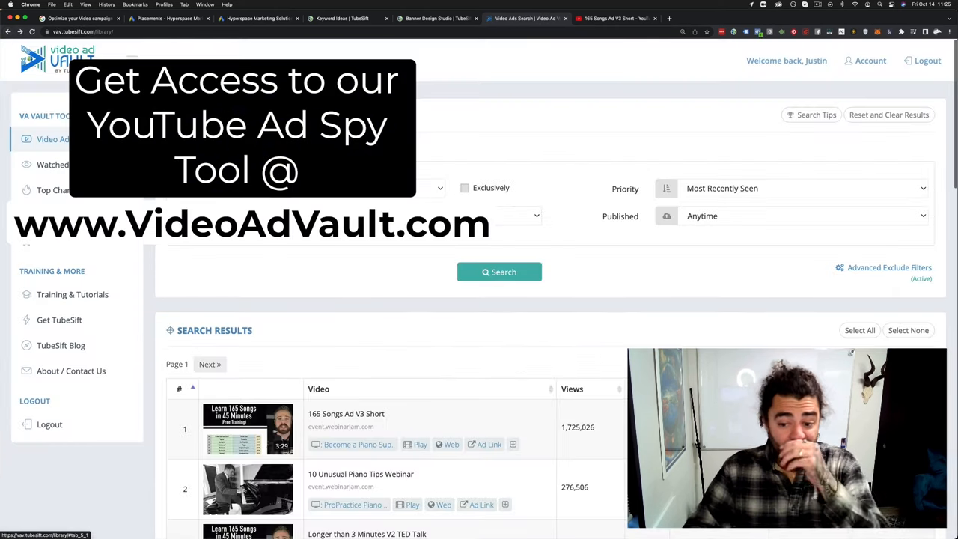
mouse_move(463, 99)
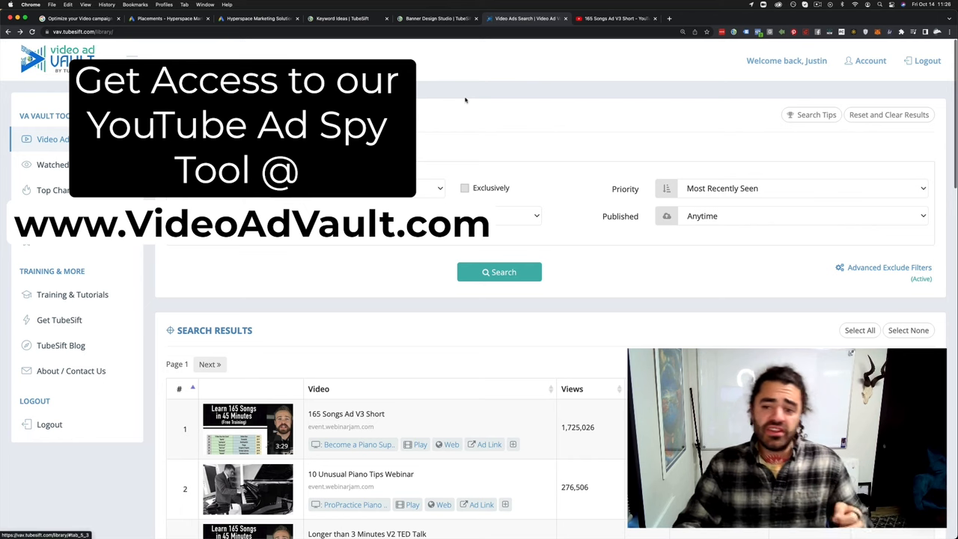